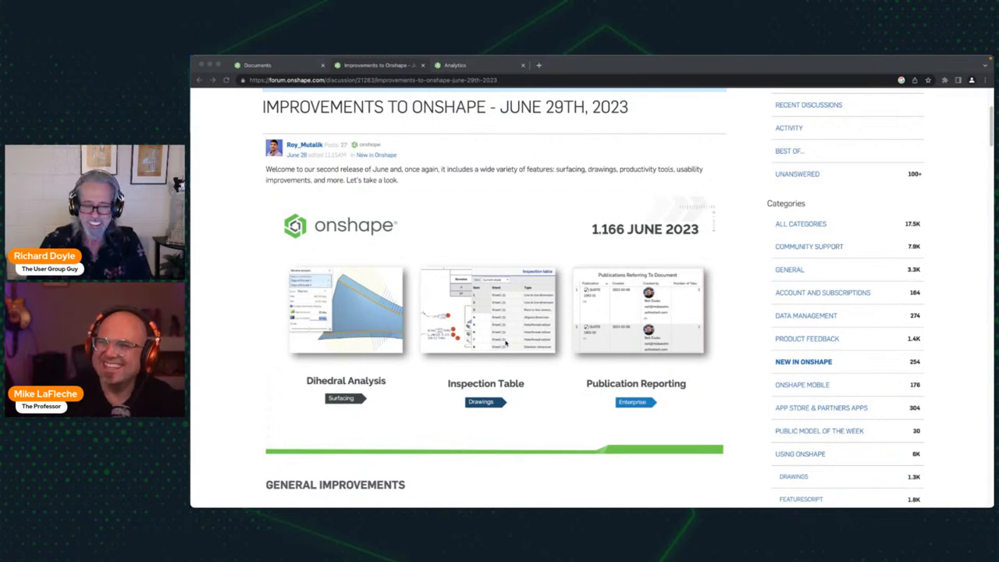
Scroll the post down to the Dihedral Analysis video of the Drone Frame
scroll(down, 3)
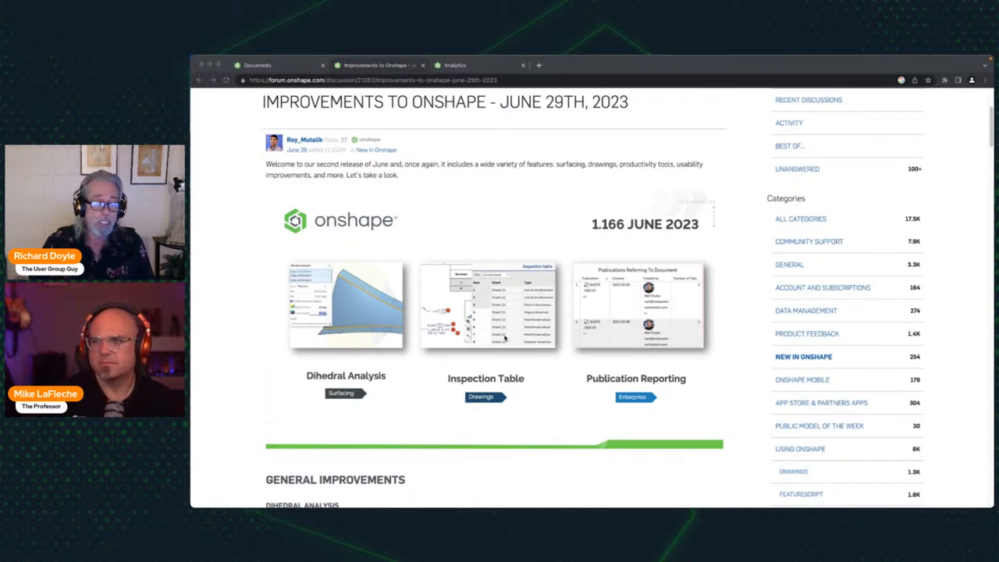
scroll(down, 3)
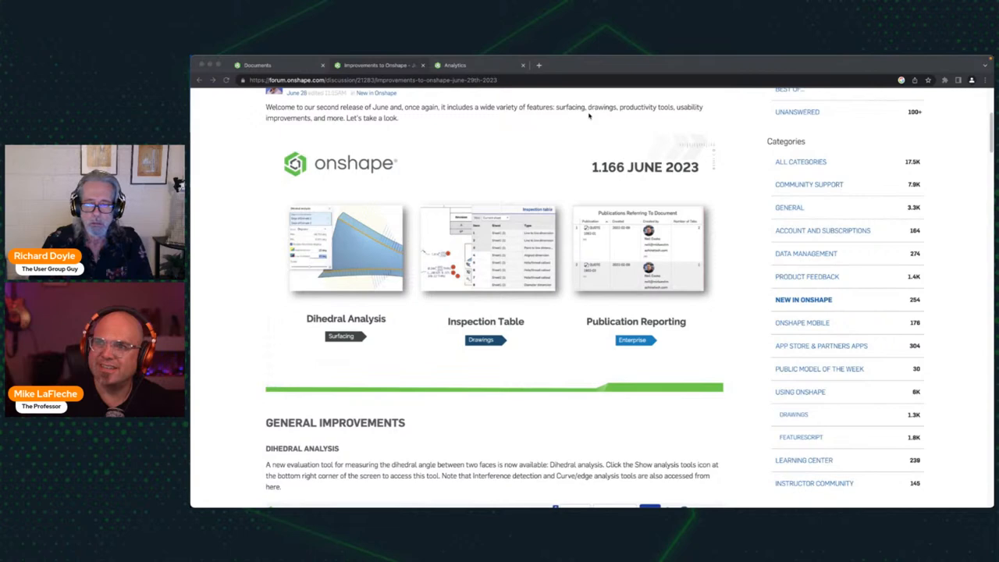
mouse_move(553, 144)
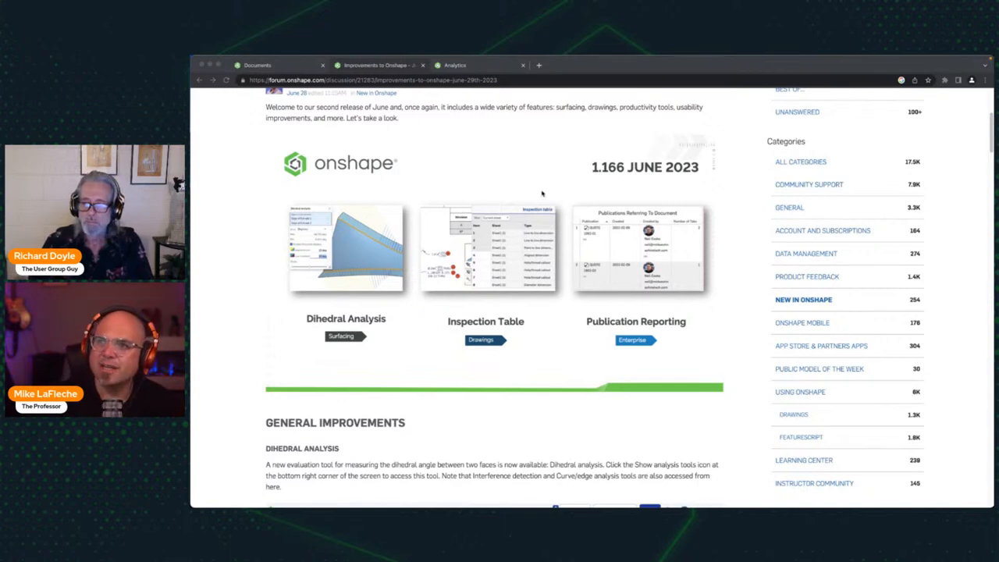
scroll(down, 3)
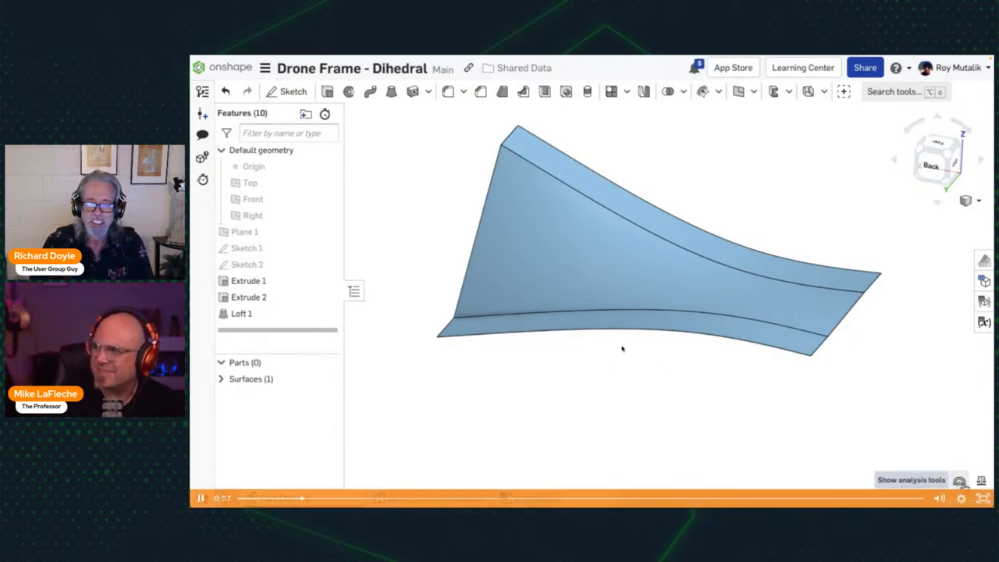
Run a dihedral analysis on the two extrude edges with threshold display at 20 deg and a smaller comb scale
click(959, 481)
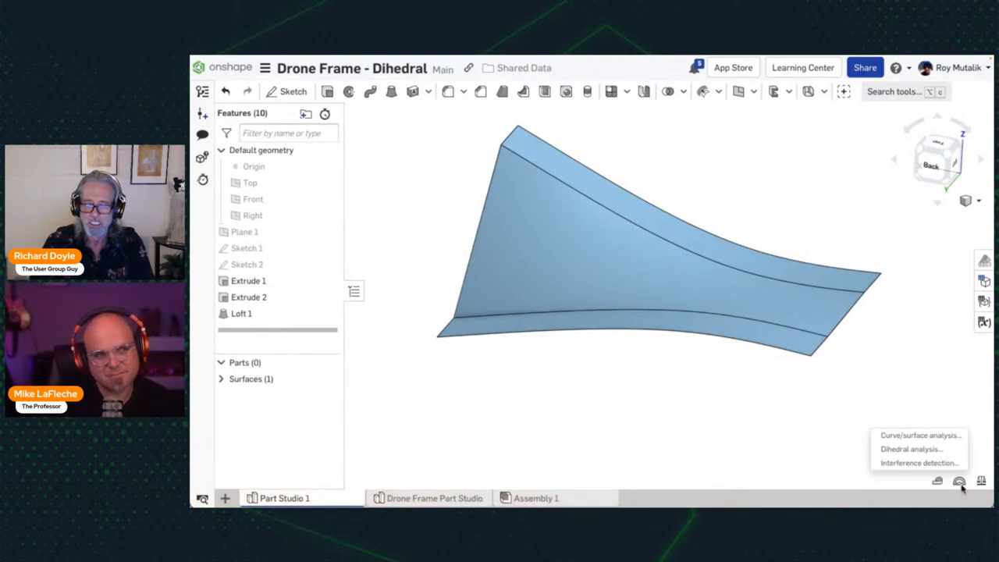
click(910, 449)
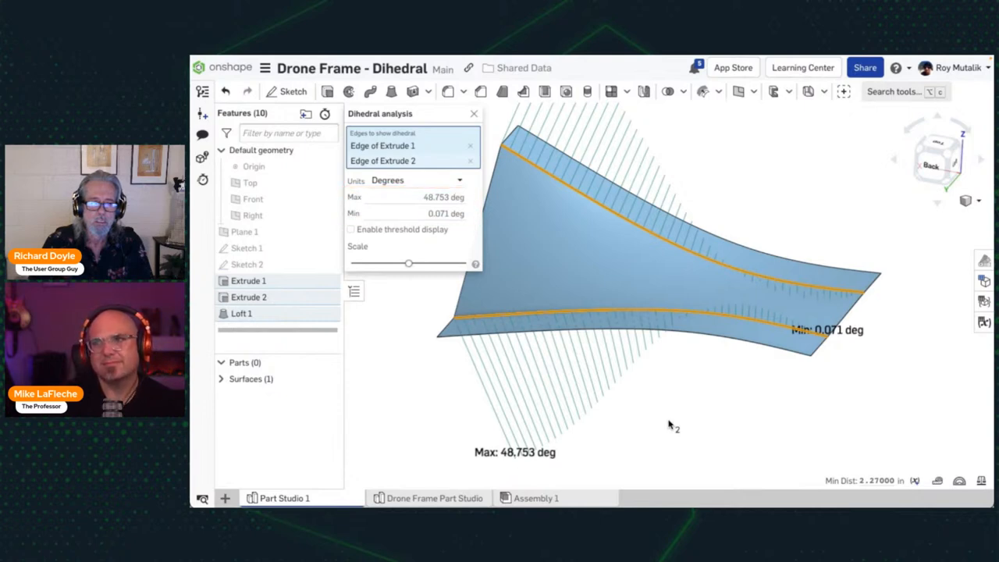
click(350, 228)
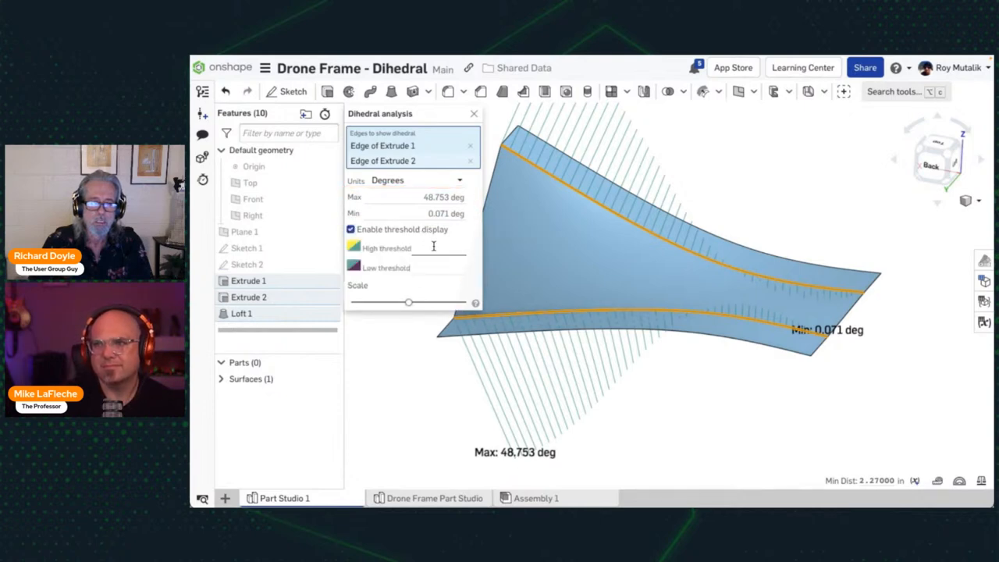
text(20 deg)
click(439, 268)
text(10)
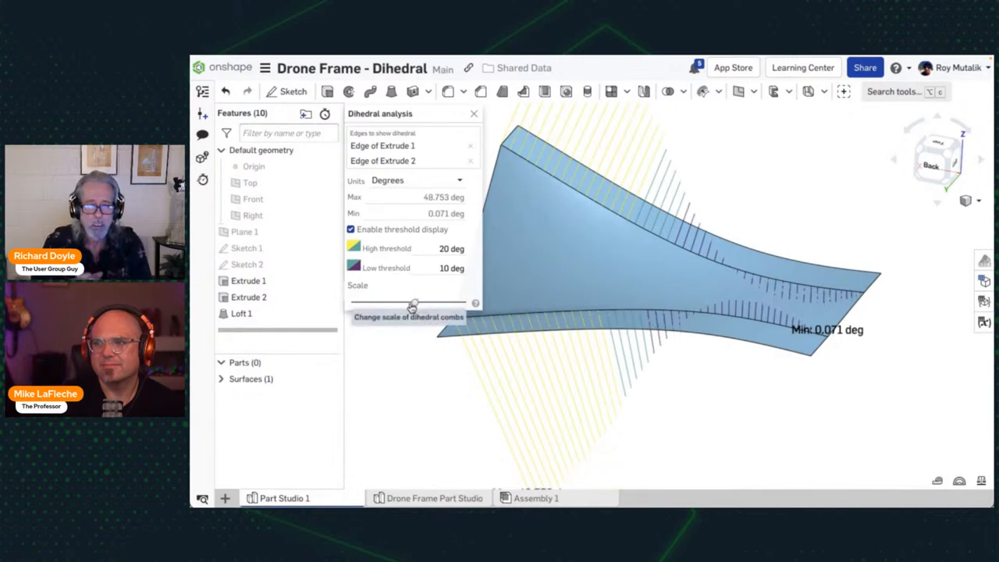
drag(414, 303, 403, 303)
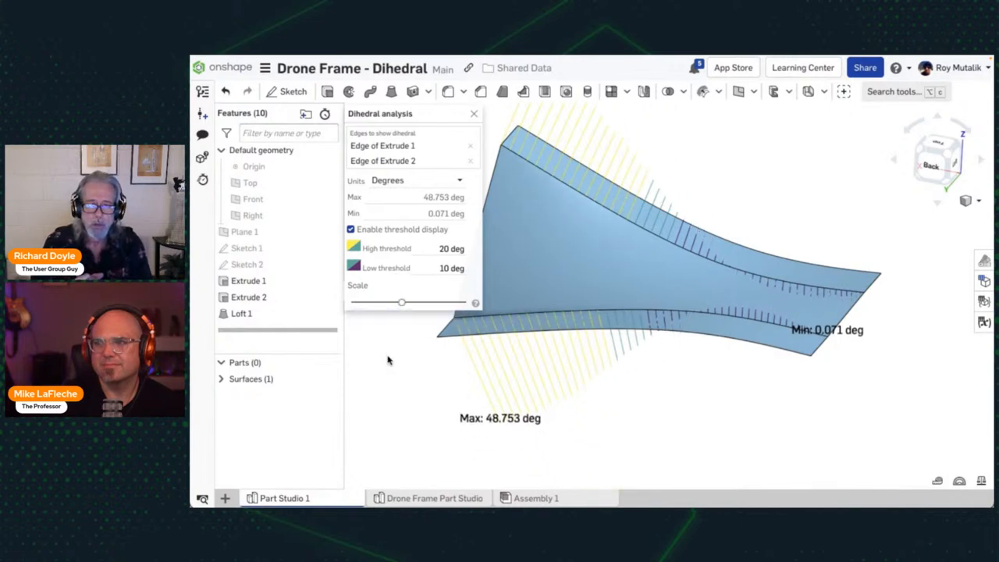
mouse_move(654, 340)
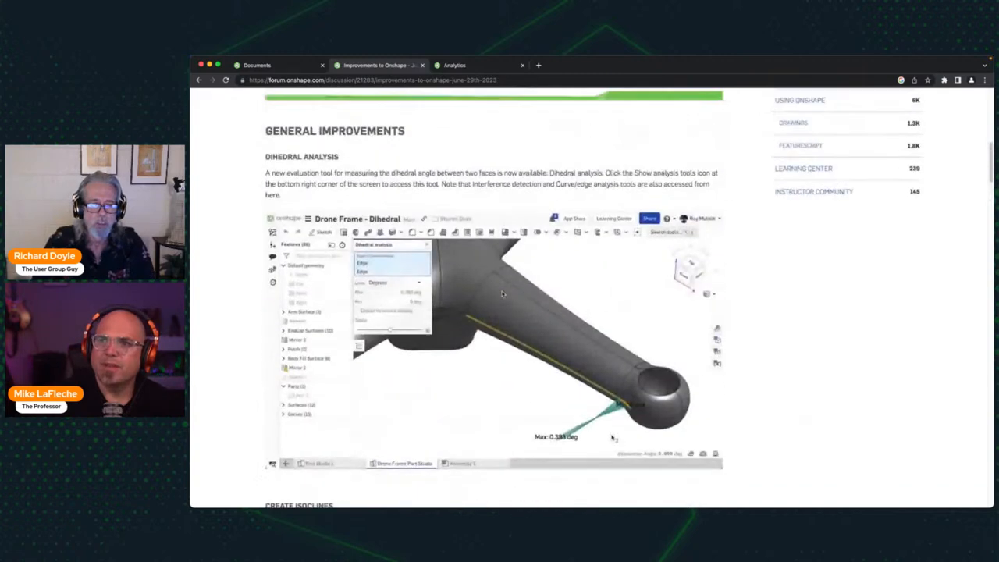
scroll(down, 3)
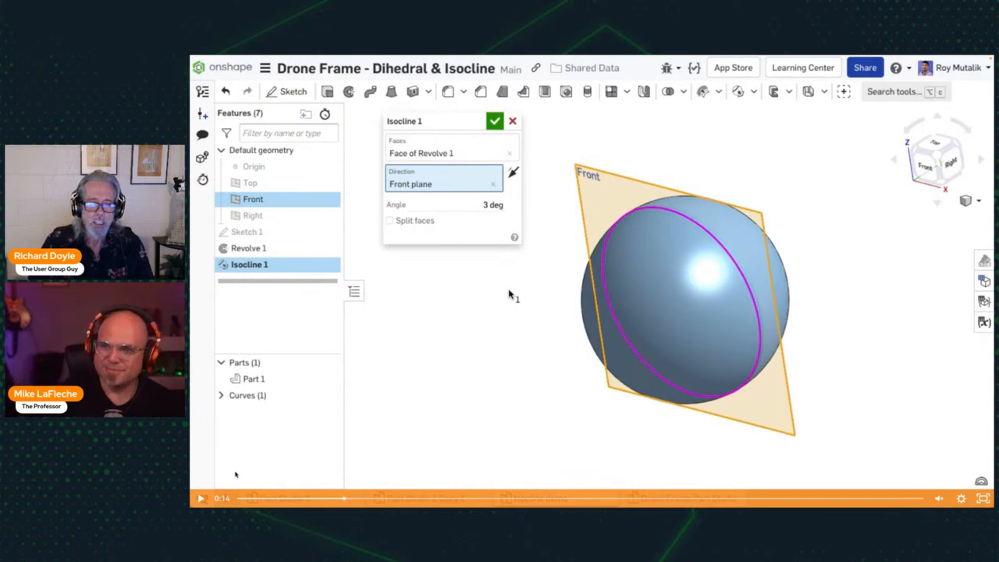
Set the isocline angle, show the curve, enable Split faces and accept Isocline 1
text(10)
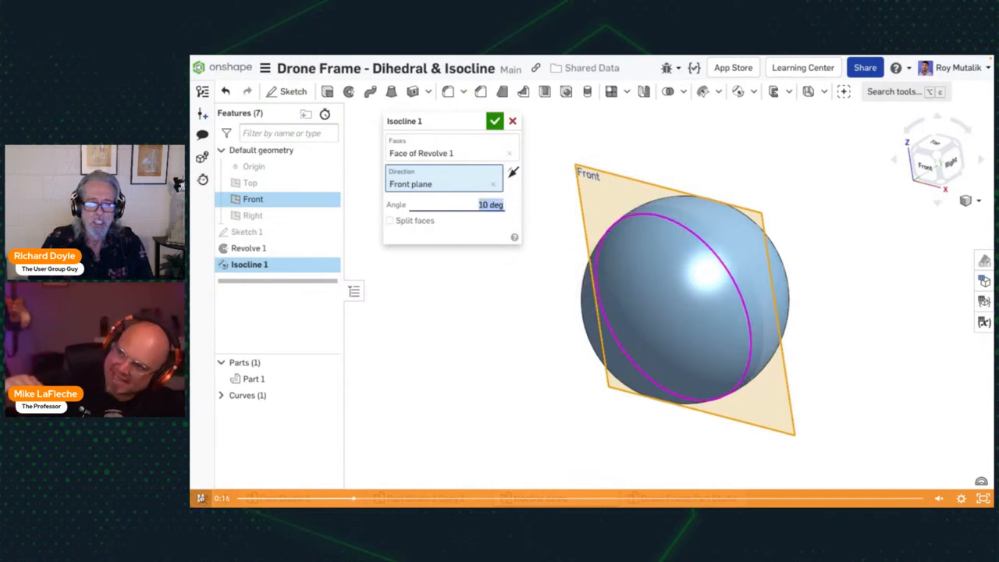
text(20 deg)
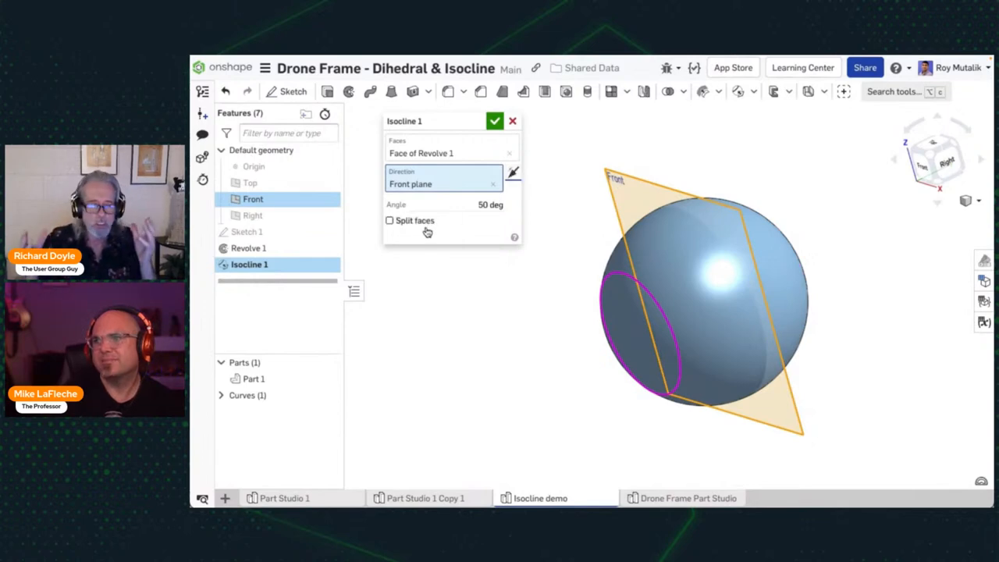
click(222, 395)
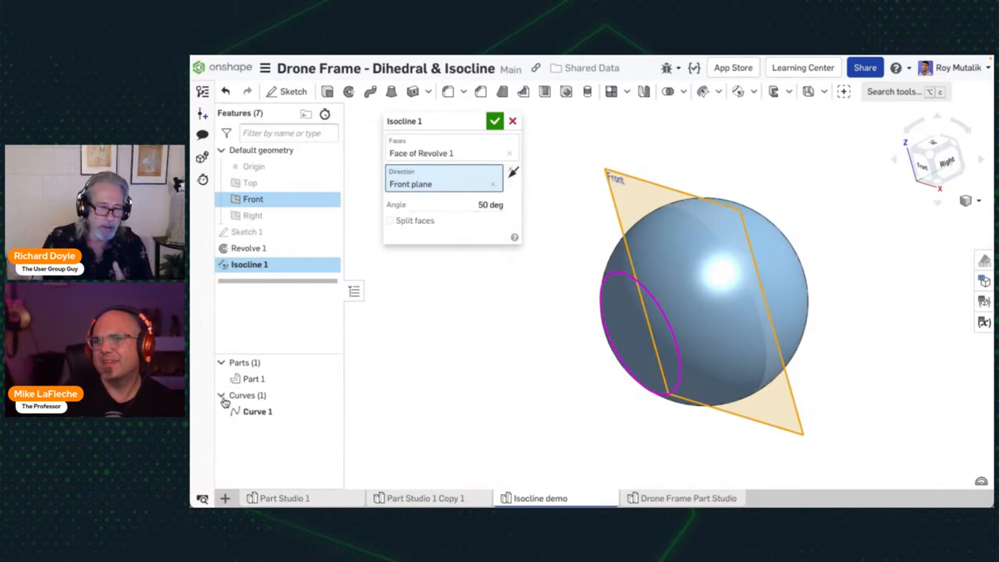
mouse_move(414, 222)
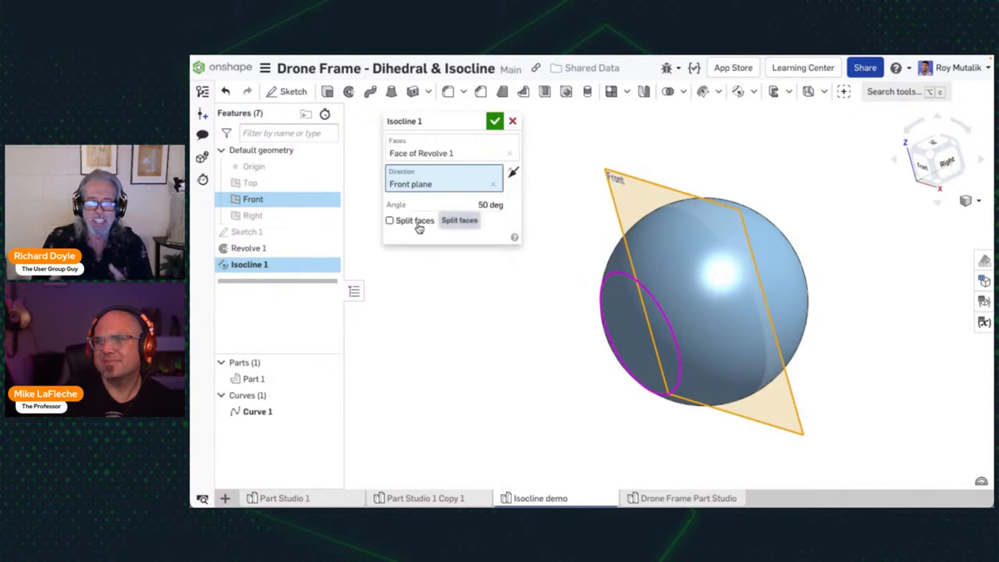
click(391, 220)
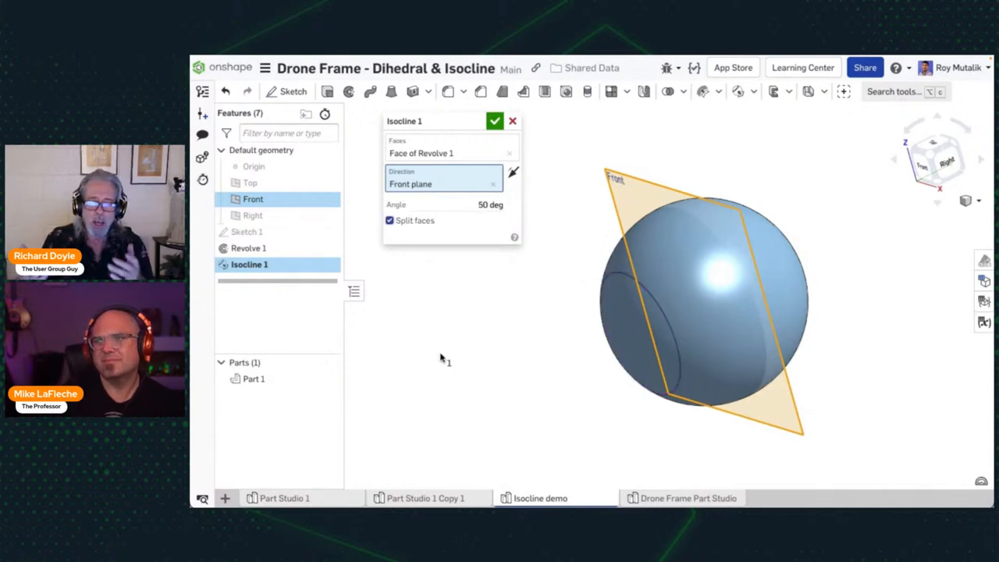
click(495, 121)
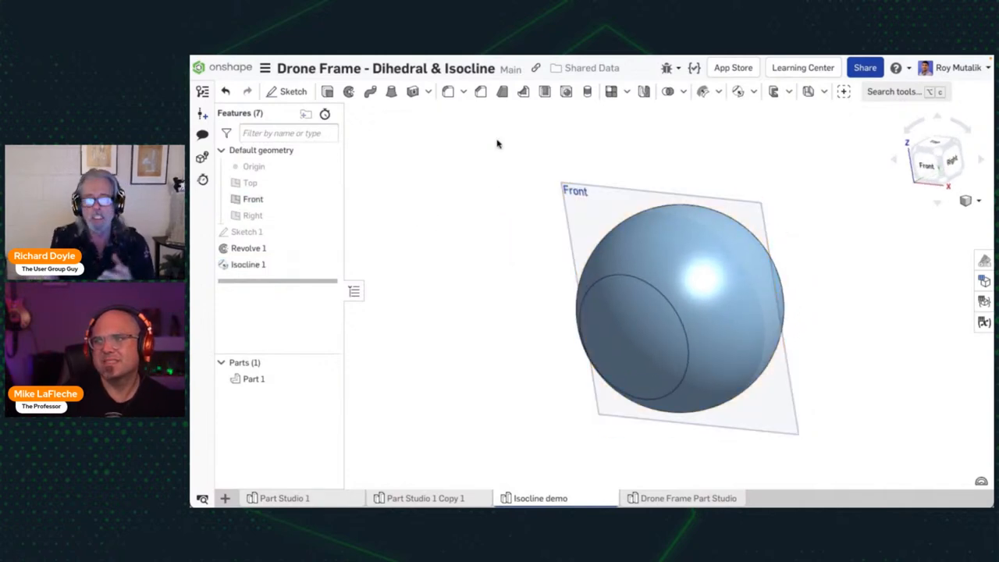
mouse_move(482, 344)
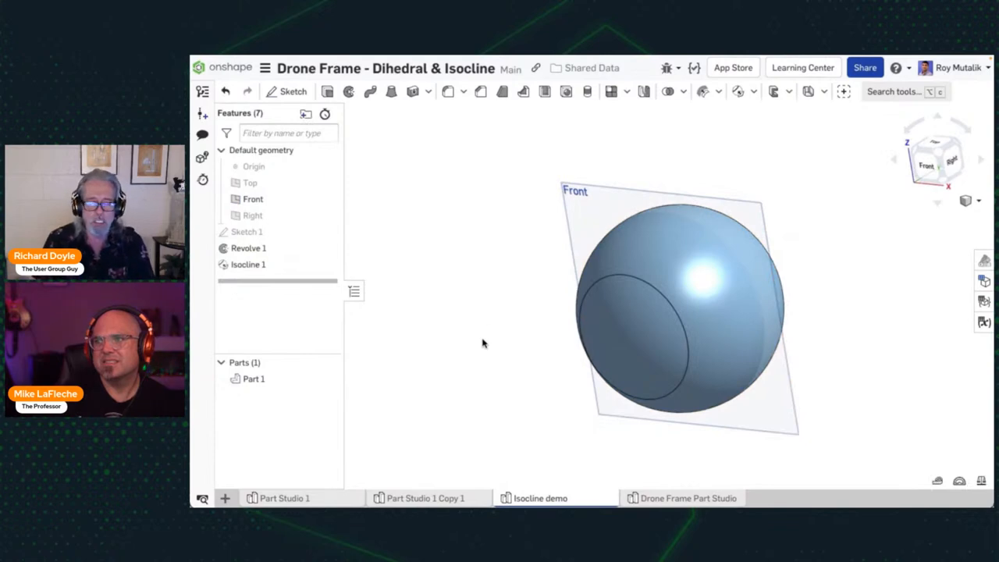
Switch to the Drone Frame Part Studio
click(687, 498)
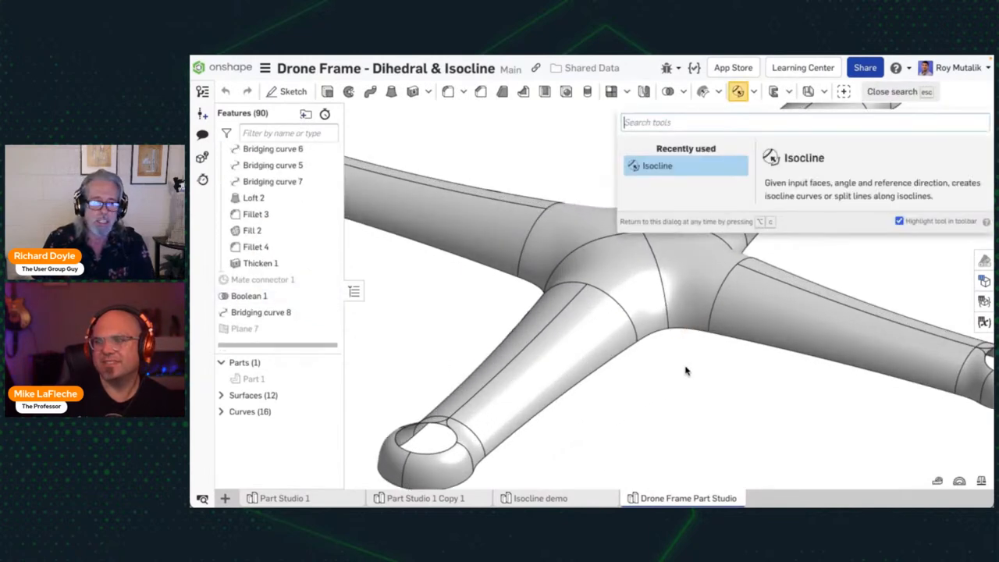
Create an isocline on the arm faces with Plane 7 as direction and Split faces on
click(655, 165)
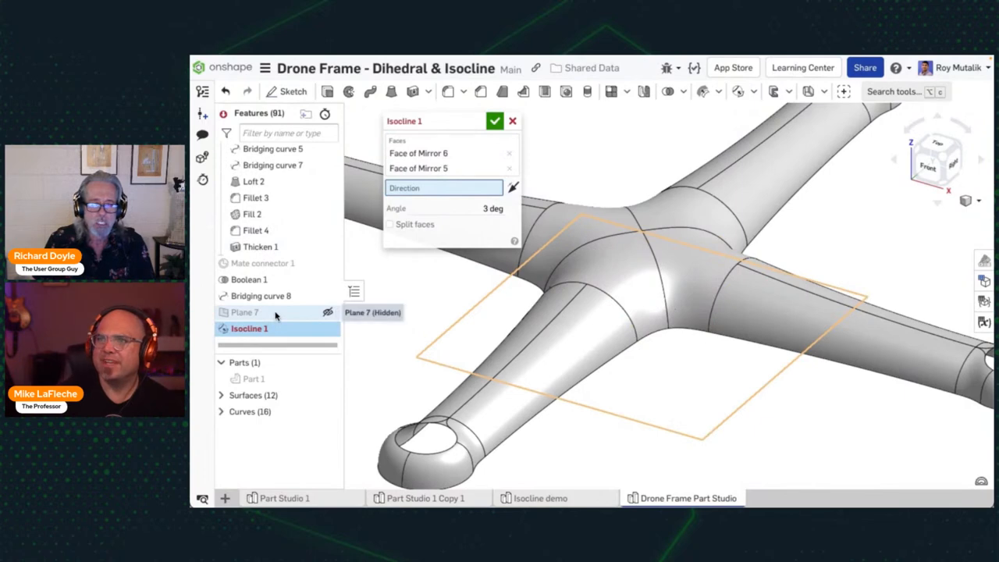
click(244, 312)
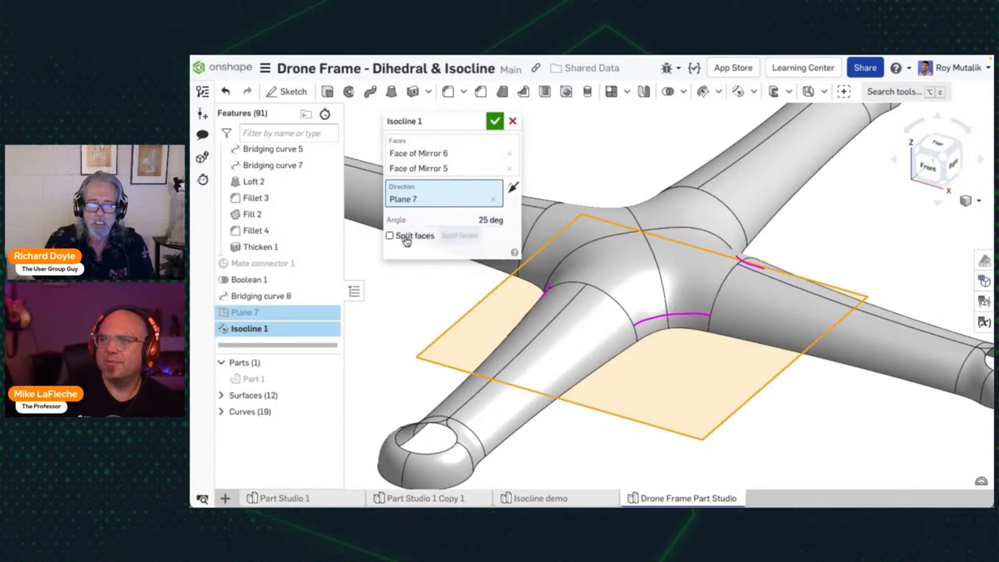
click(391, 235)
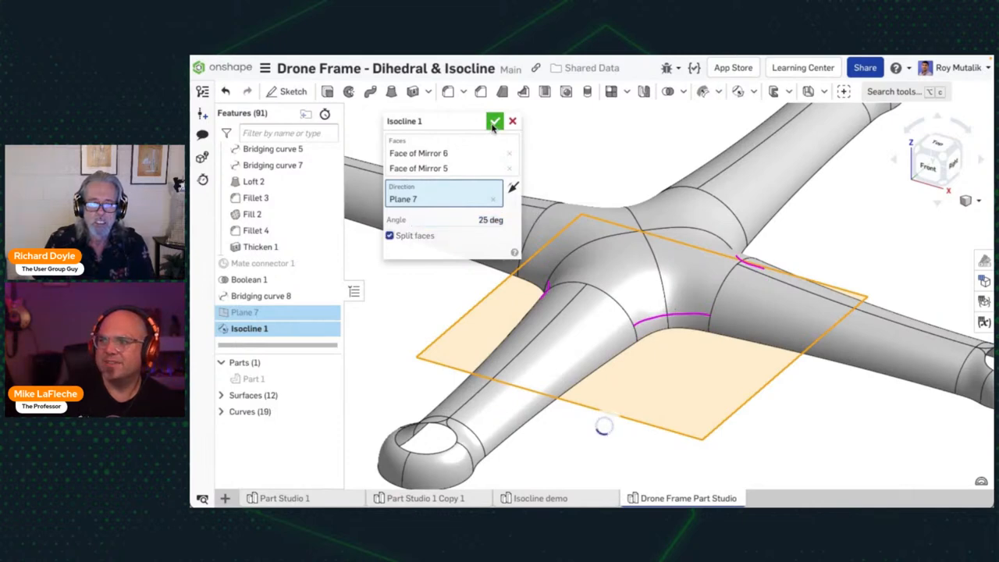
click(495, 122)
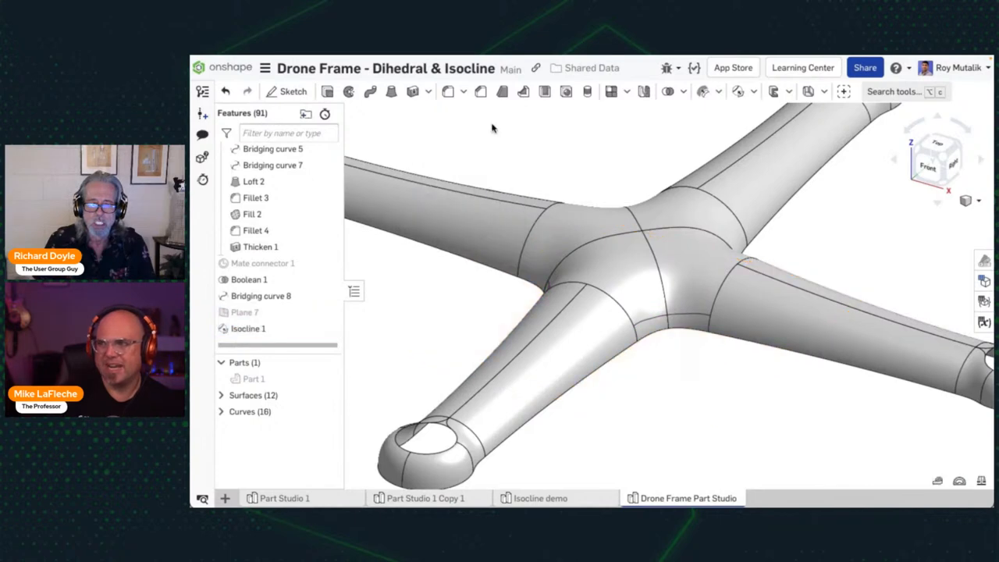
Find the delete tools via 'dele' and delete a face on the drone frame
text(dele)
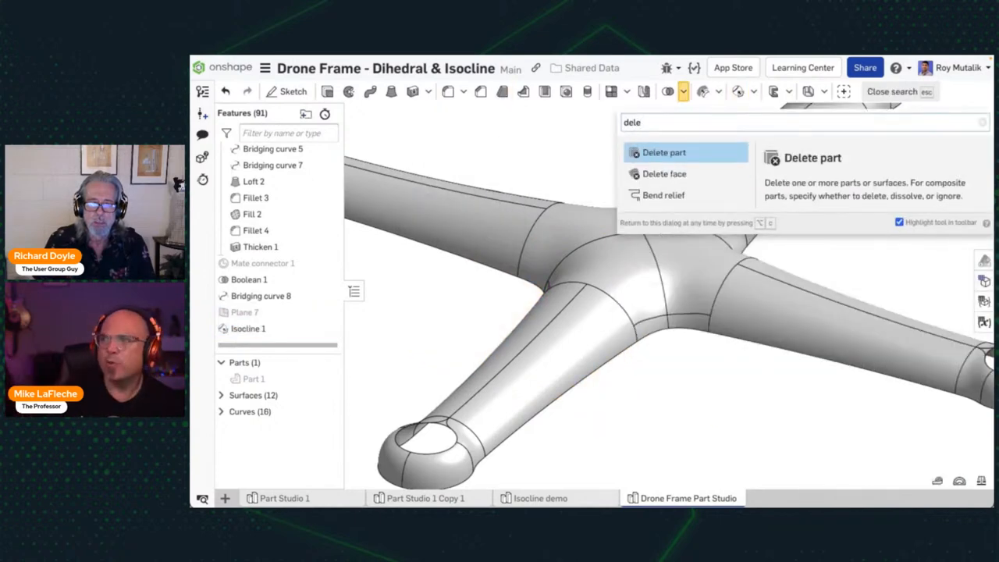
click(665, 173)
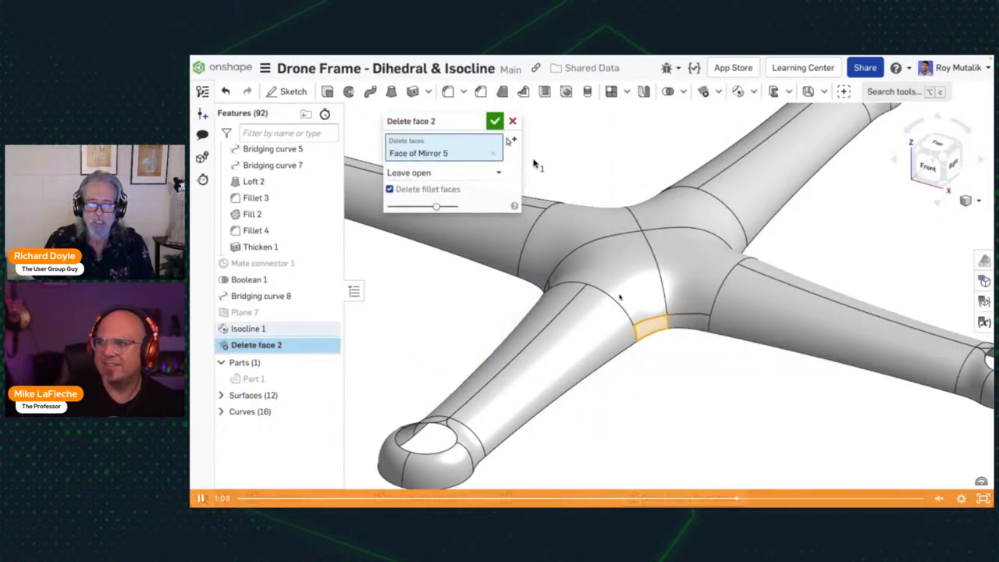
click(495, 122)
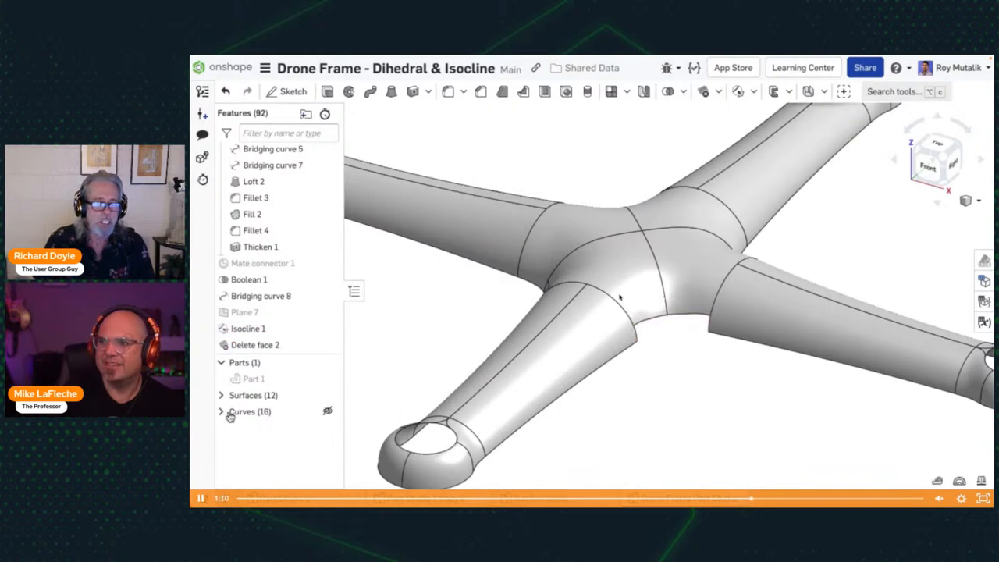
Show the curves list and fill the gap with curvature-continuous edges as Fill 1
click(221, 412)
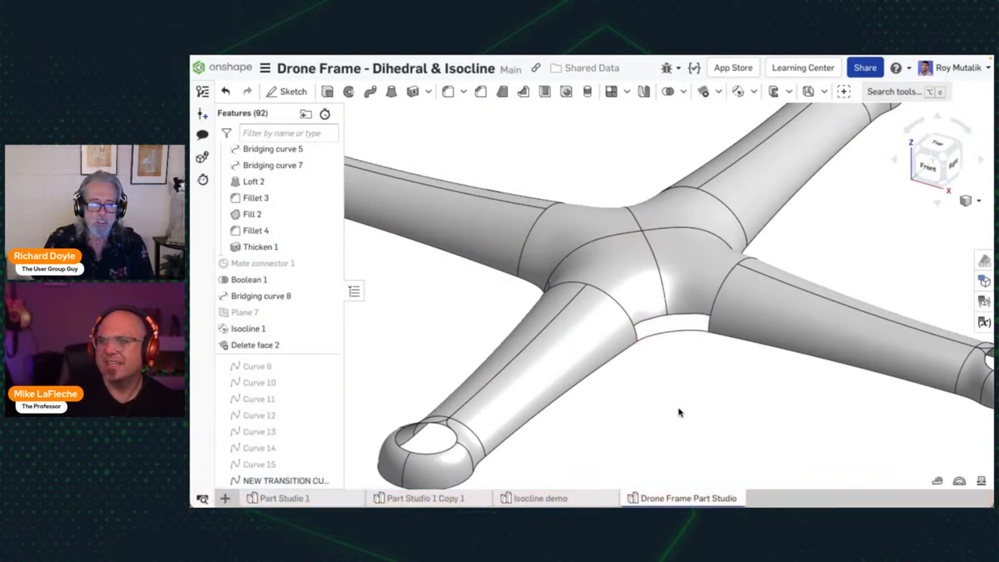
click(702, 90)
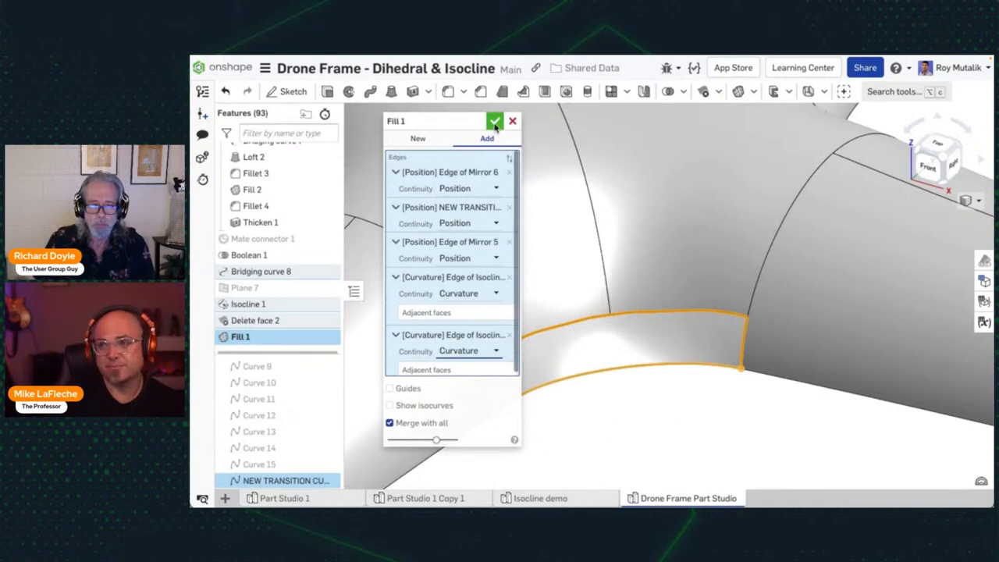
click(495, 122)
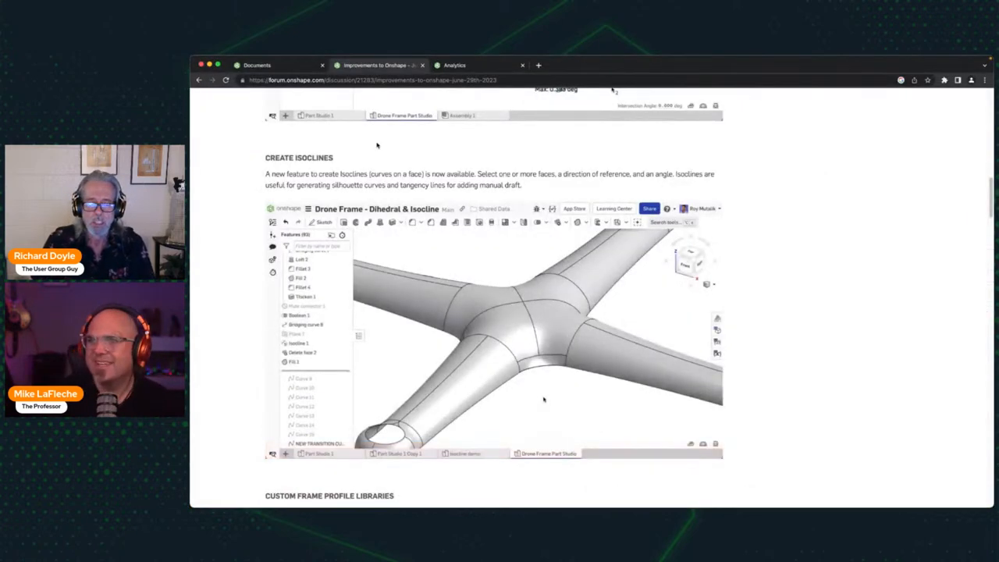
Start the Custom Frame Profile Libraries demo further down the post
scroll(down, 3)
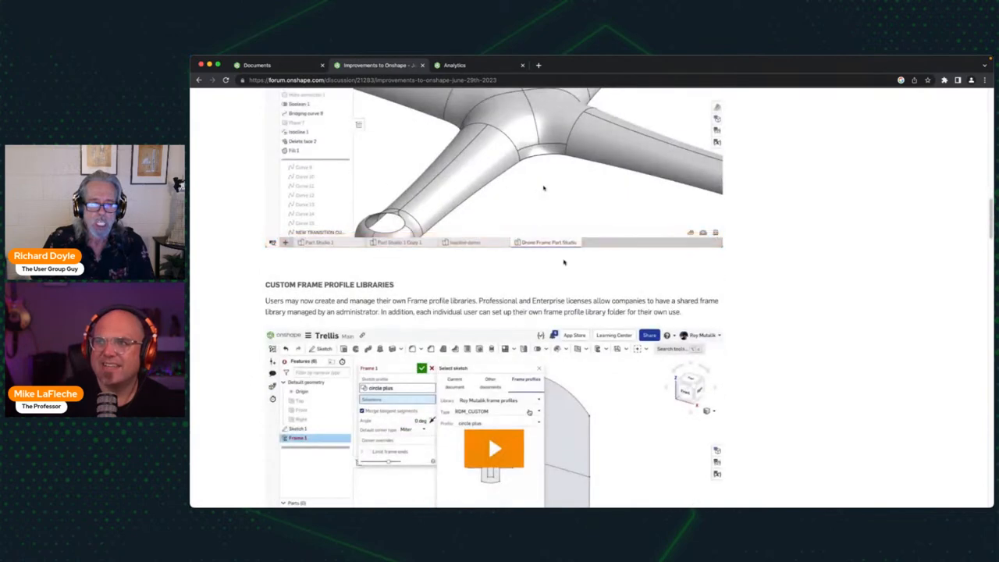
scroll(down, 3)
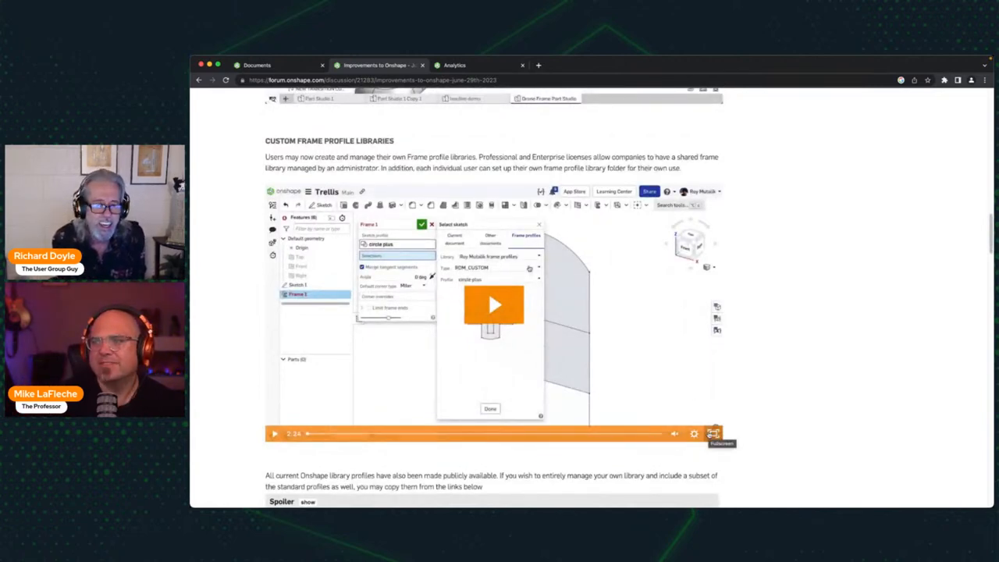
click(713, 434)
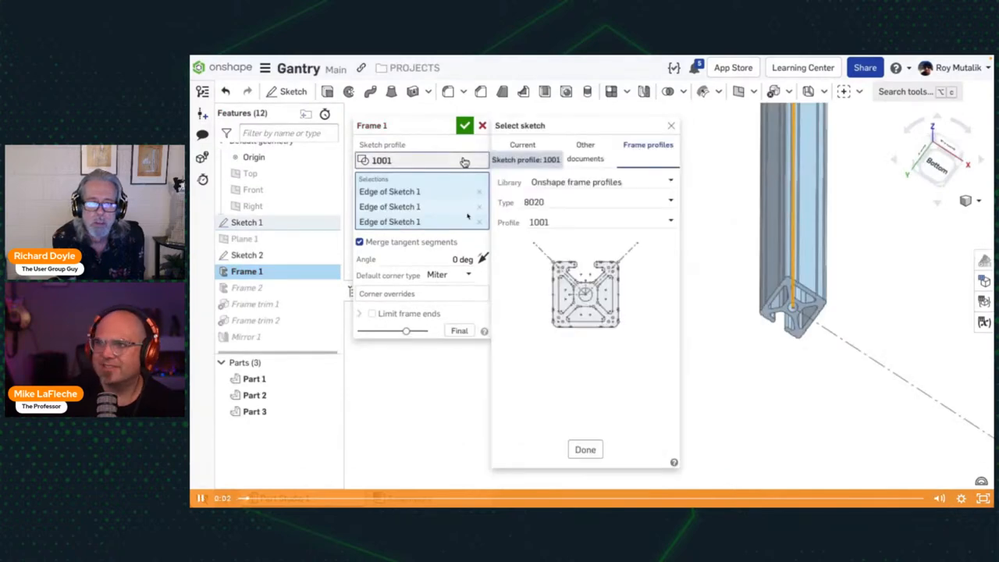
Choose the personal frame profile library for Frame 1
click(668, 181)
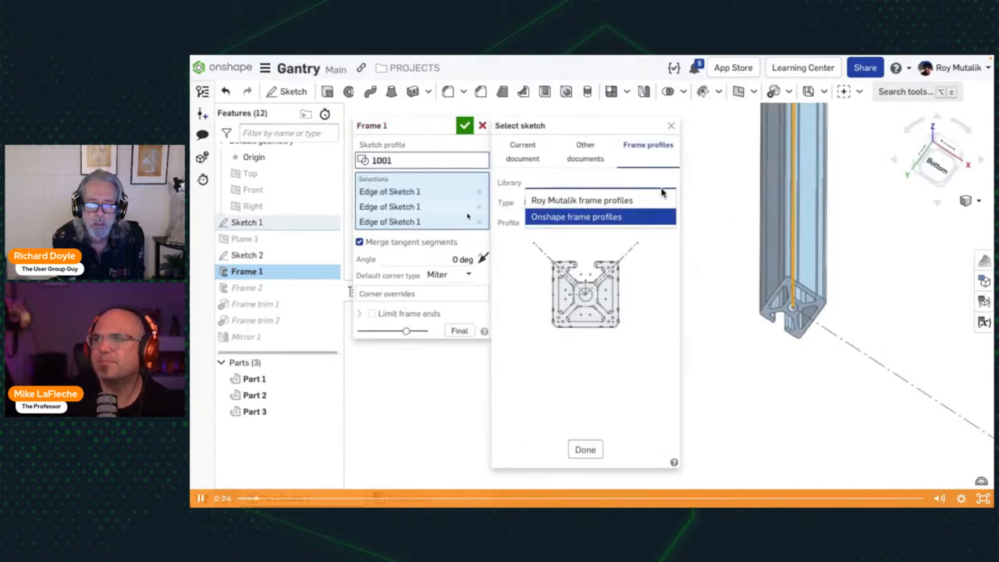
click(580, 200)
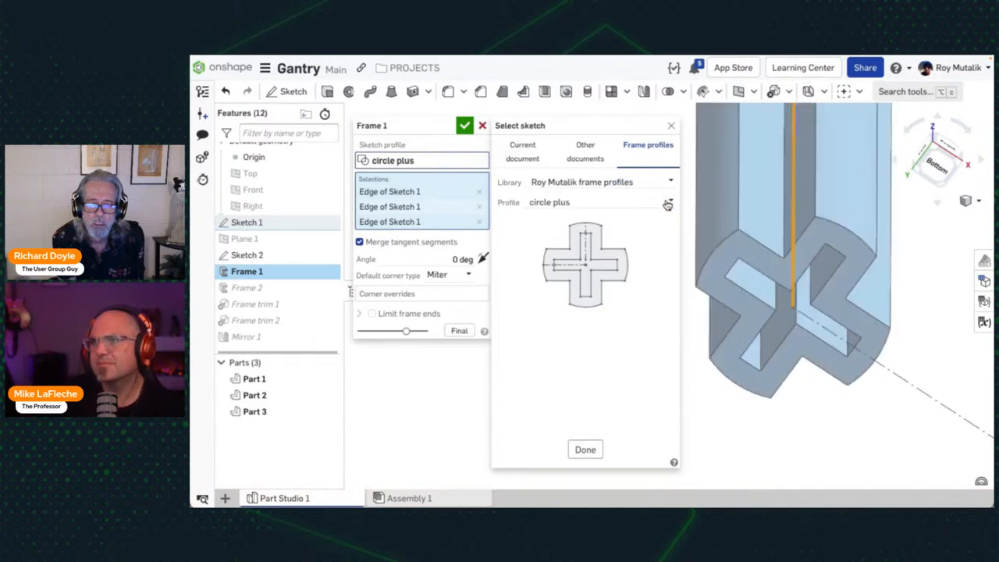
mouse_move(587, 418)
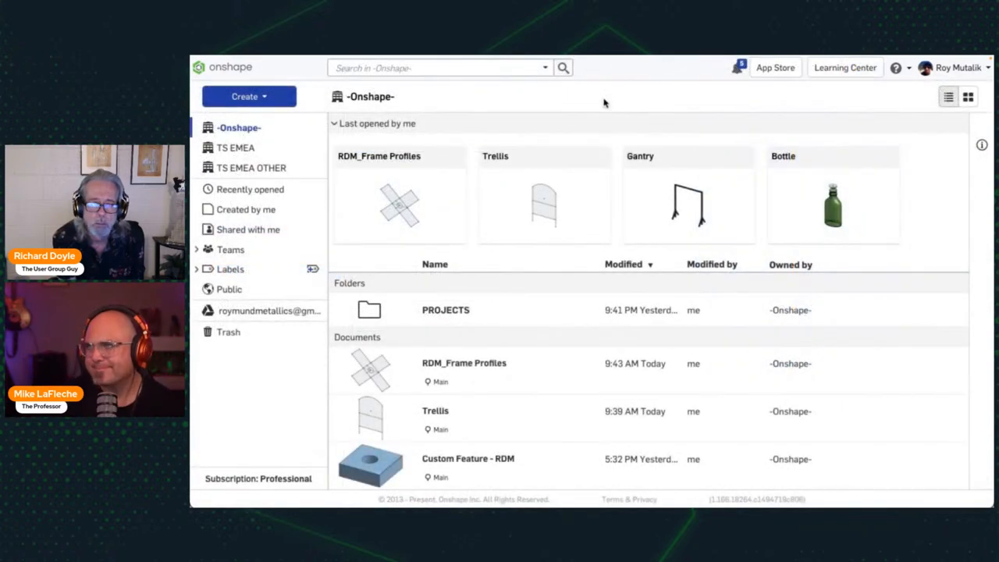
Create a new folder named RDM-FRM-LB in the documents list
click(248, 97)
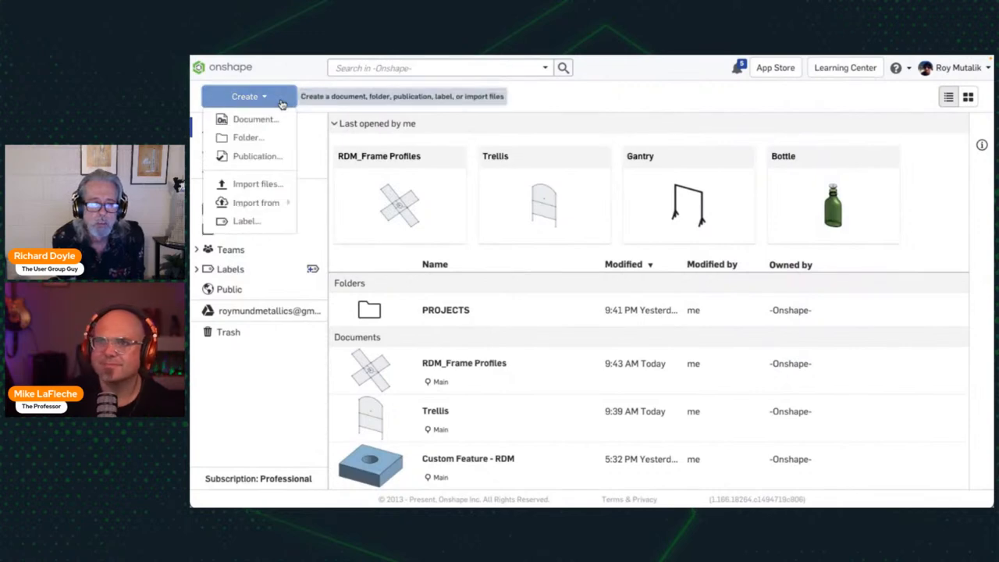
click(248, 137)
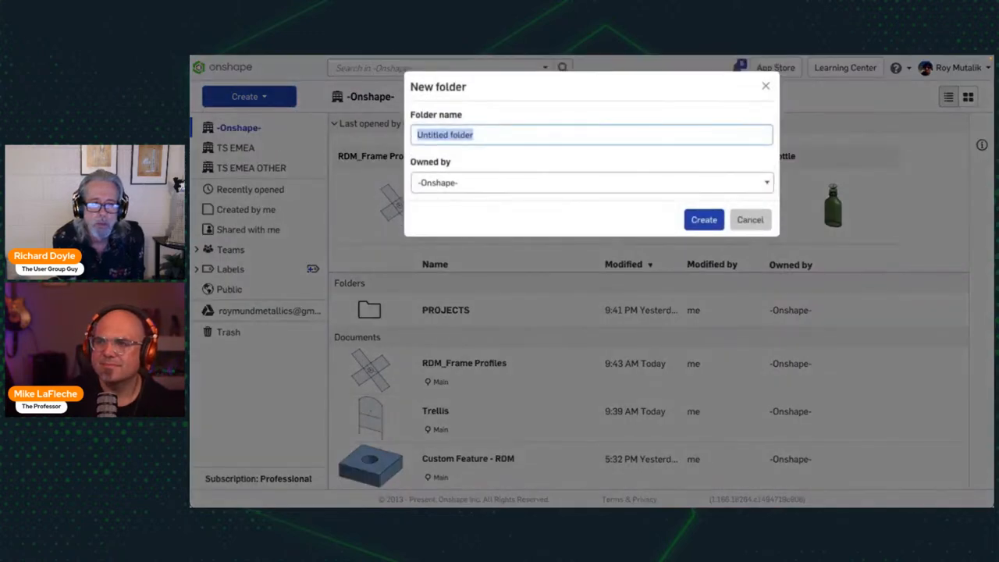
text(RDM-FRM-LB)
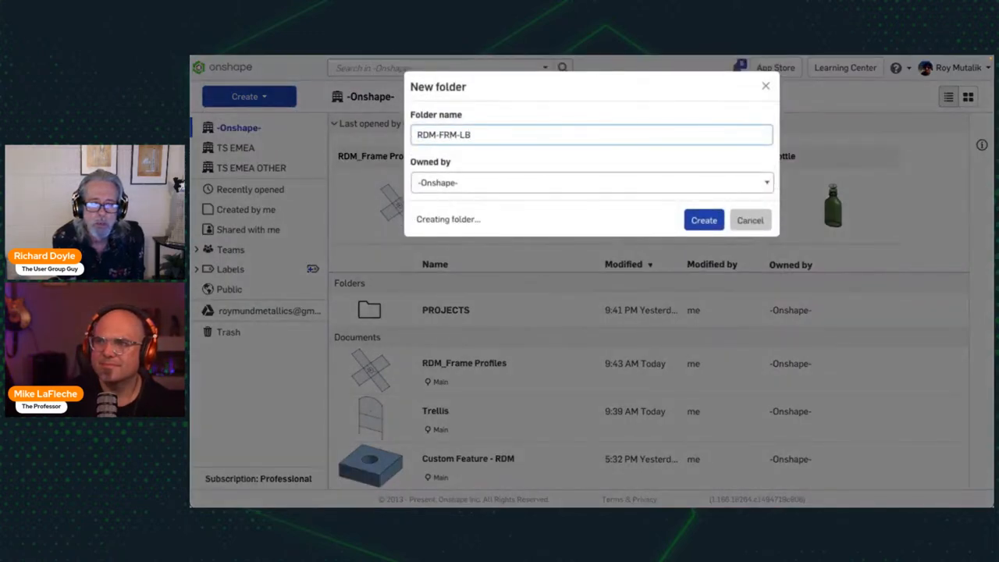
click(703, 220)
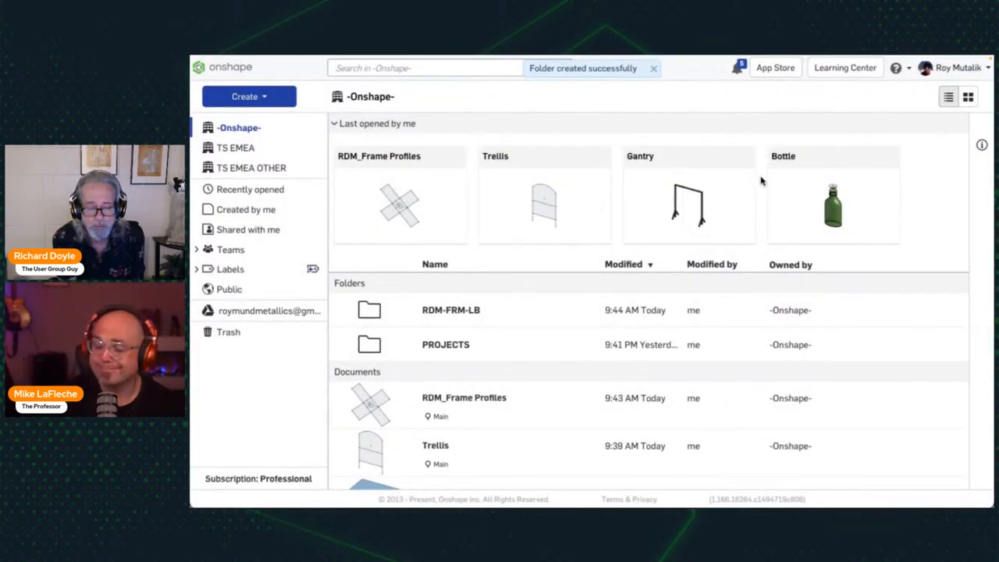
mouse_move(451, 309)
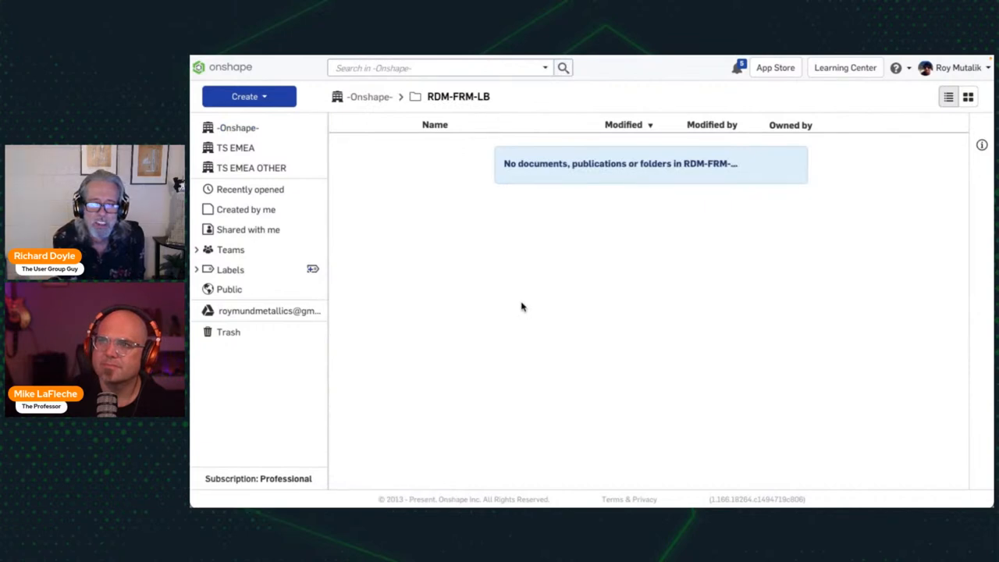
Create an RDM_CUSTOM subfolder inside it and open the RDM_Frame Profiles document
click(244, 96)
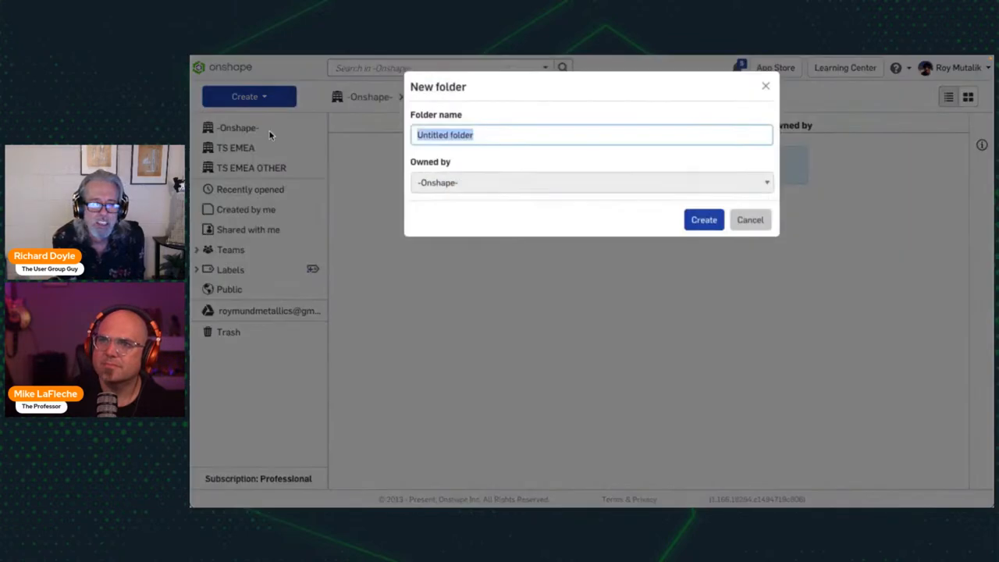
text(RDM_CUS)
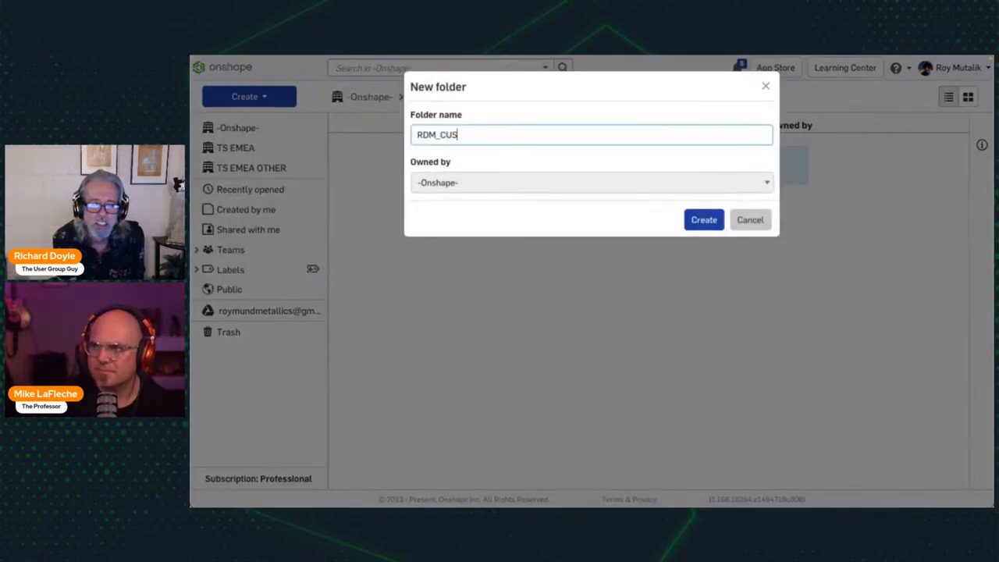
click(703, 219)
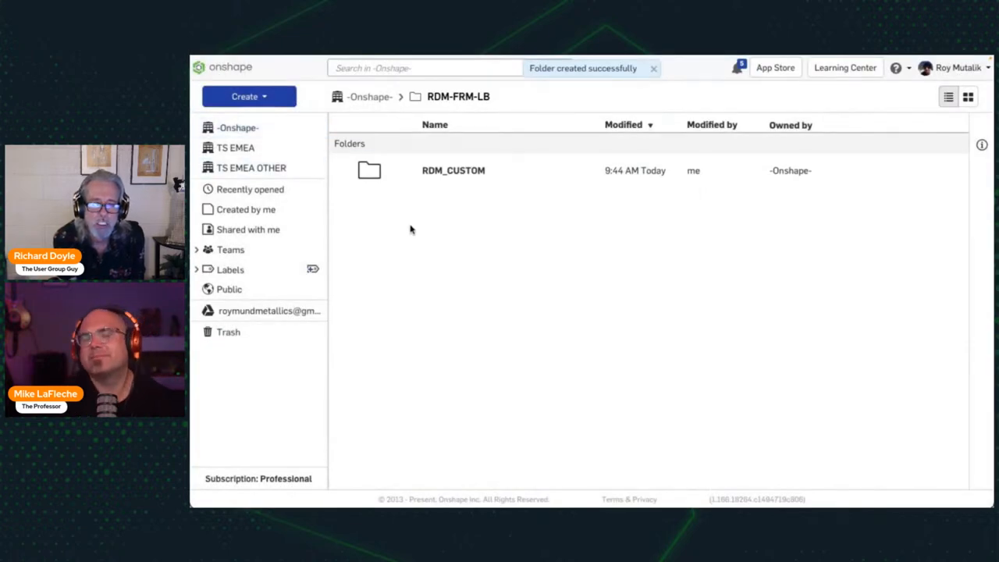
click(238, 128)
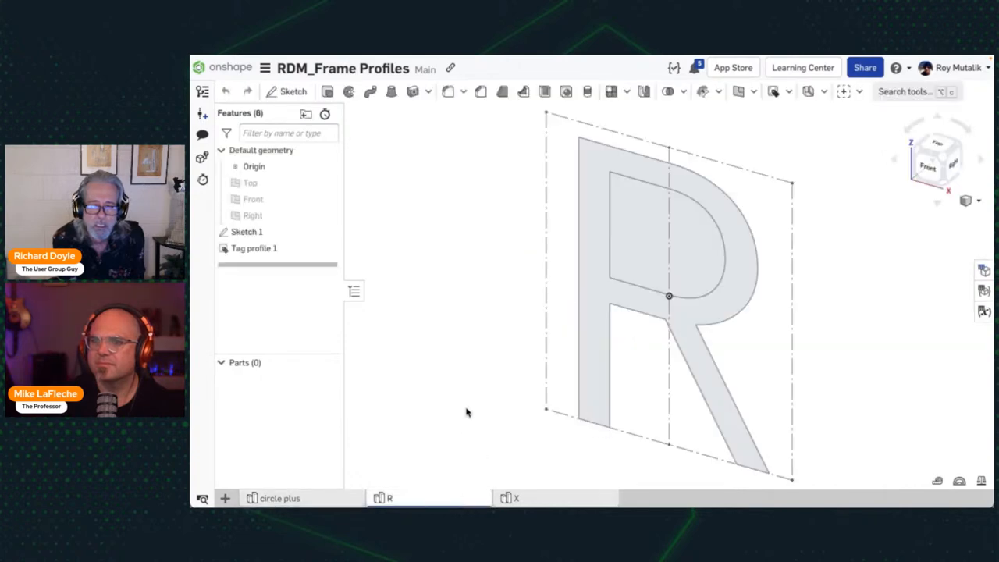
mouse_move(518, 494)
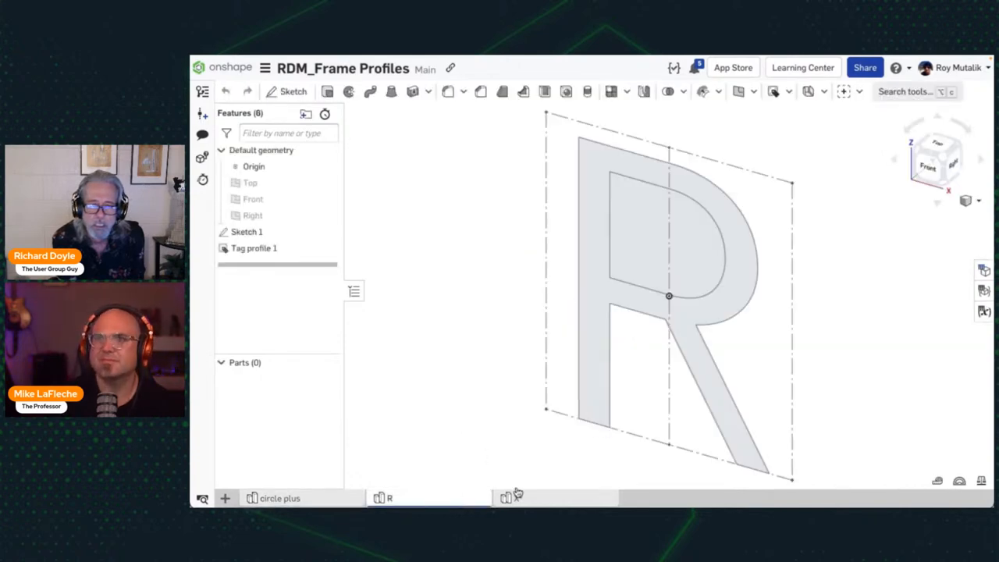
Switch to the X profile, set its configuration to 3, and list the frame features
click(515, 498)
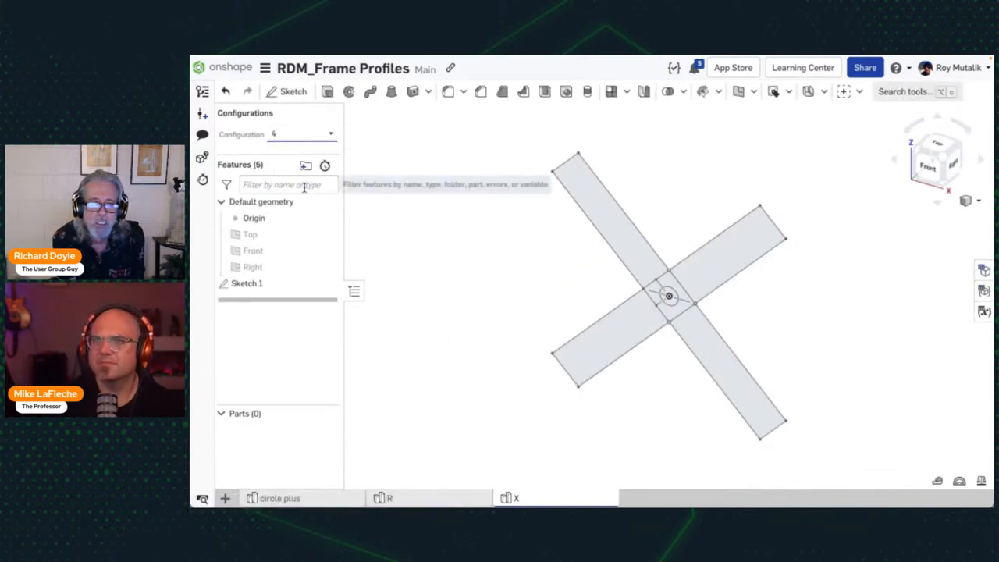
click(331, 135)
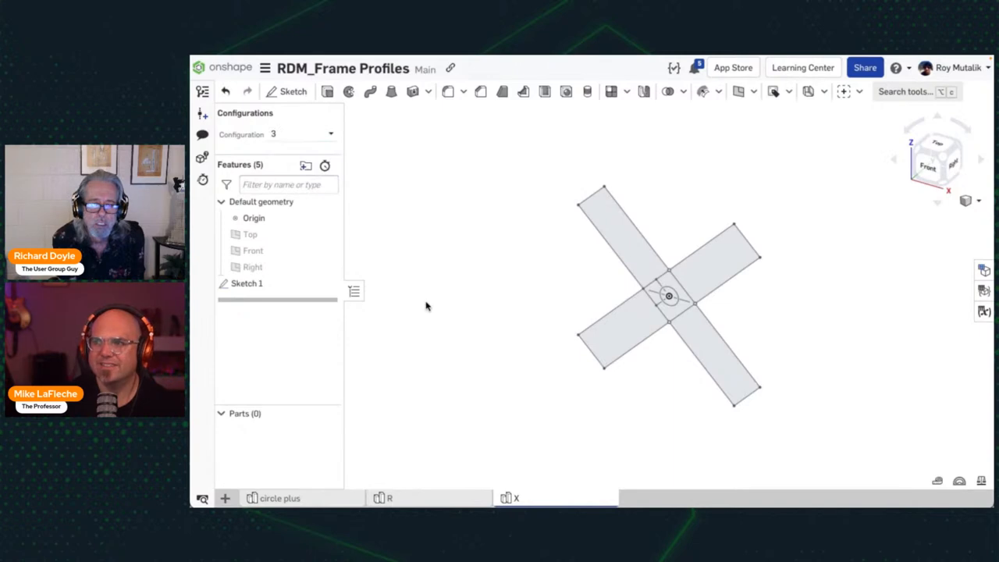
click(774, 91)
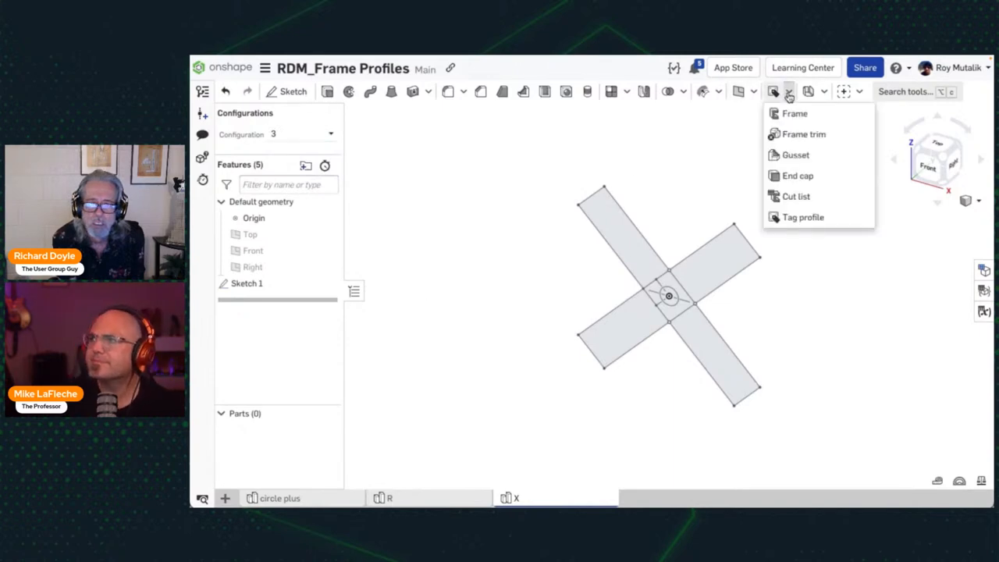
Tag the X profile sketch with standard RDM-CUSTOM and description X-shape
click(802, 217)
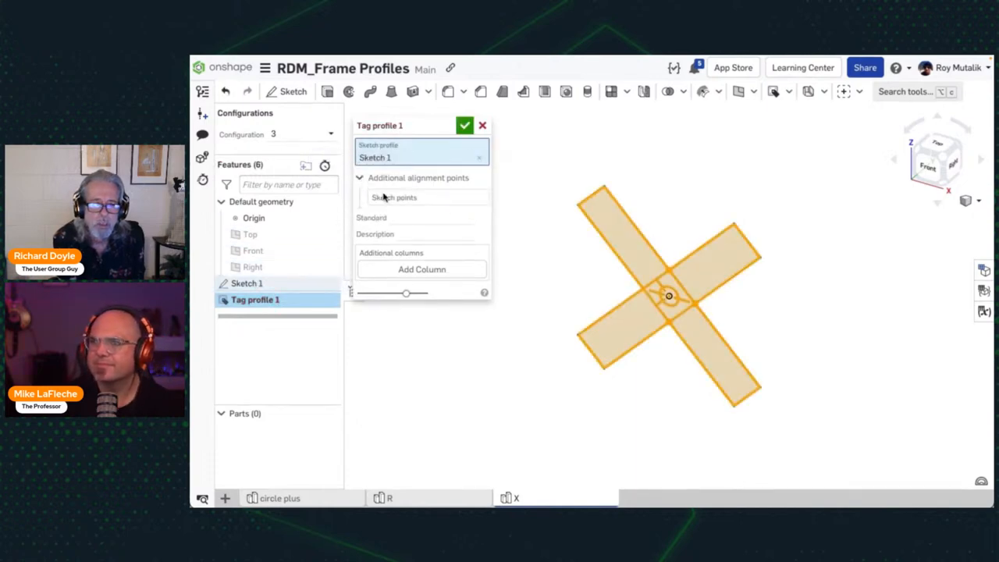
click(669, 287)
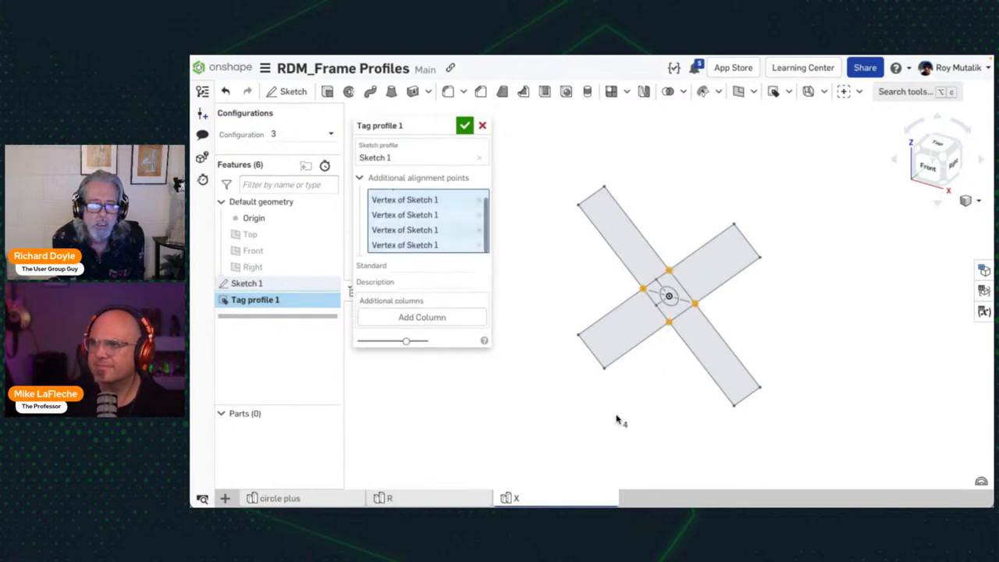
text(RDM)
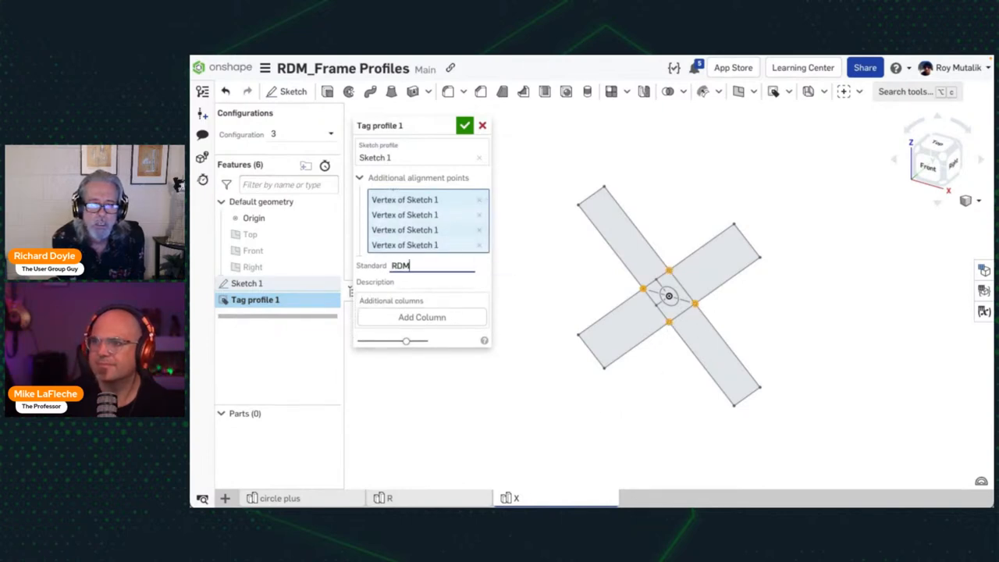
text(-CUSTOM)
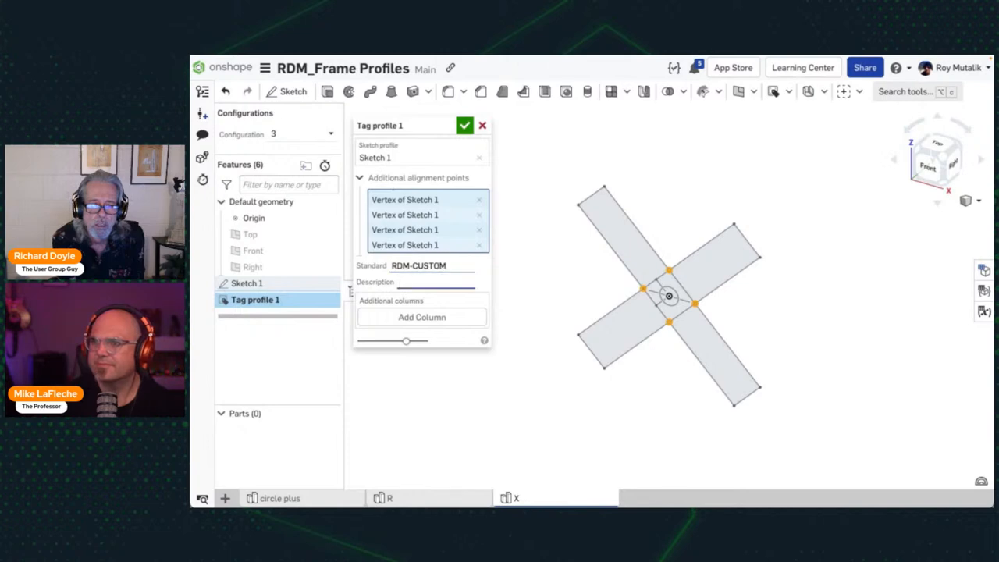
text(X-shape)
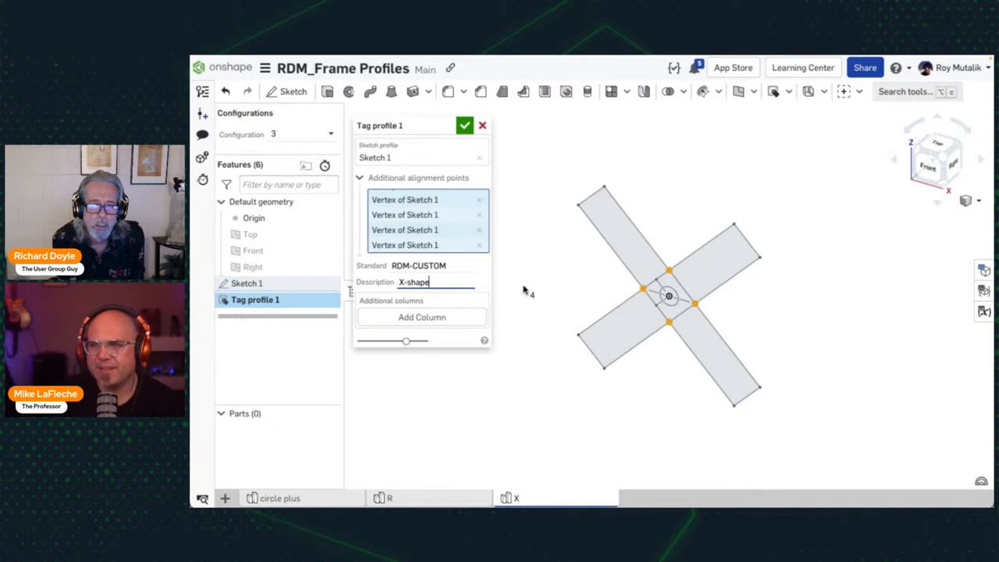
click(465, 125)
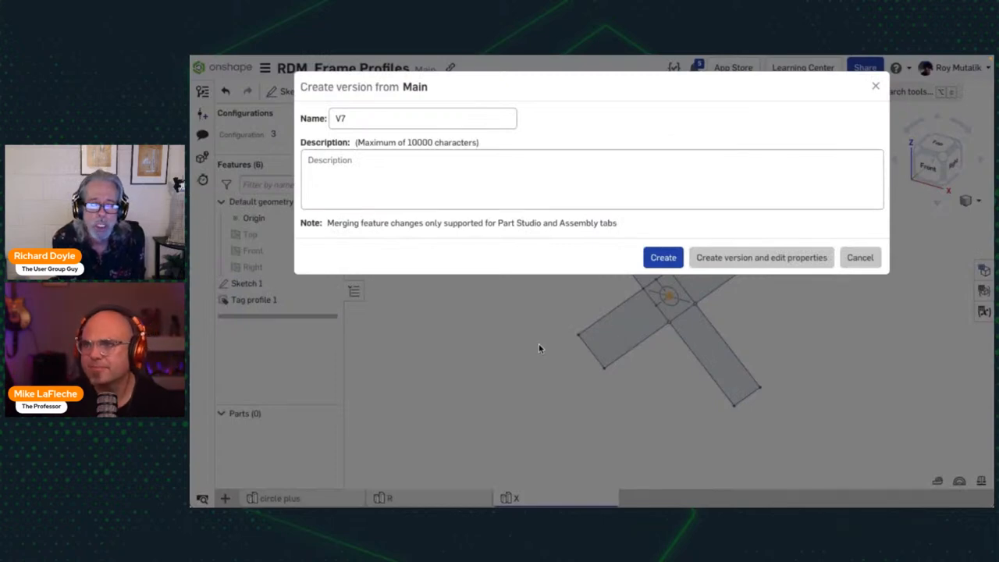
Save the document as version V7
click(662, 256)
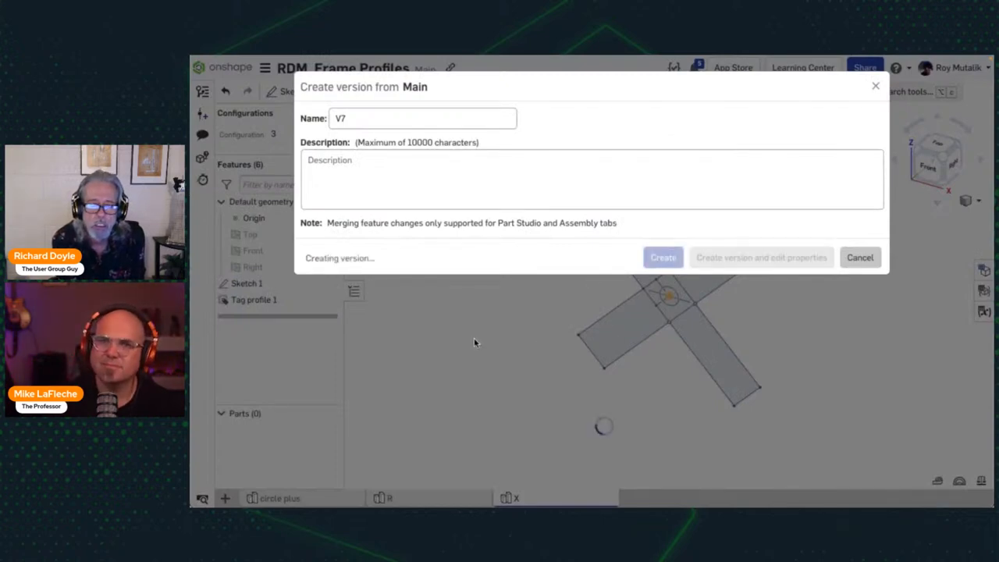
click(662, 256)
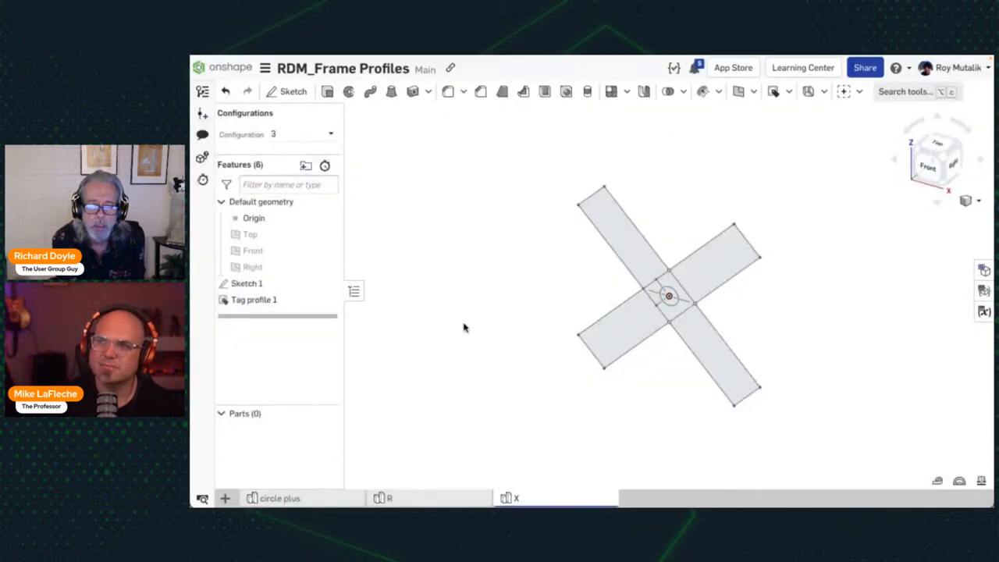
Move the RDM_Frame Profiles document into the RDM_CUSTOM folder inside RDM-FRM-LB
click(265, 69)
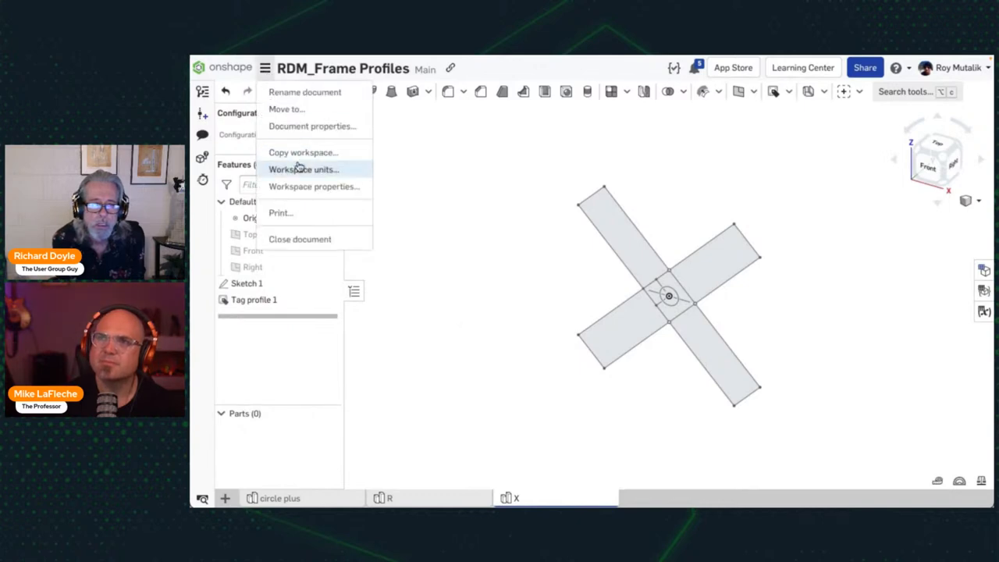
click(285, 109)
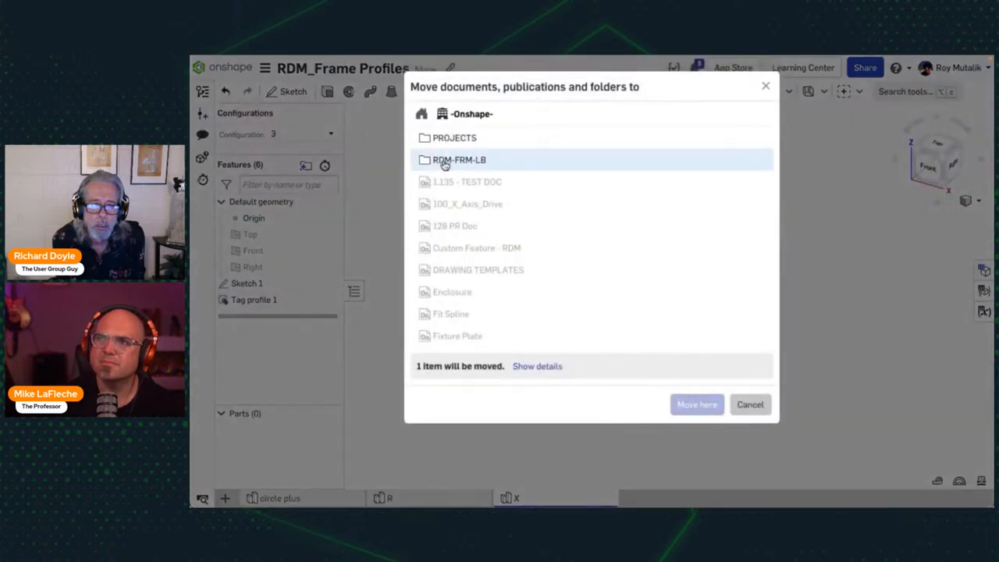
click(459, 159)
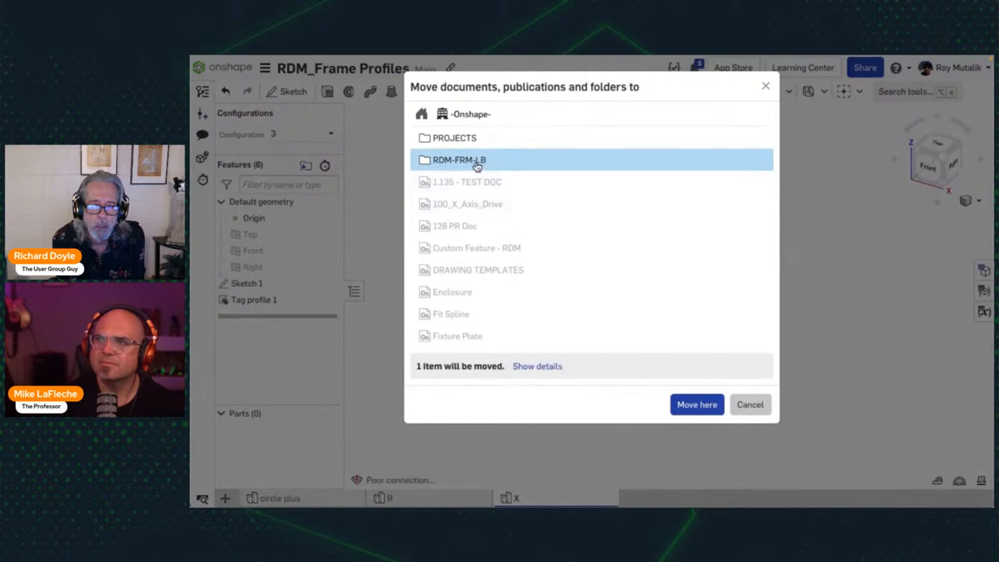
double_click(459, 159)
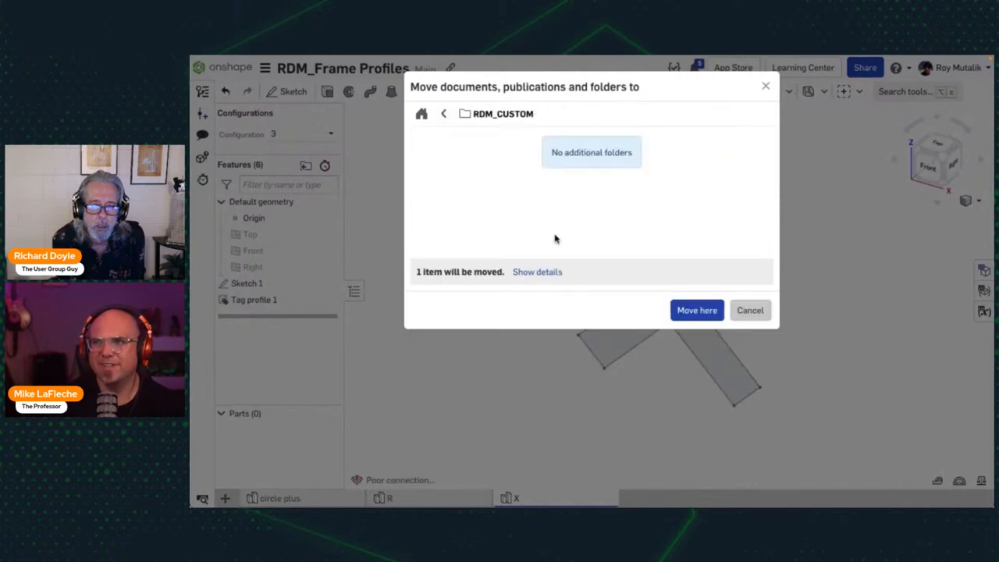
click(696, 309)
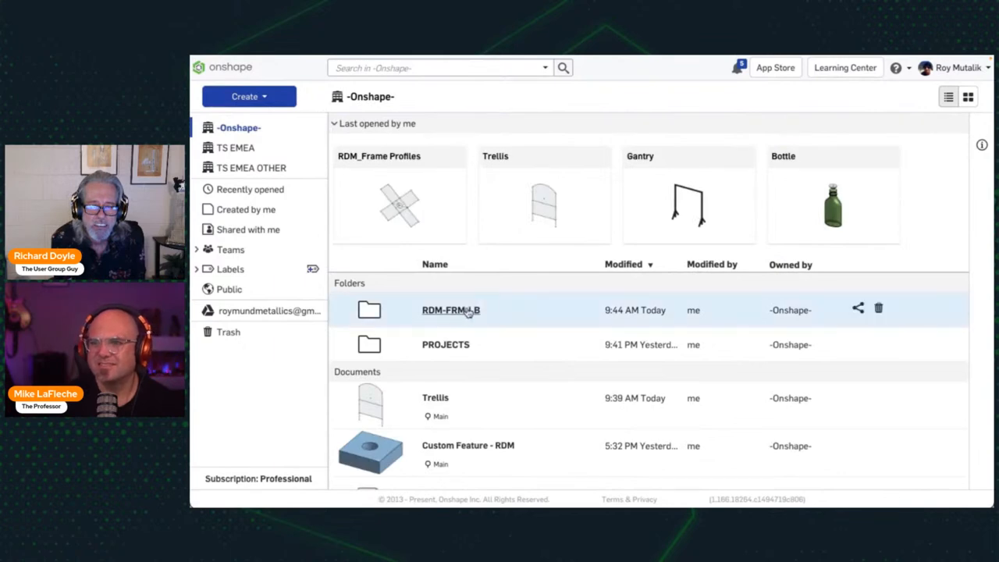
Set the RDM-FRM-LB folder as My frame profiles library
right_click(449, 309)
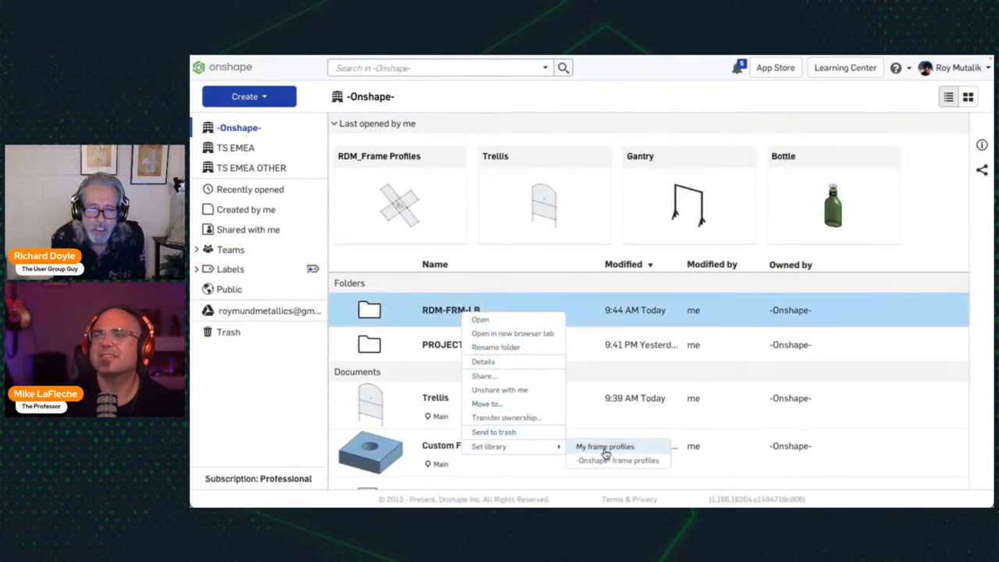
click(606, 446)
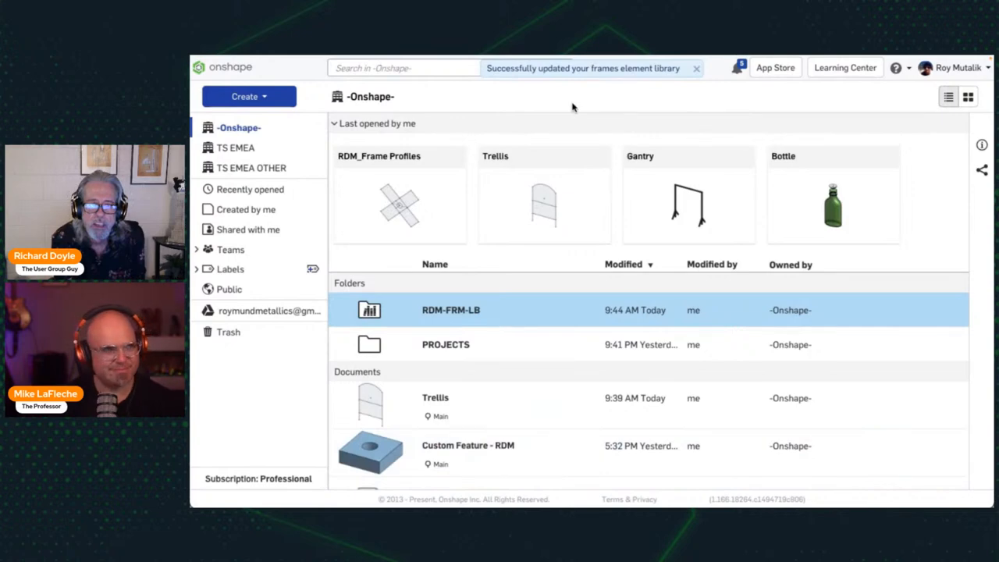
mouse_move(512, 311)
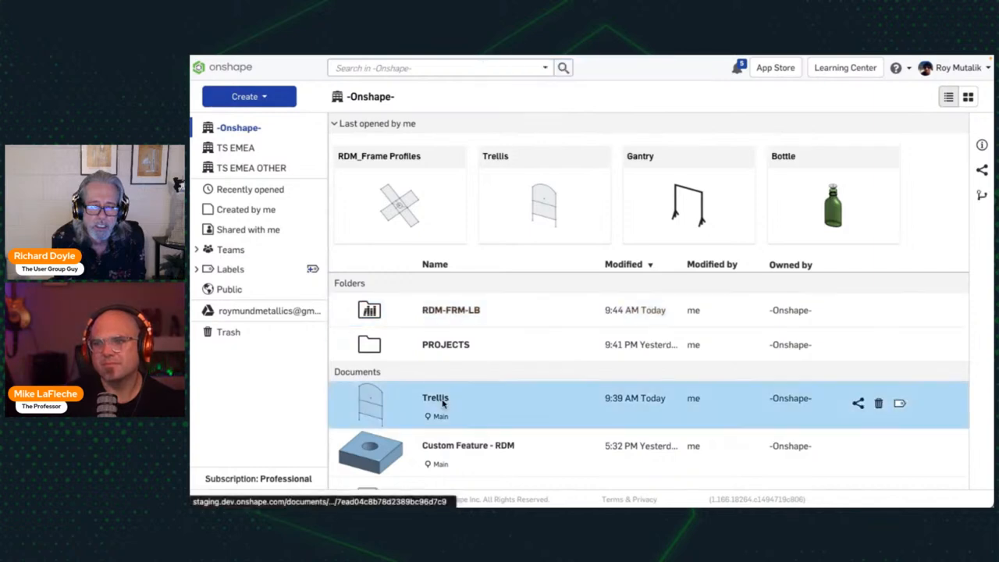
In Trellis, create a frame using the RDM_CUSTOM X profile along the arched sketch edges
double_click(435, 398)
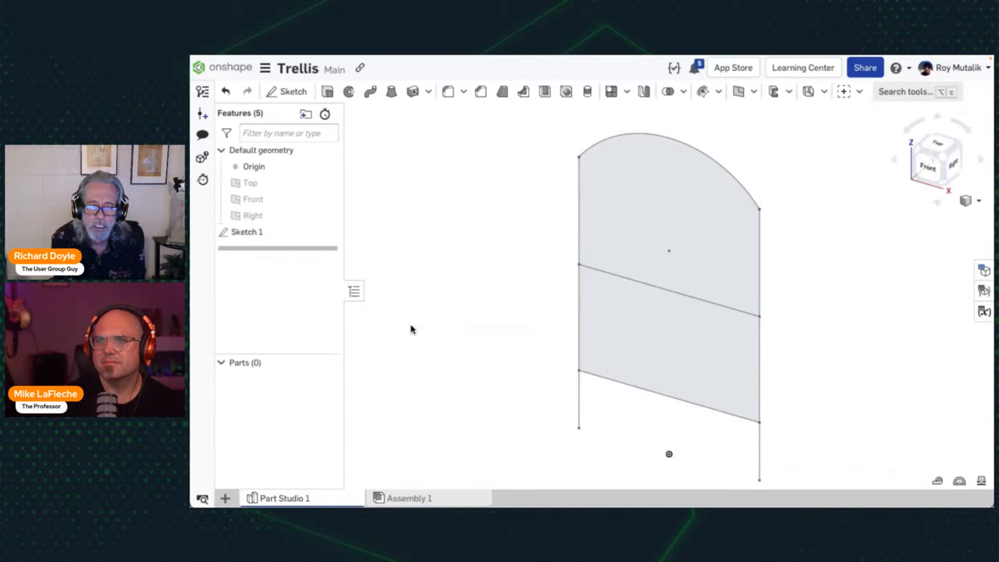
click(788, 90)
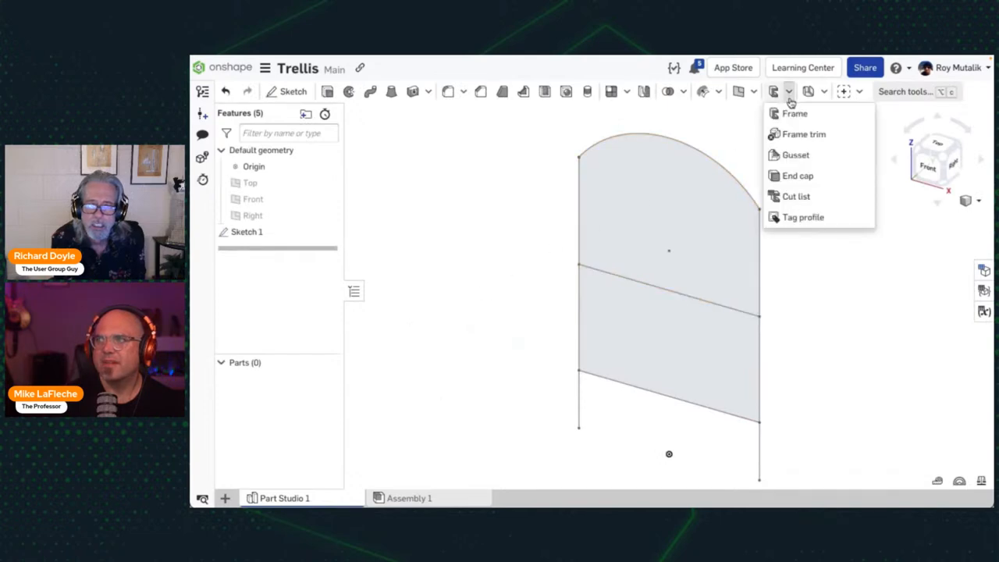
click(794, 113)
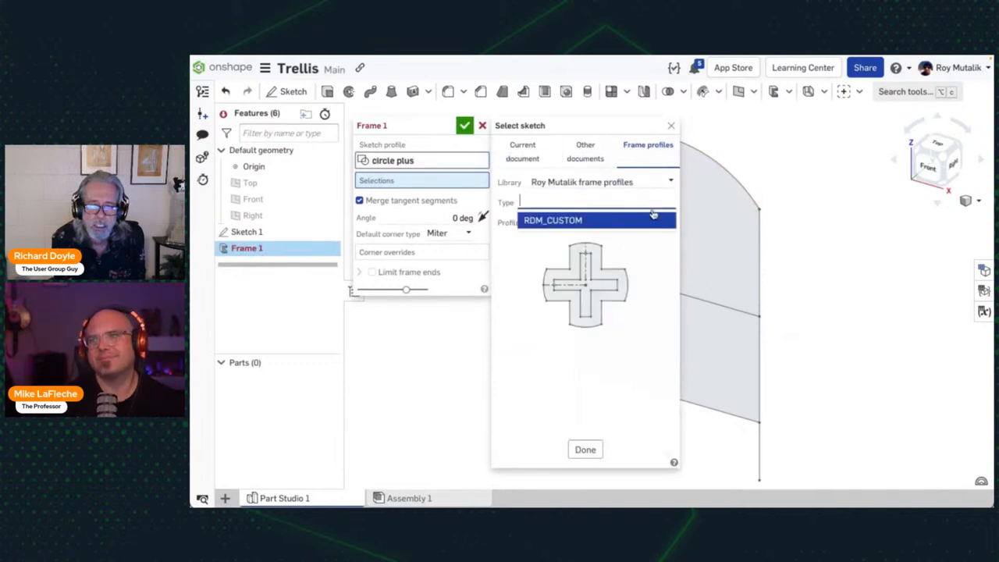
click(553, 218)
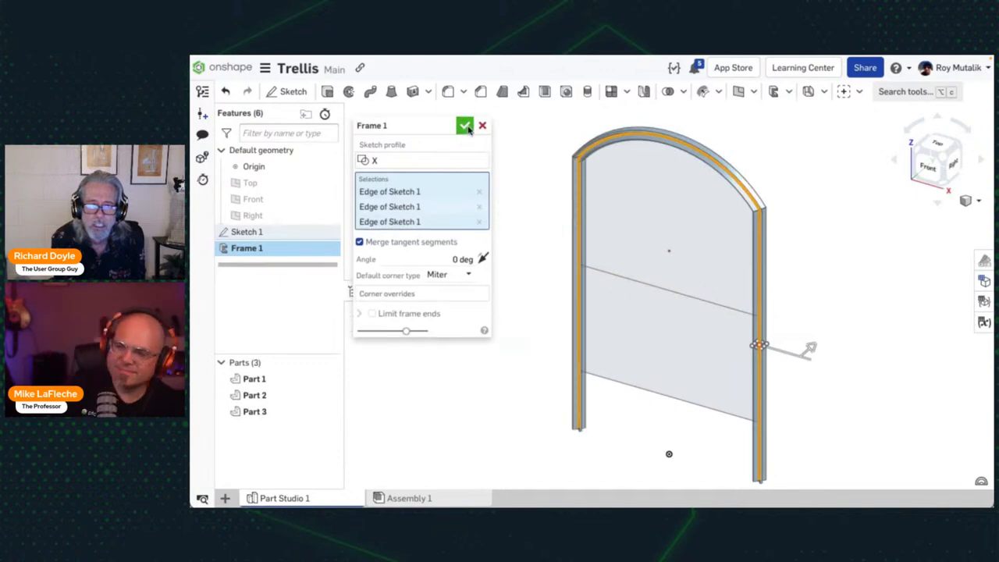
click(465, 125)
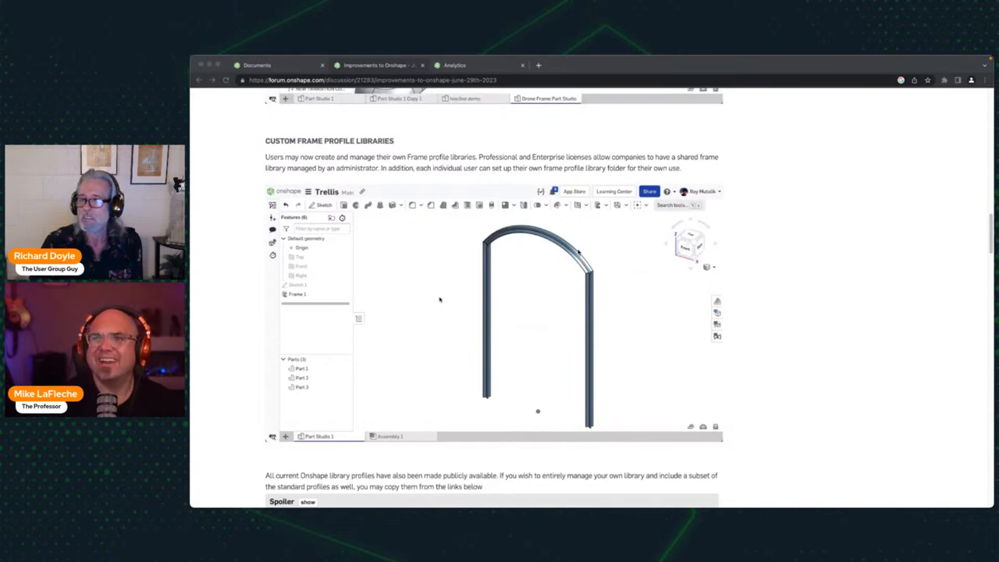
scroll(down, 3)
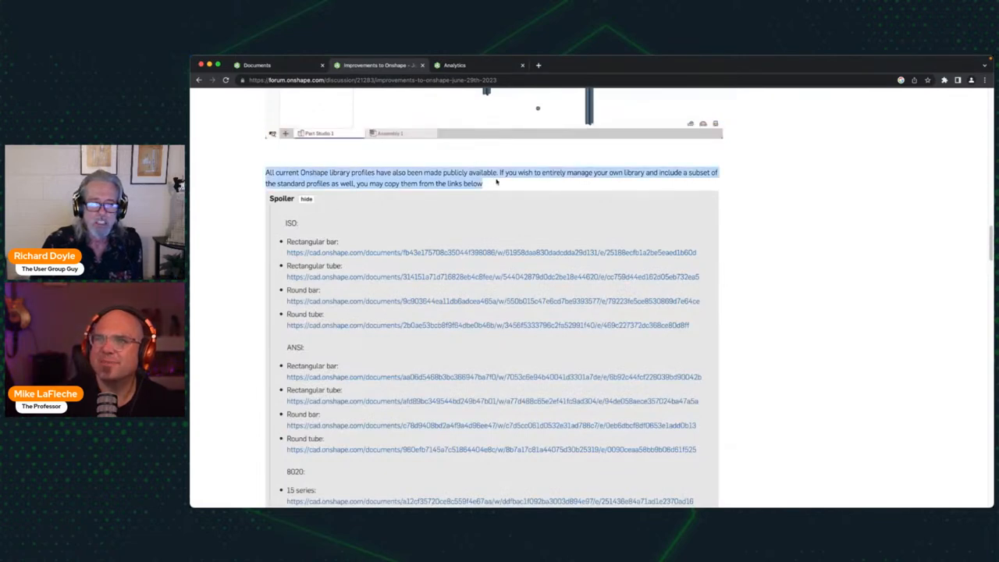
scroll(down, 3)
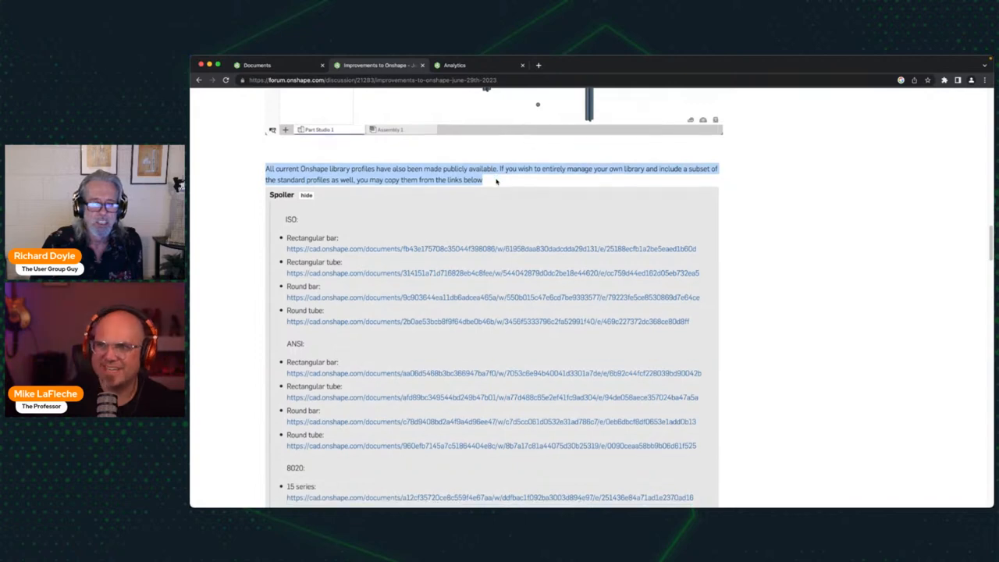
scroll(down, 3)
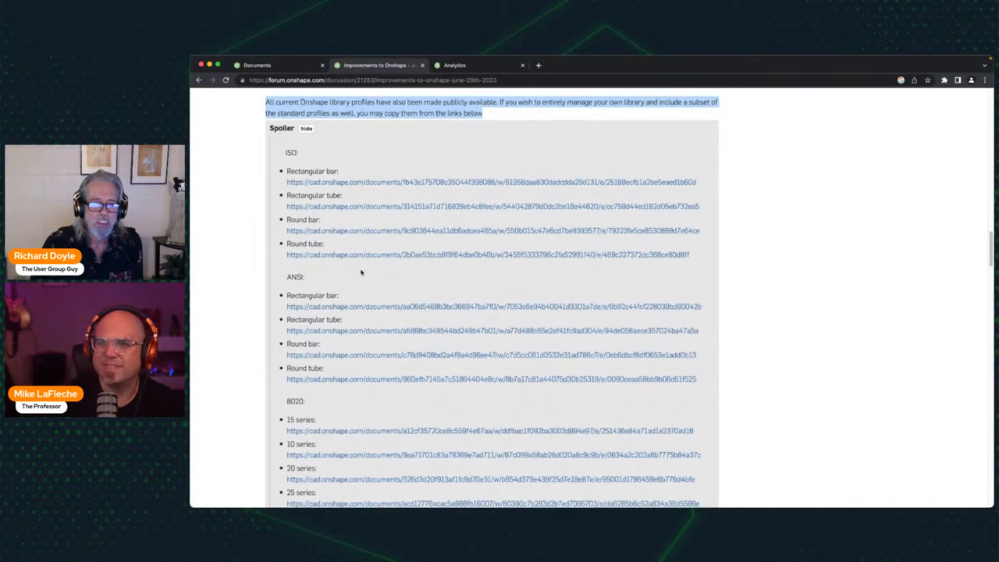
scroll(down, 3)
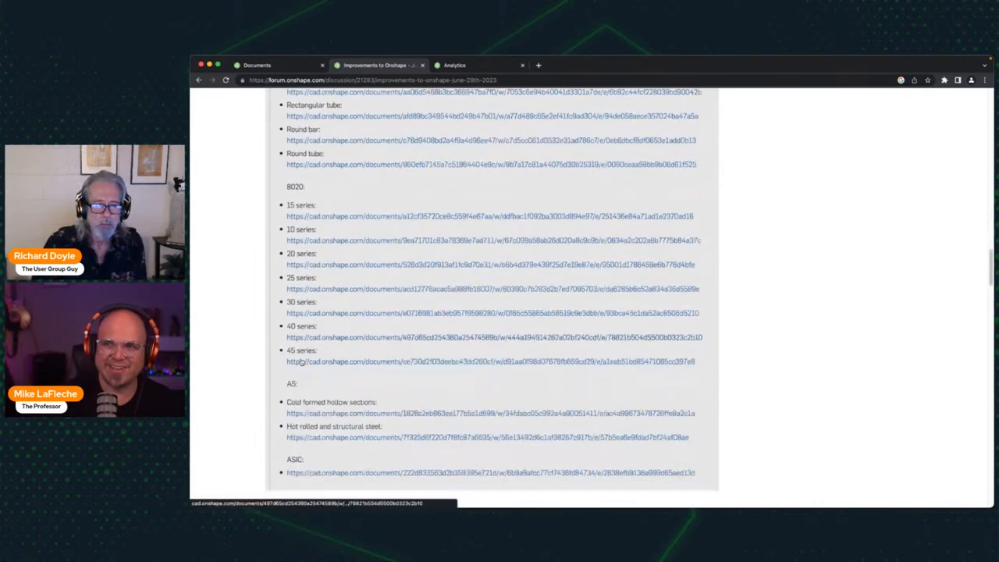
scroll(down, 3)
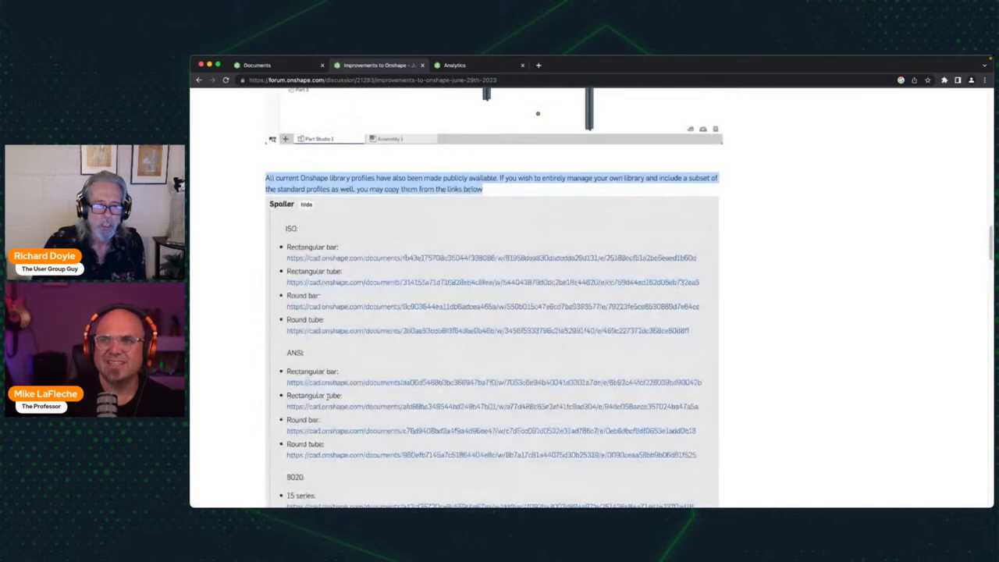
scroll(down, 3)
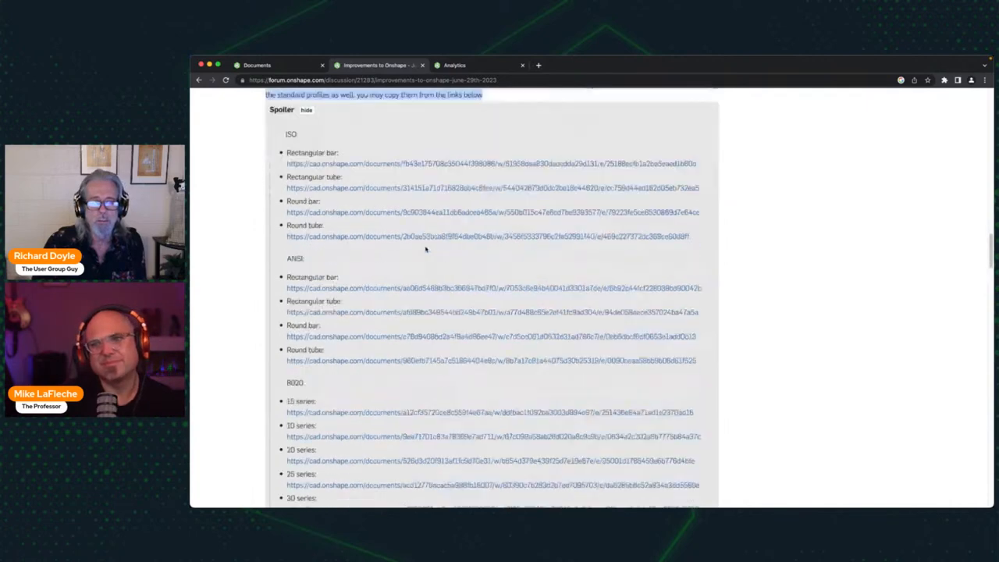
scroll(down, 3)
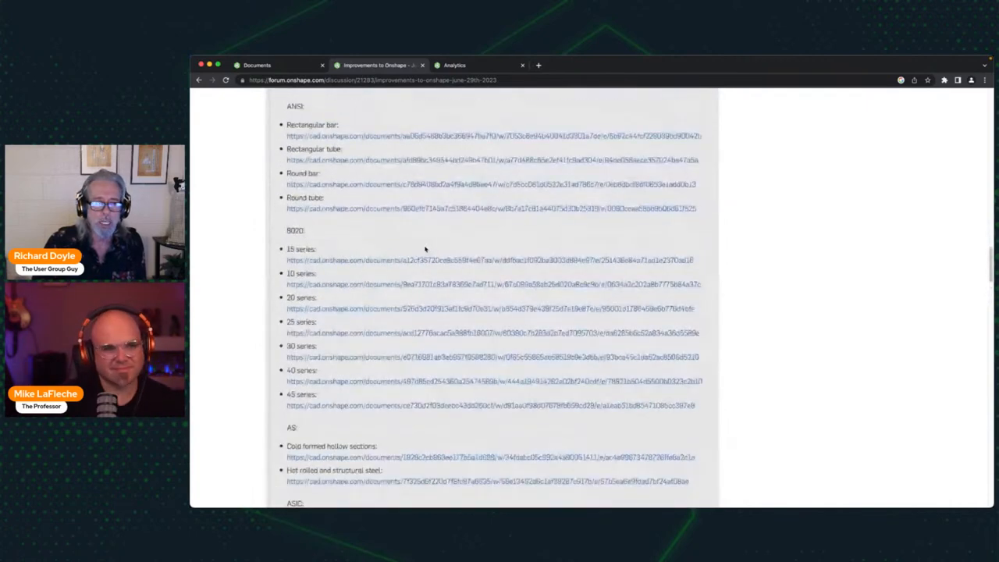
scroll(down, 3)
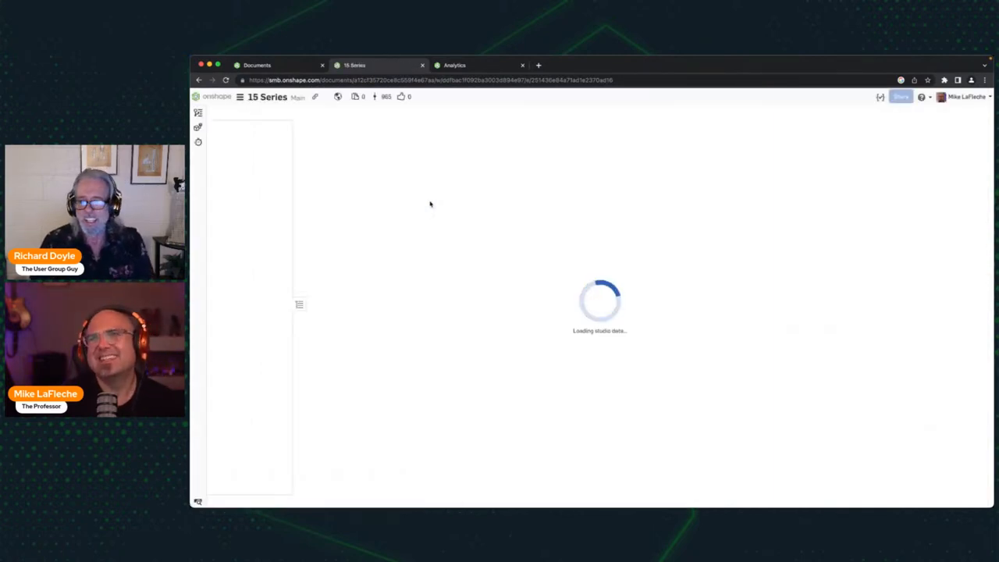
Inspect Tag profile 1 in the 15 Series document, then close it to the Analytics list
click(939, 499)
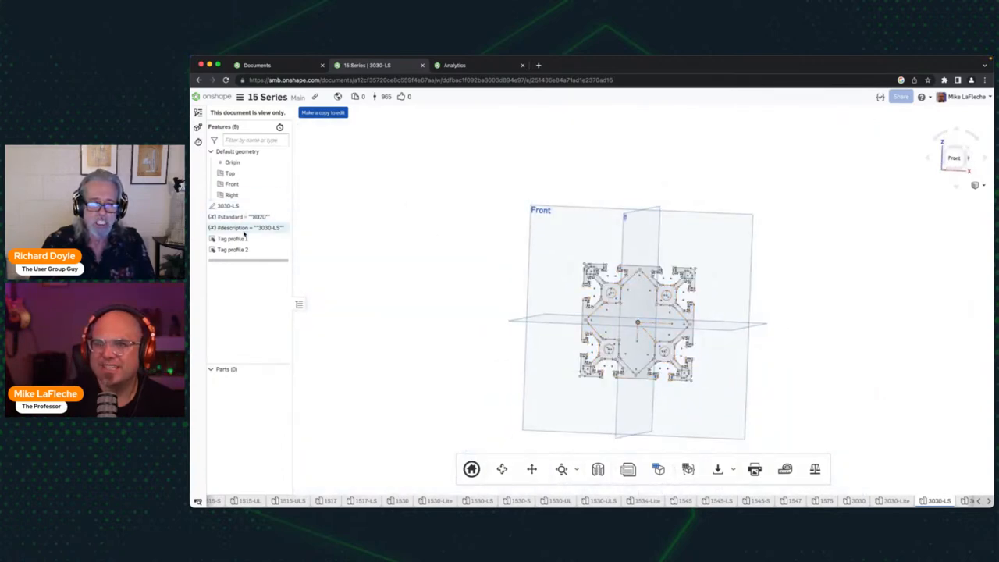
click(232, 237)
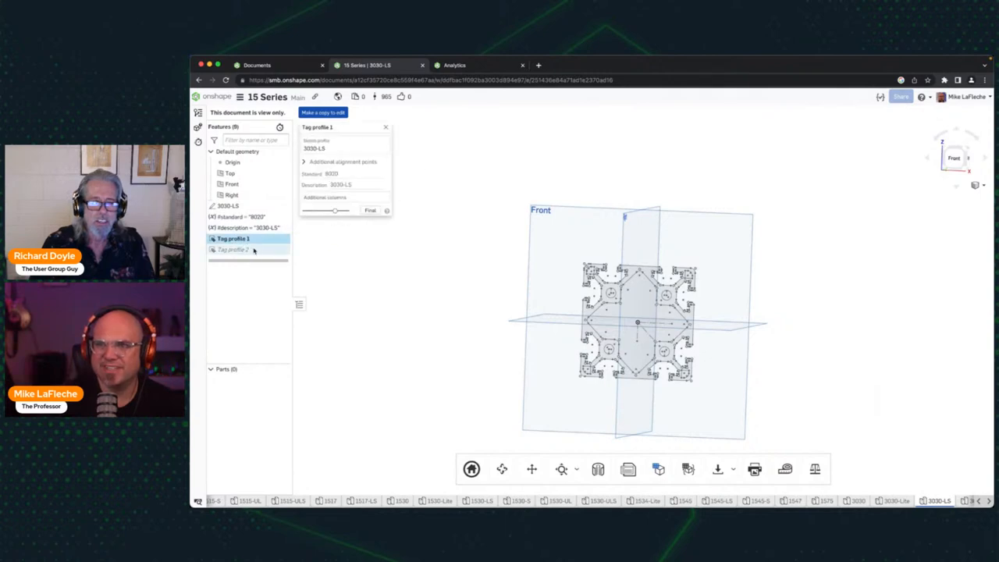
click(234, 249)
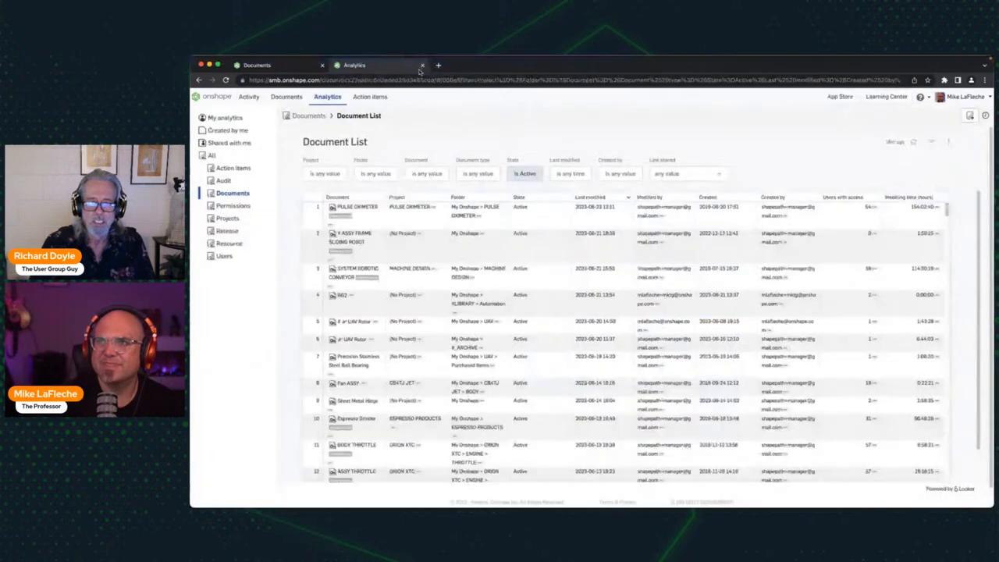
Reach the forums from the Help menu and open the June 29th, 2023 improvements post
click(287, 96)
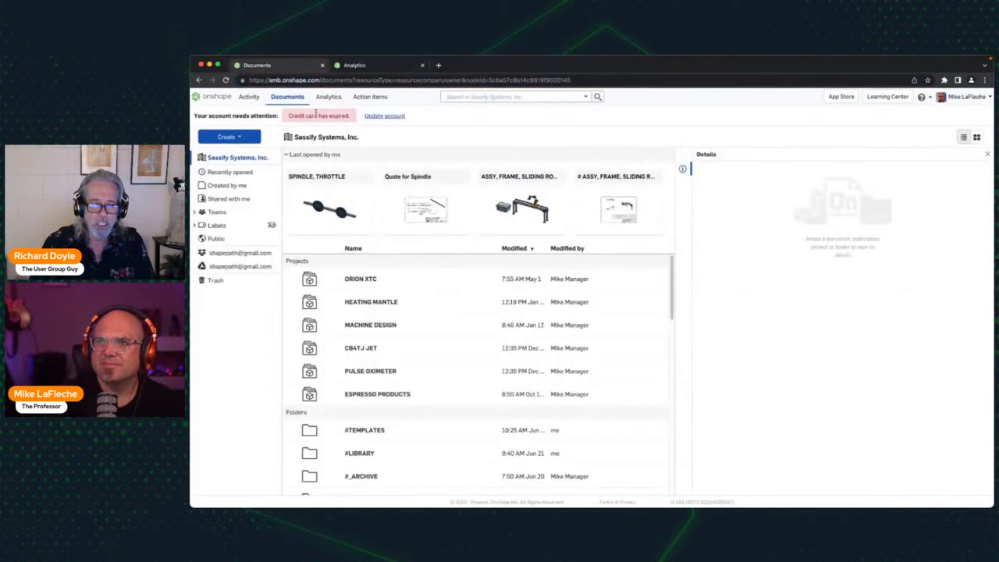
click(921, 97)
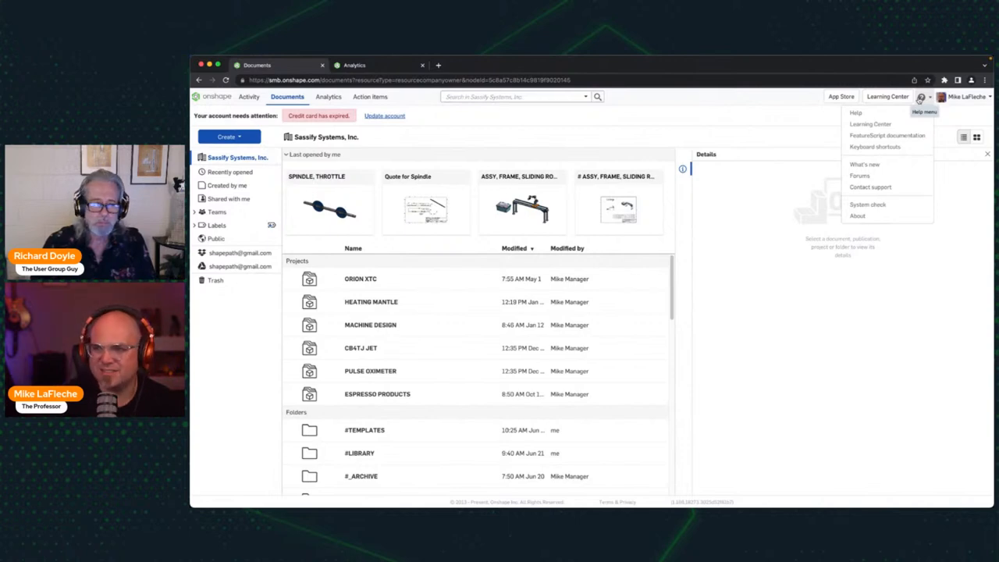
mouse_move(858, 175)
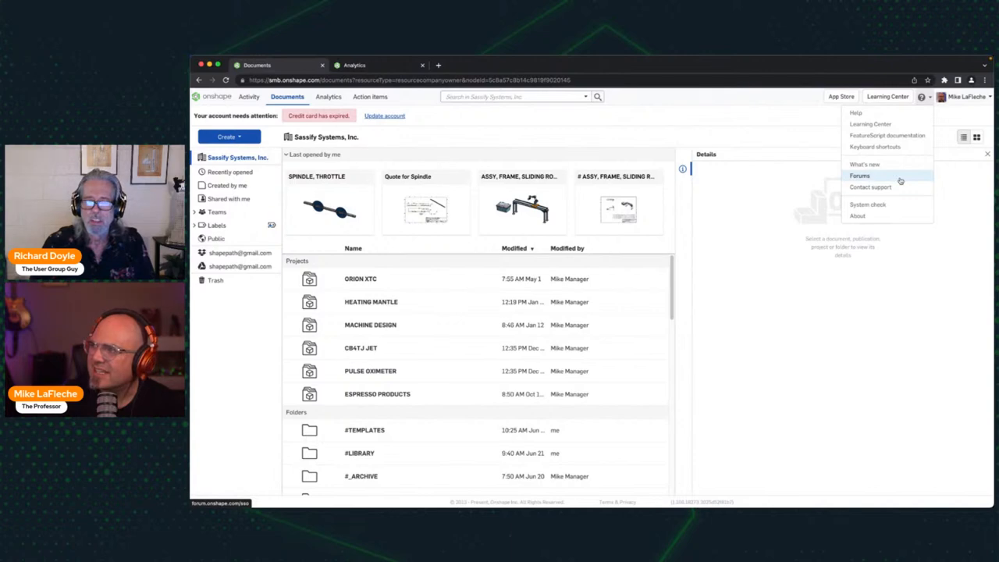
click(858, 175)
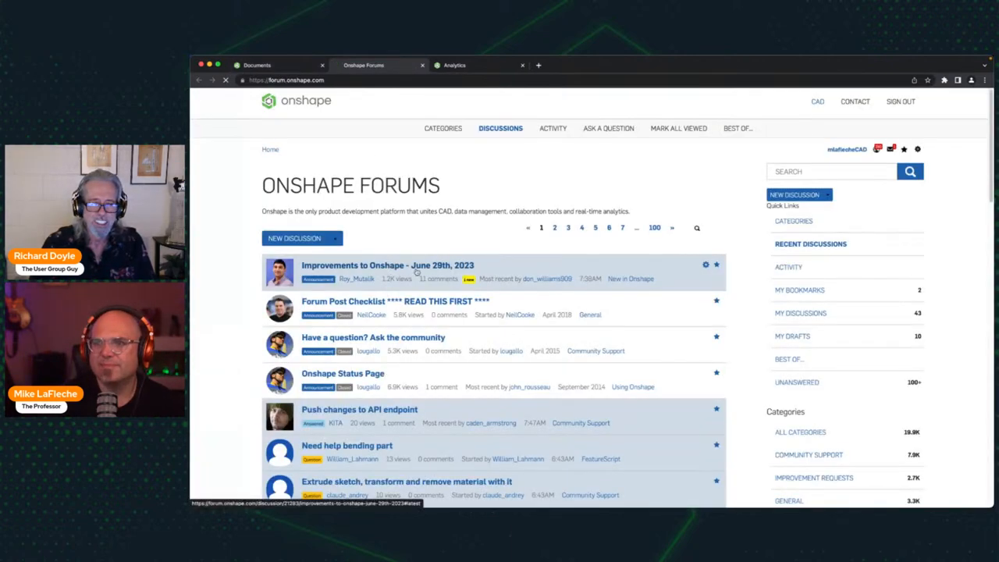
click(393, 265)
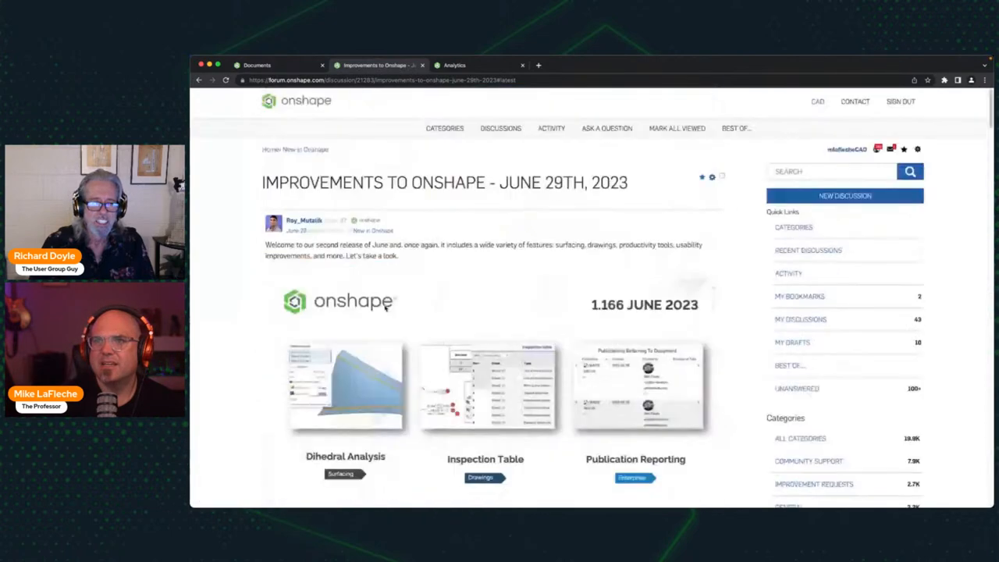
Scroll the post down to the Drawing Improvements auxiliary view angular dimension entry
scroll(down, 3)
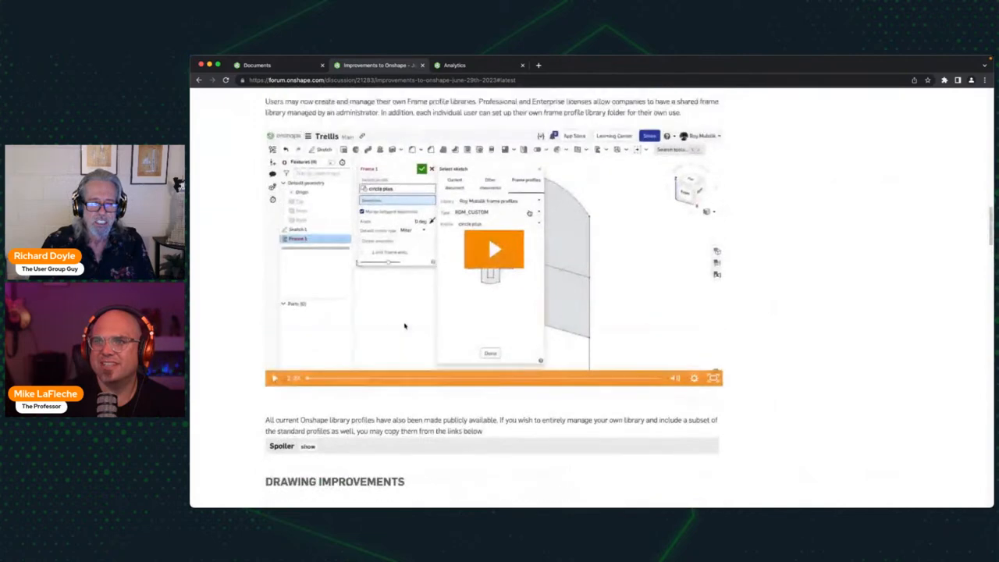
scroll(down, 3)
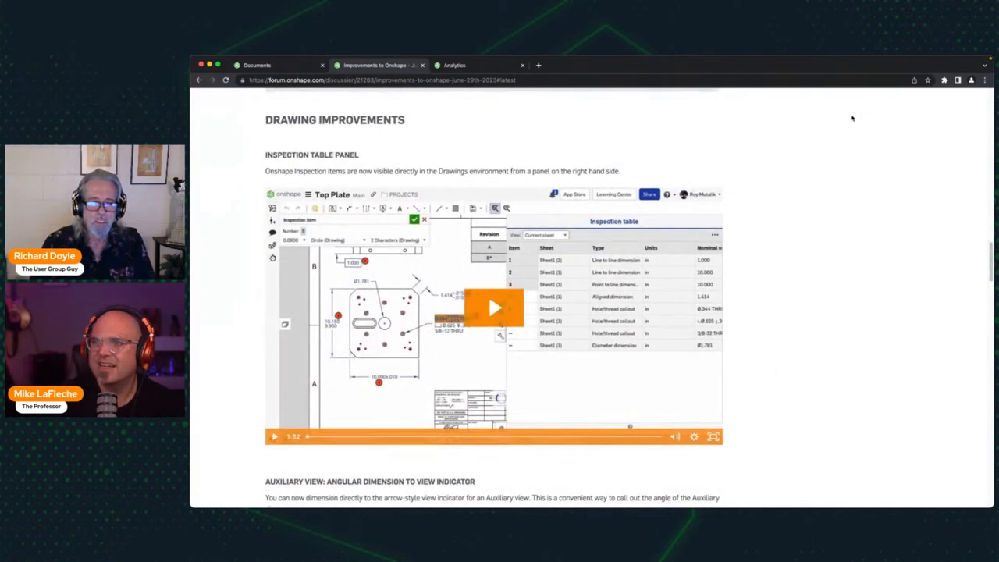
scroll(down, 3)
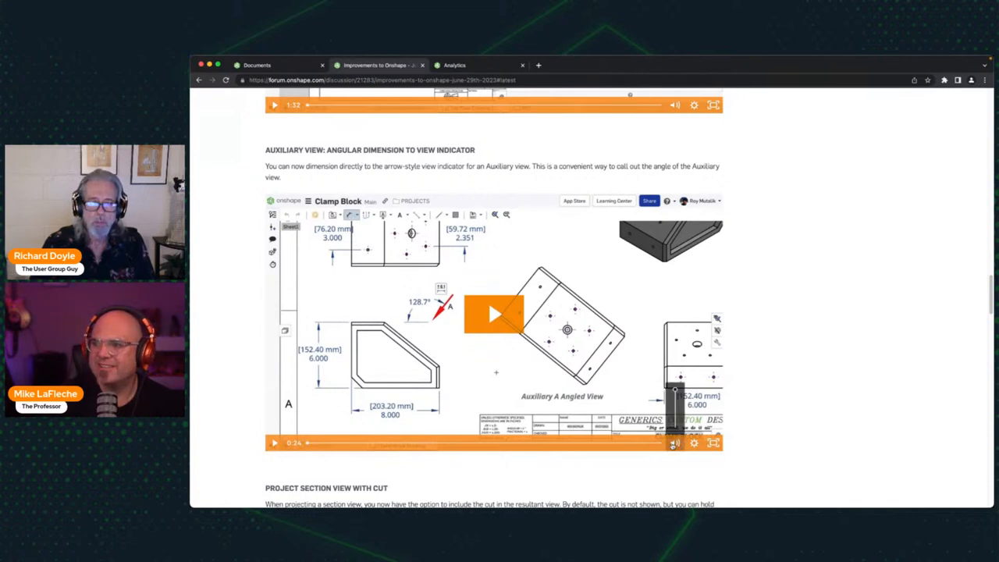
Play the Auxiliary View Angular Dimension demo, pausing and scrubbing back to the start
click(493, 313)
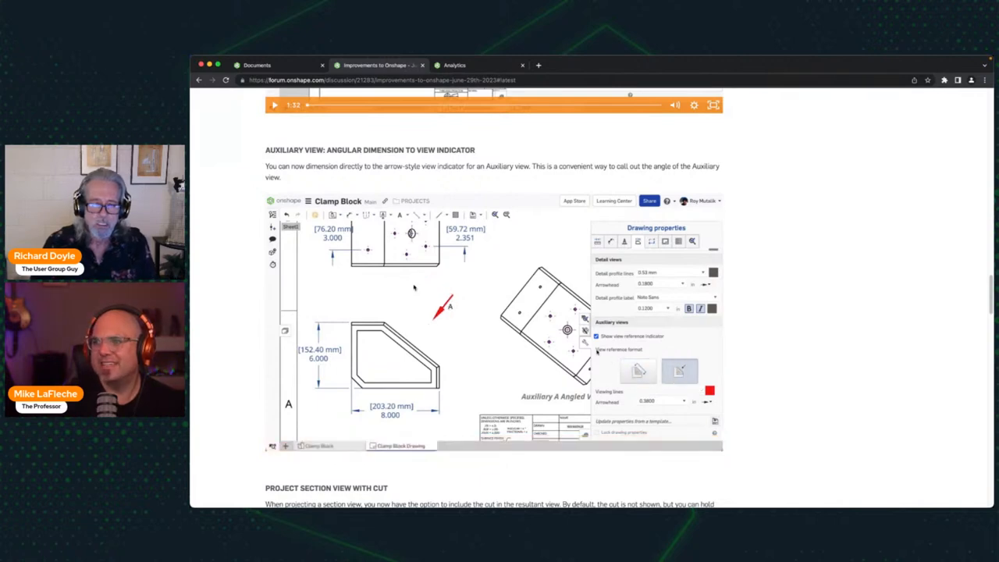
click(275, 104)
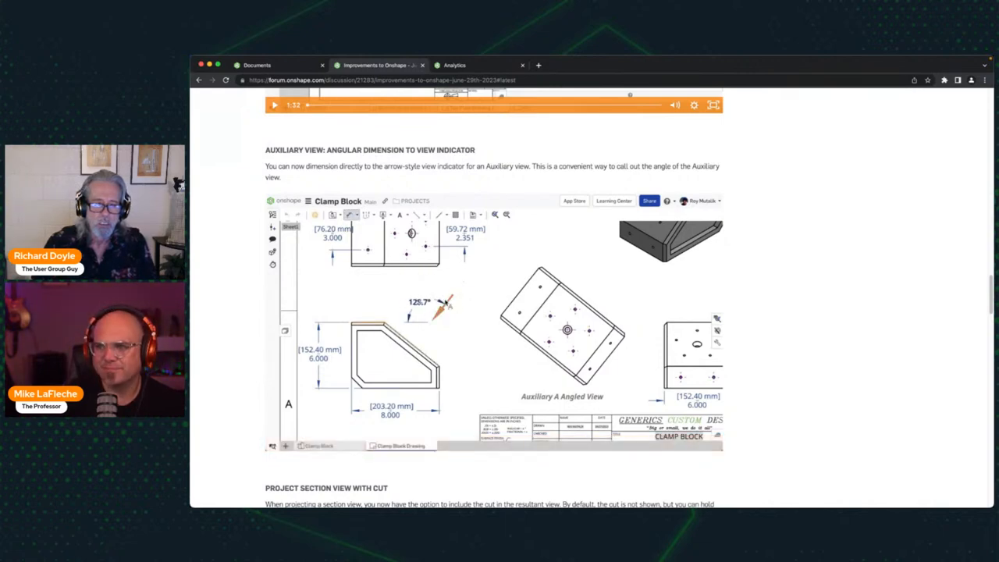
click(275, 105)
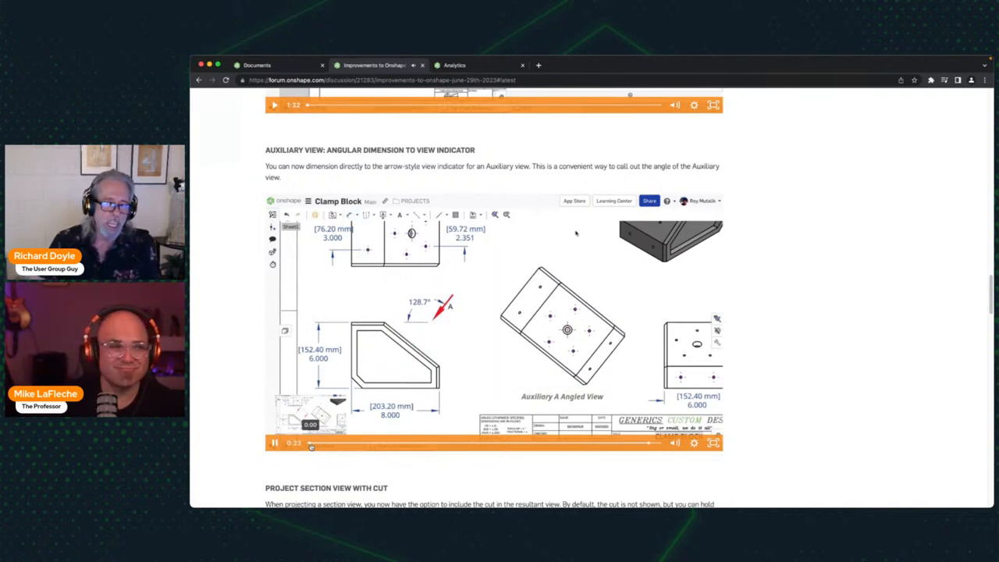
click(274, 444)
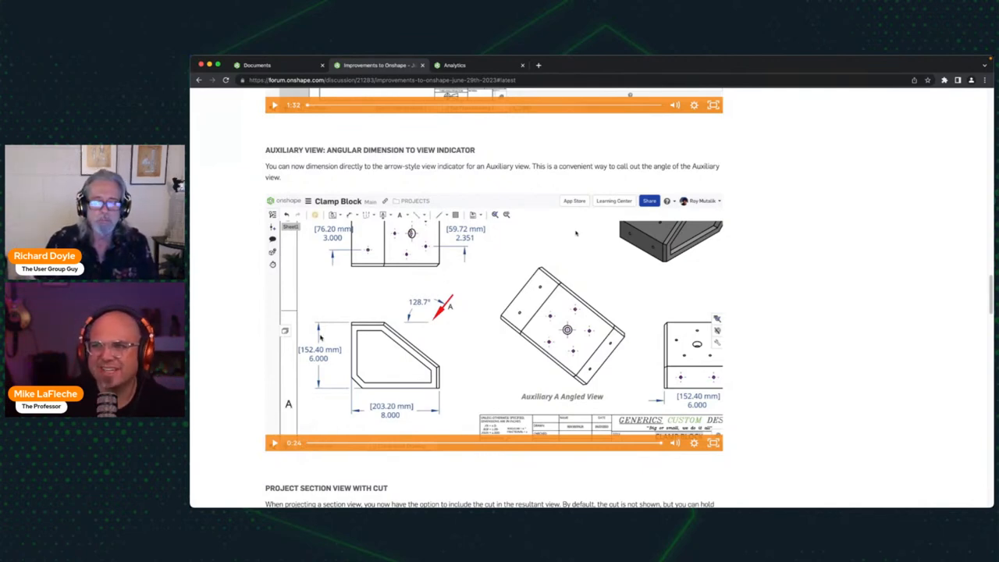
Reach Project Section View With Cut and put its demo video full screen
scroll(down, 3)
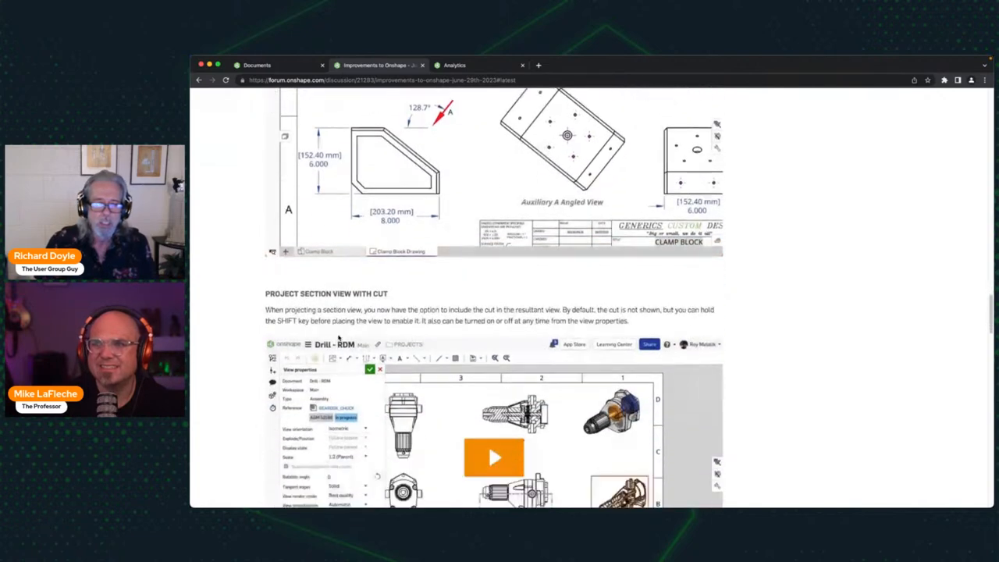
scroll(down, 3)
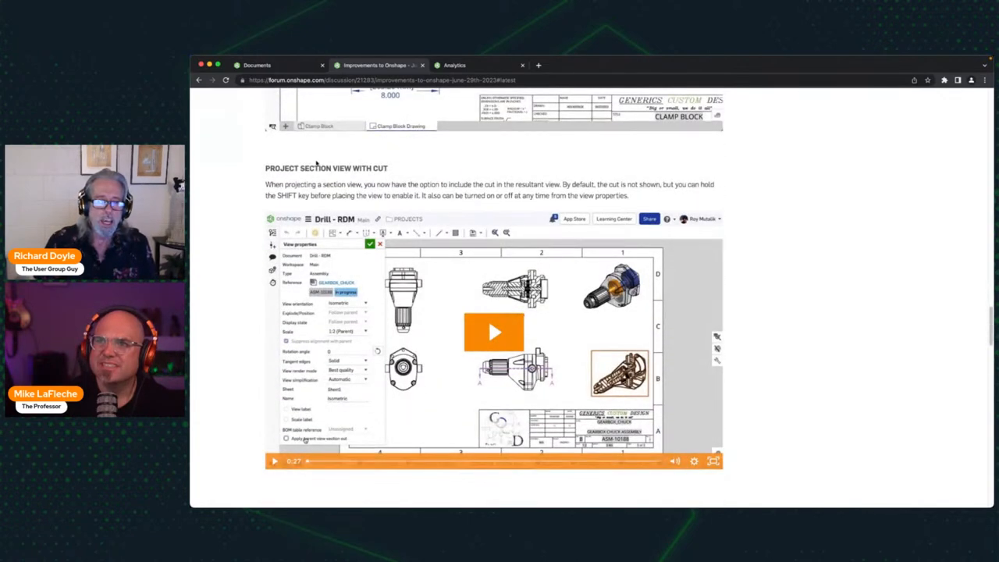
scroll(down, 3)
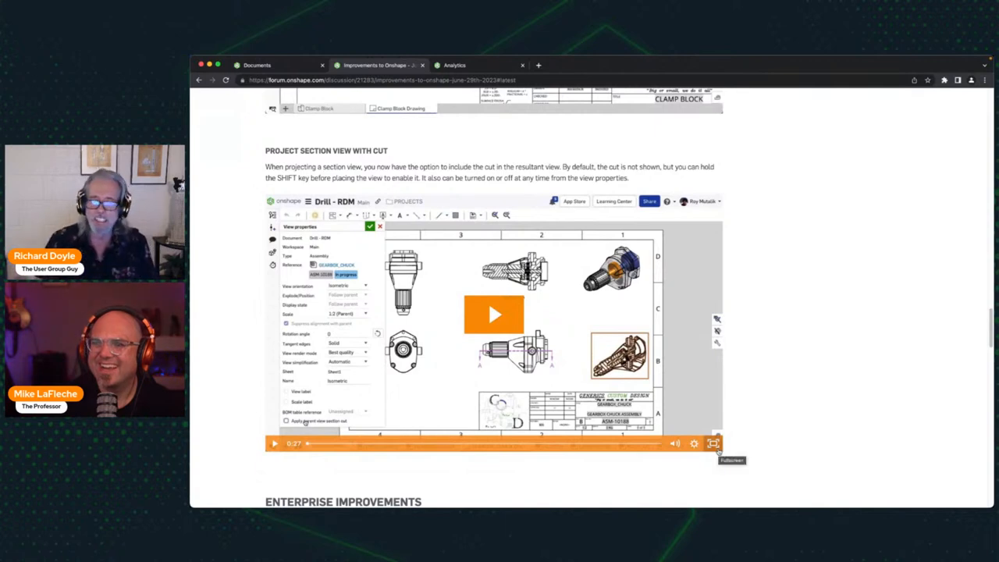
click(715, 443)
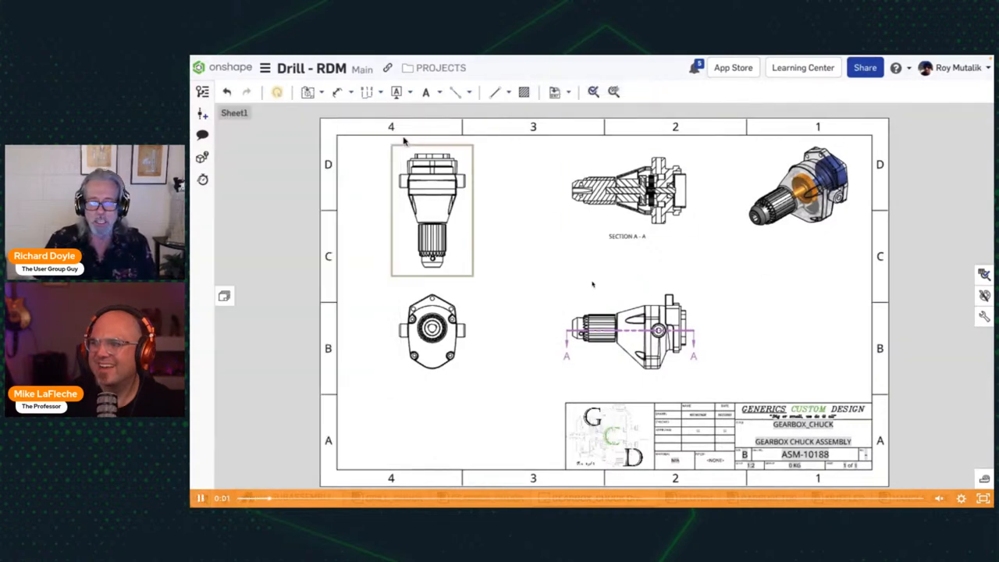
Watch the section-view-with-cut demo with pauses, then exit full screen to the post
click(306, 92)
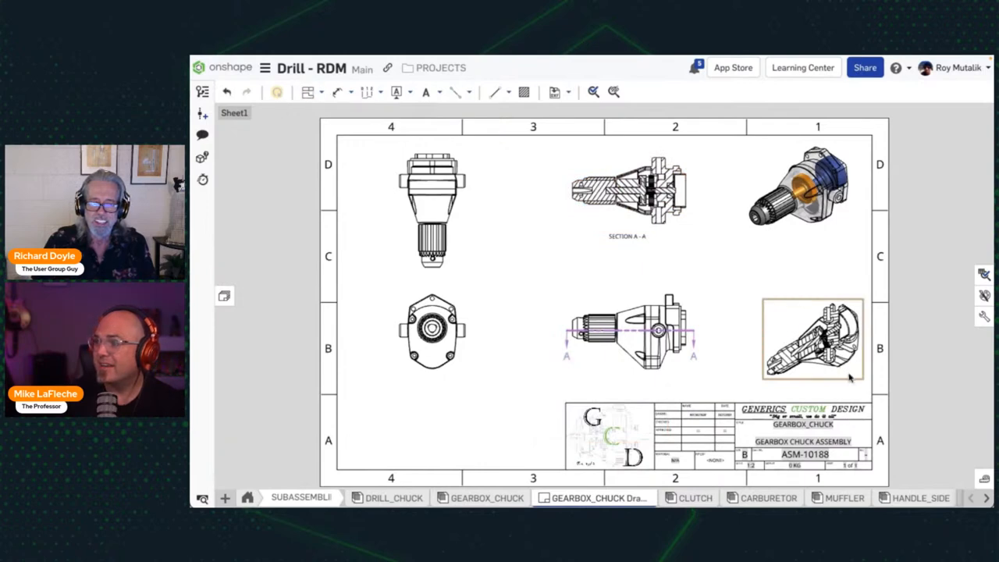
double_click(811, 337)
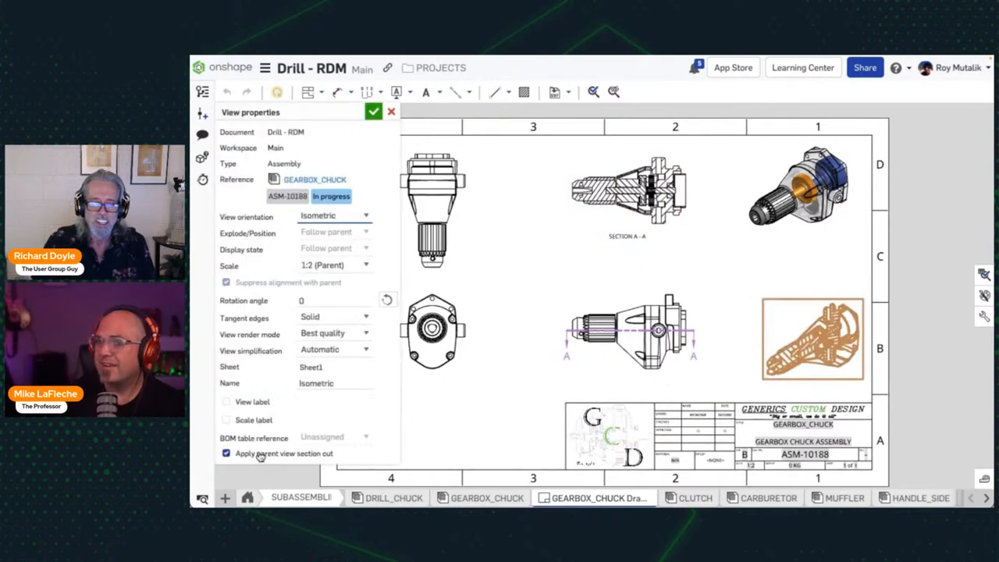
click(226, 453)
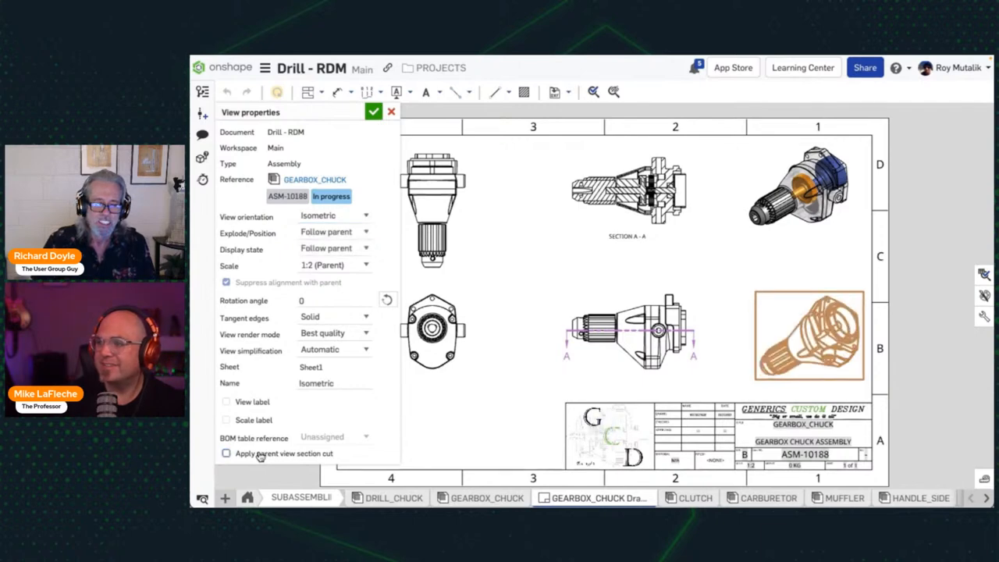
click(226, 453)
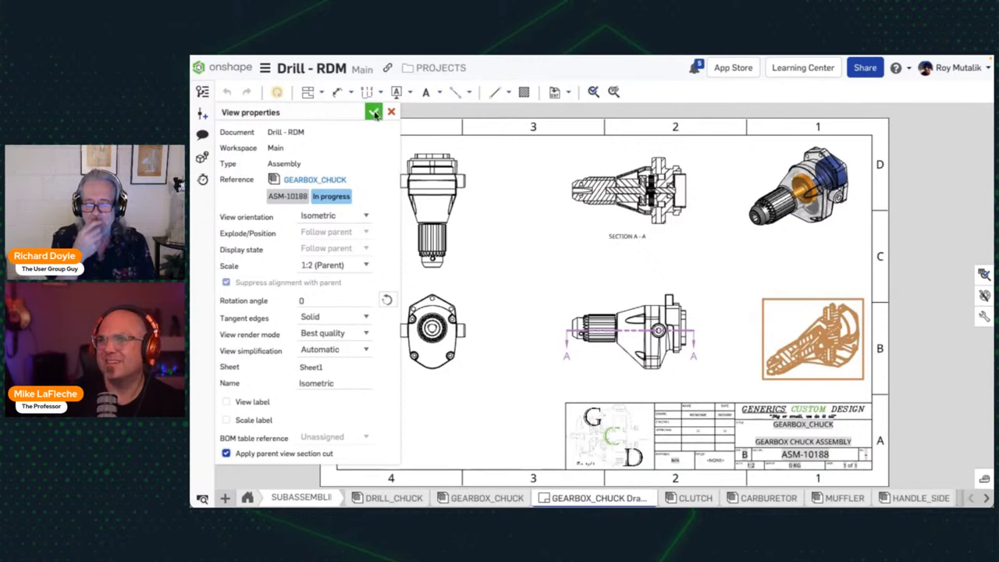
click(374, 112)
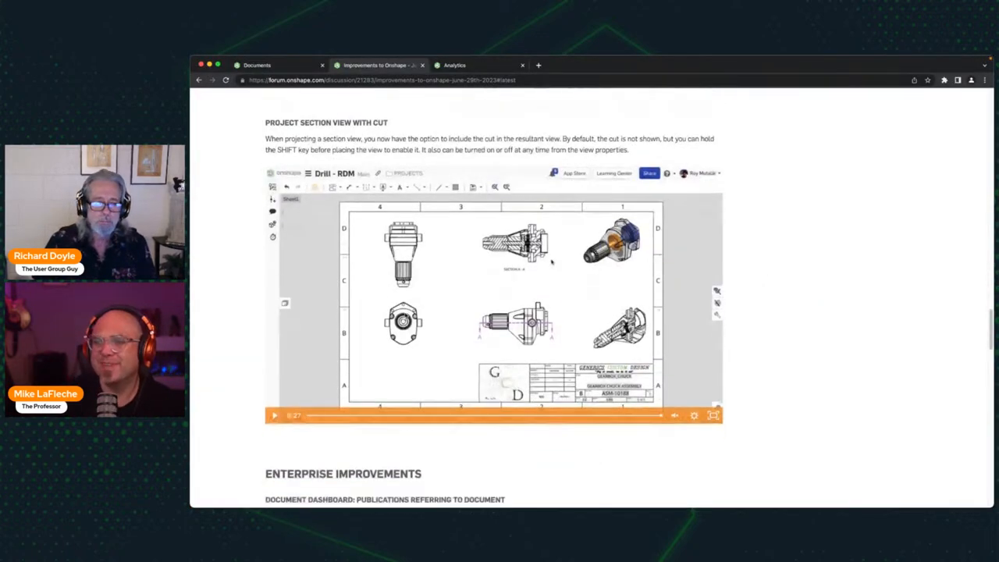
Scroll the improvements post before leaving for the Sassafy Systems Documents page
scroll(down, 3)
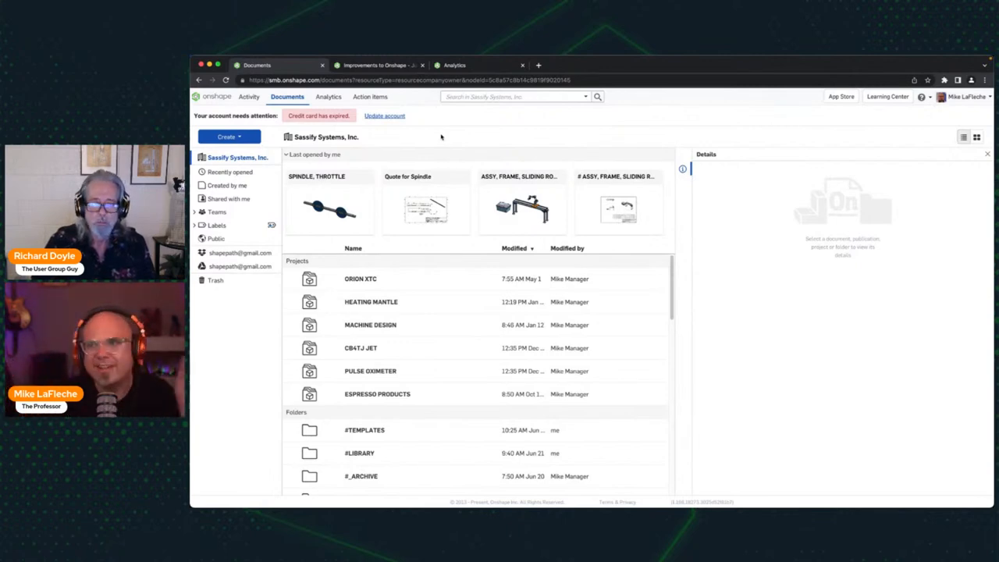
Switch from the Quote for Spindle publication to the SPINDLE, THROTTLE document
double_click(424, 206)
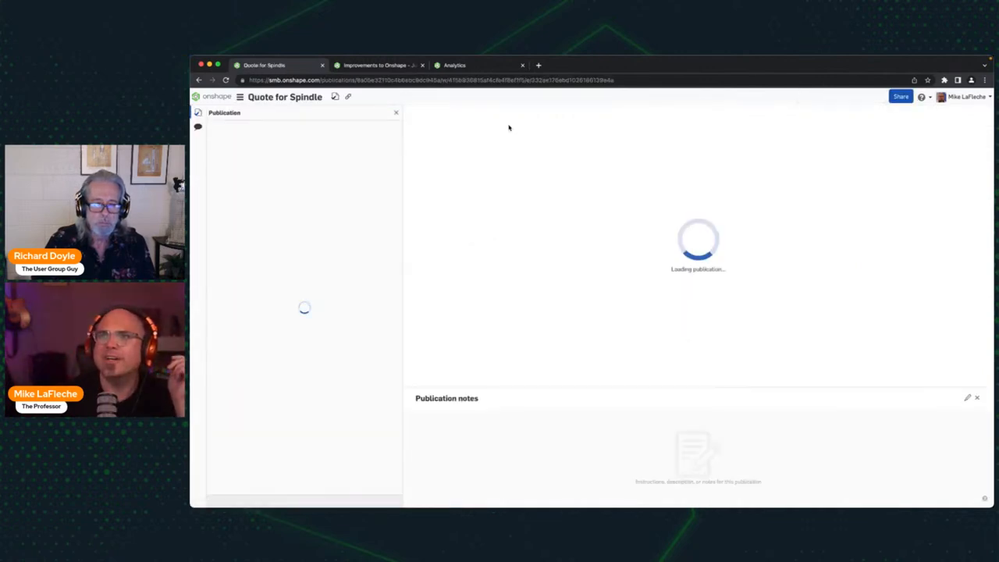
click(378, 66)
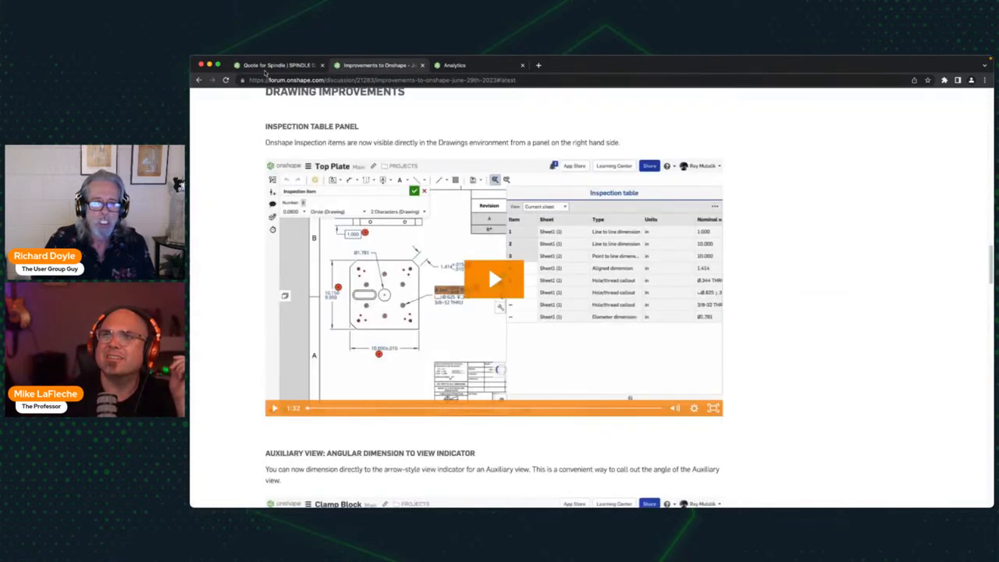
click(277, 65)
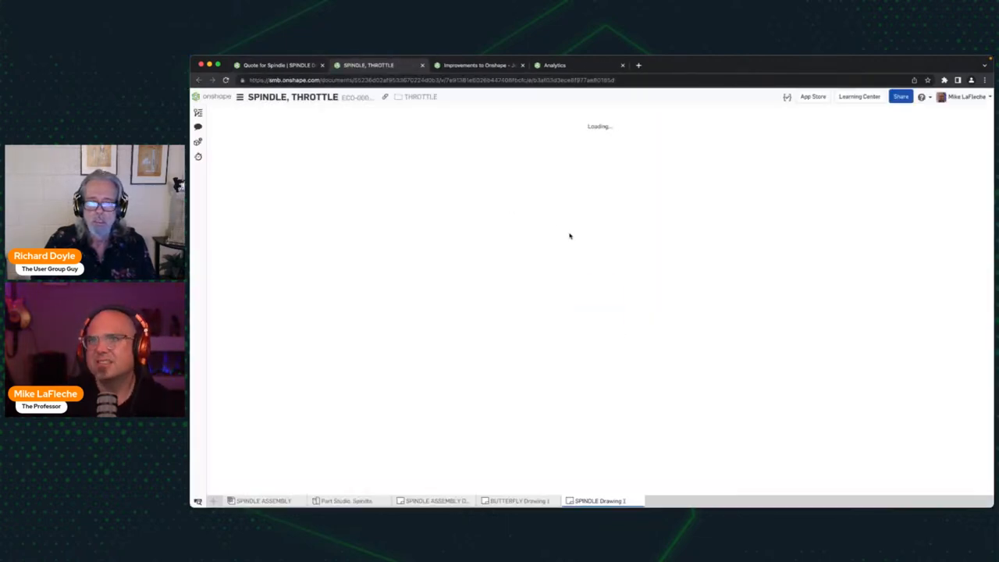
Close Versions and history and bring up the SPINDLE Drawing 1 sheet
click(198, 112)
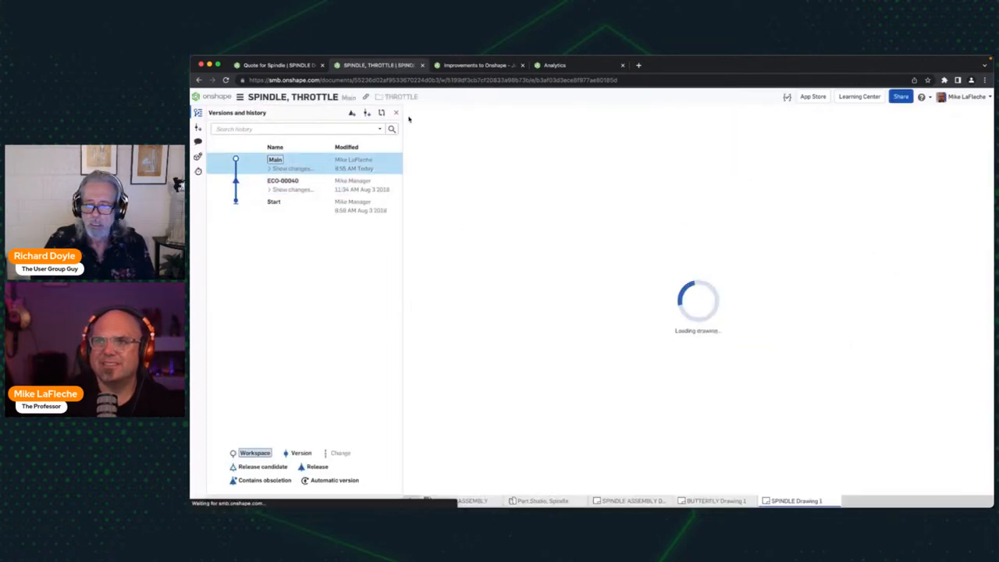
click(396, 112)
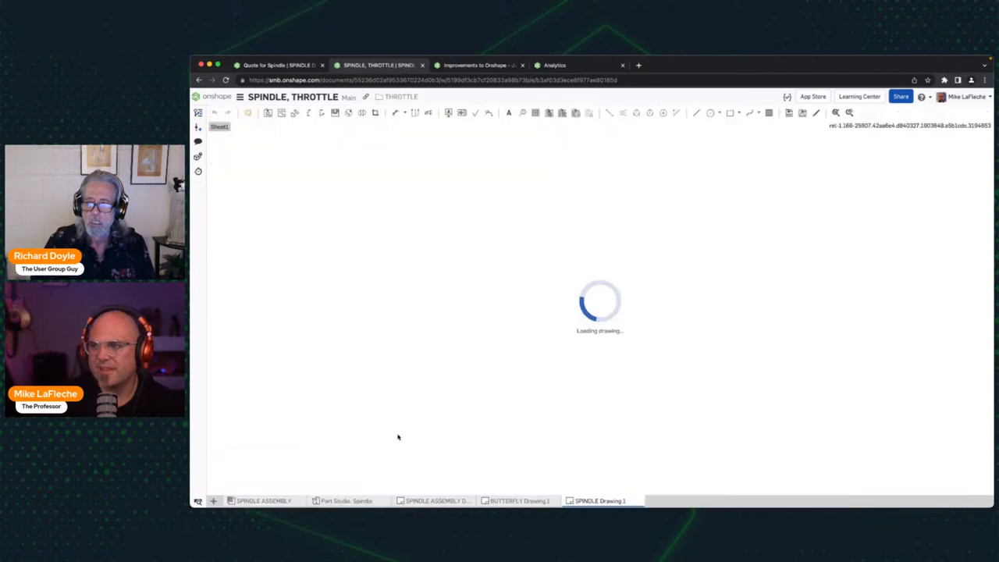
click(262, 499)
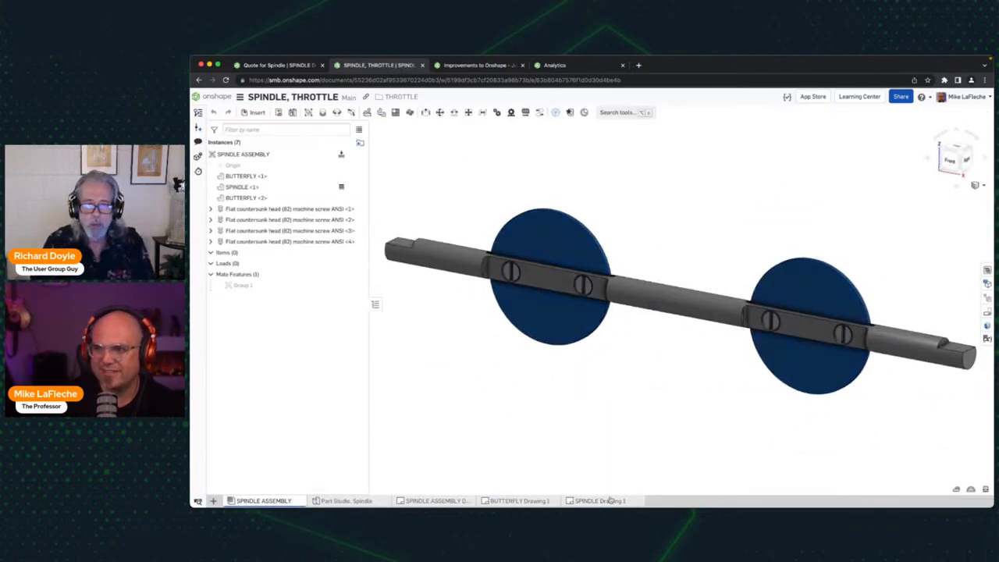
click(599, 500)
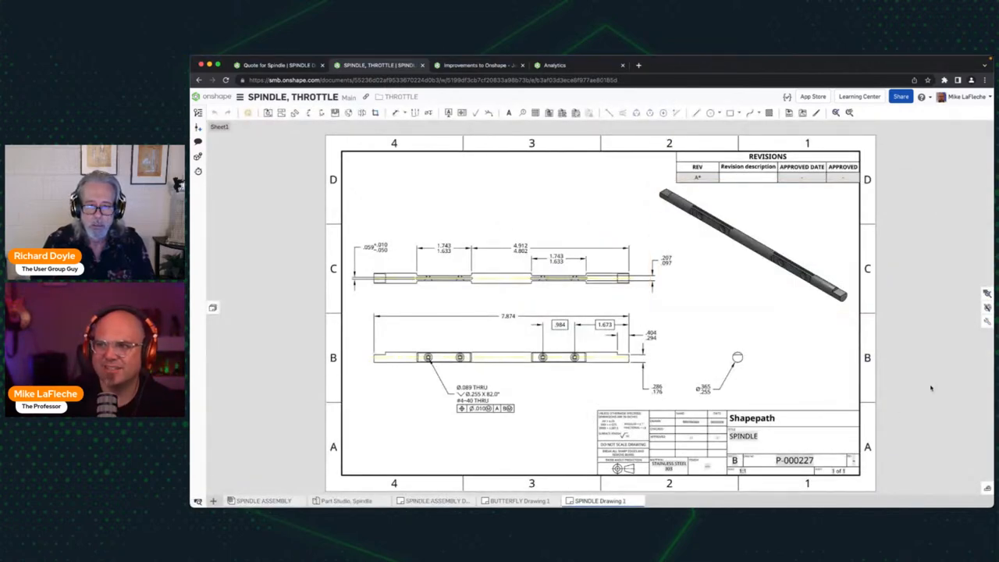
Show the Inspection table panel for SPINDLE Drawing 1, part P-000227
click(746, 237)
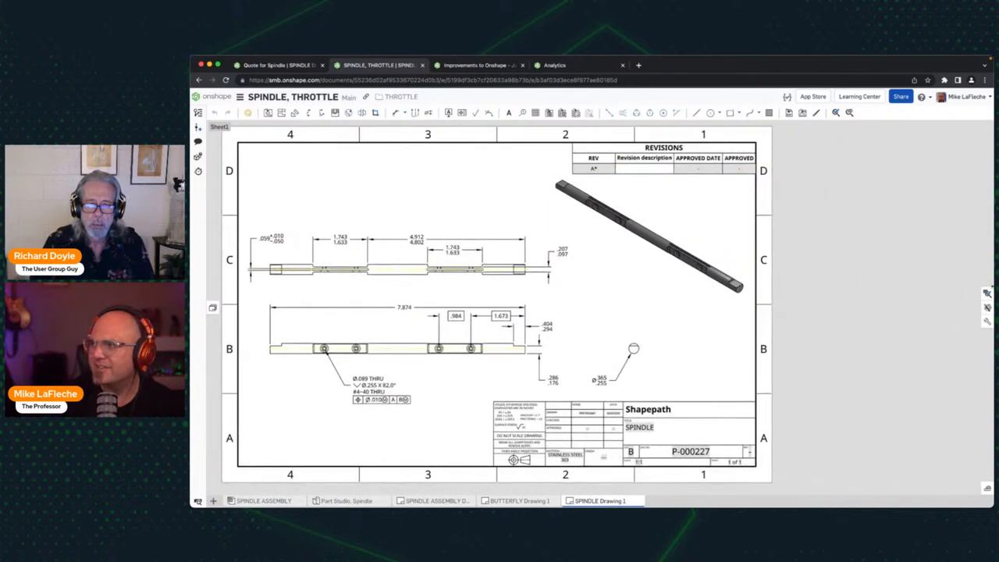
mouse_move(986, 294)
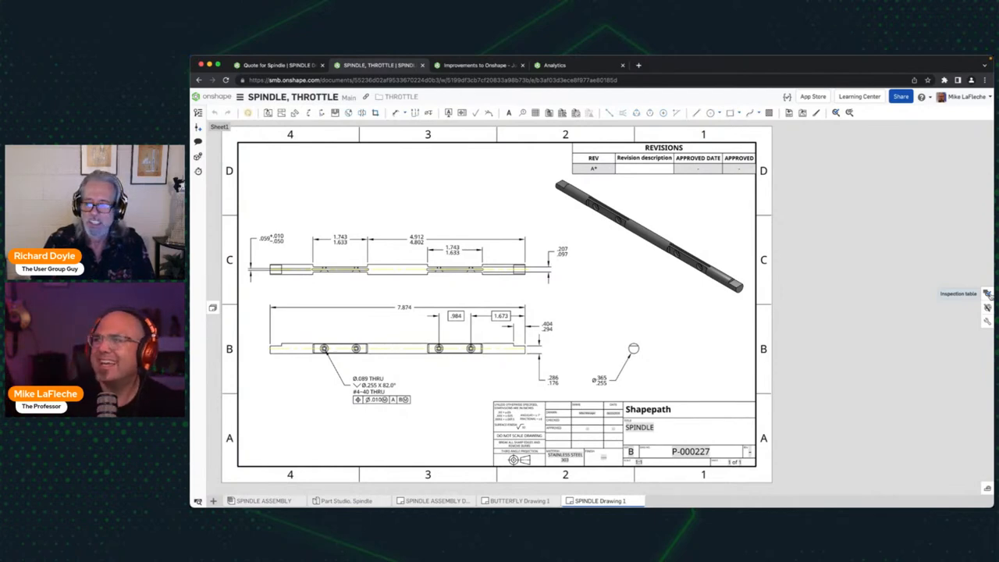
mouse_move(310, 218)
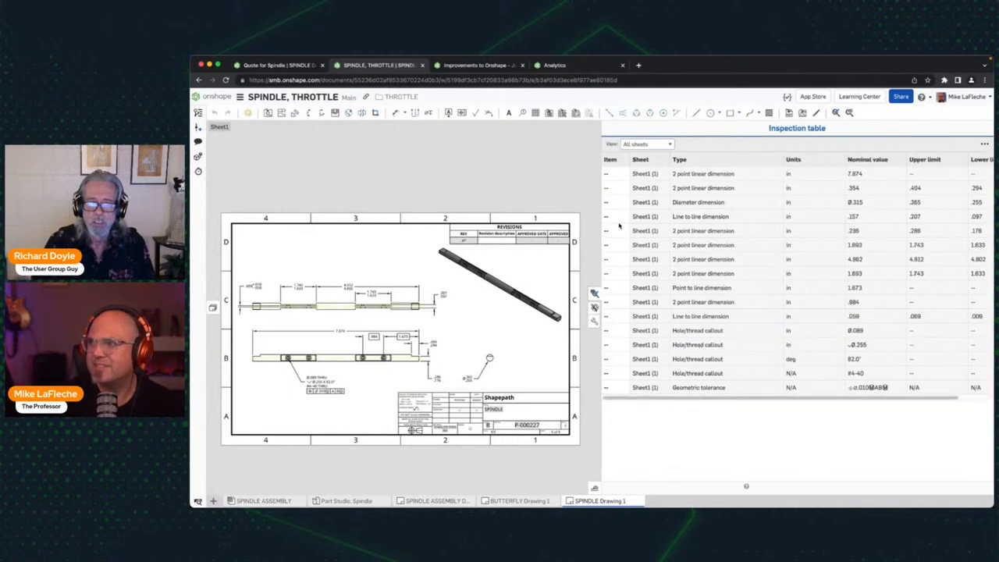
mouse_move(895, 220)
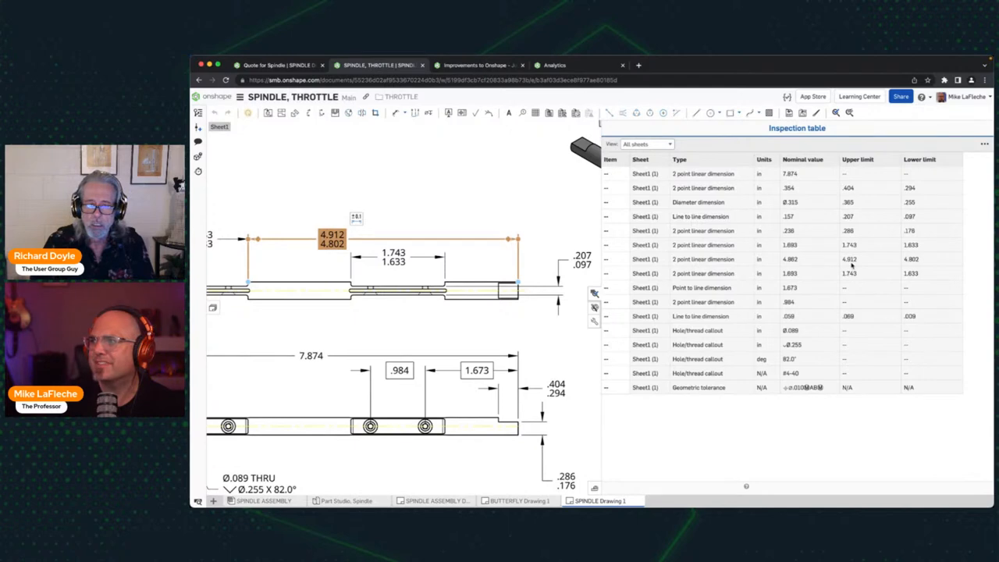
mouse_move(929, 264)
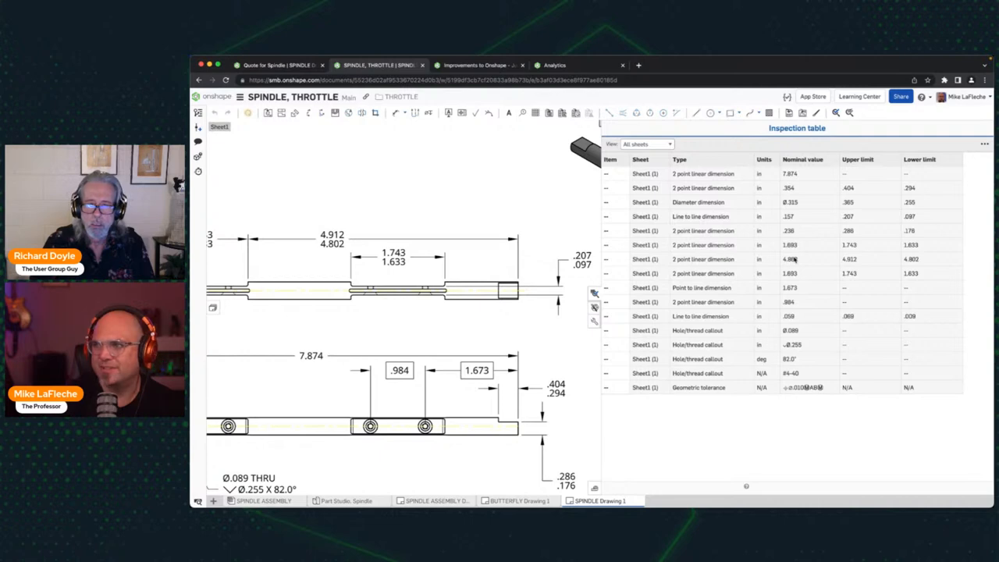
mouse_move(874, 264)
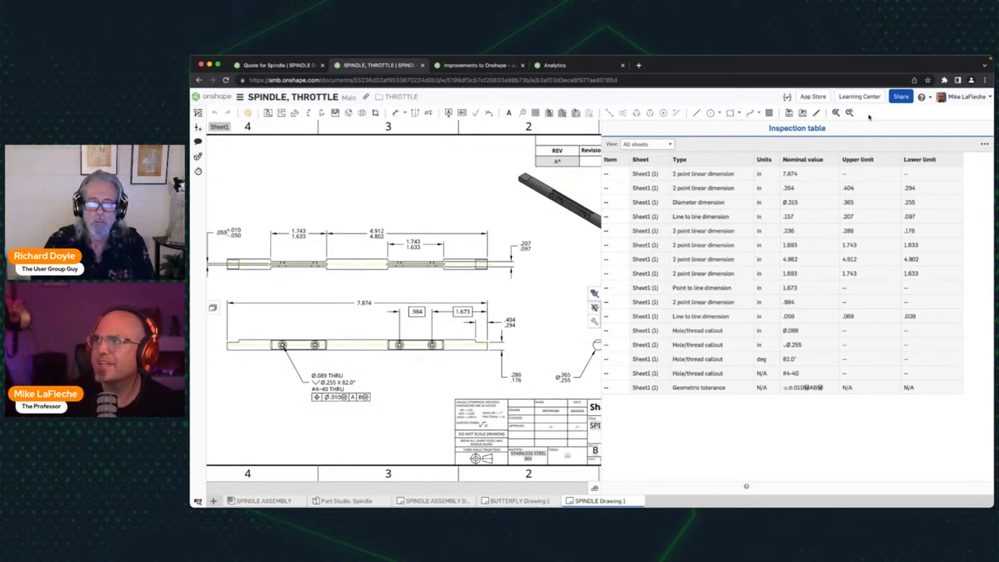
mouse_move(835, 112)
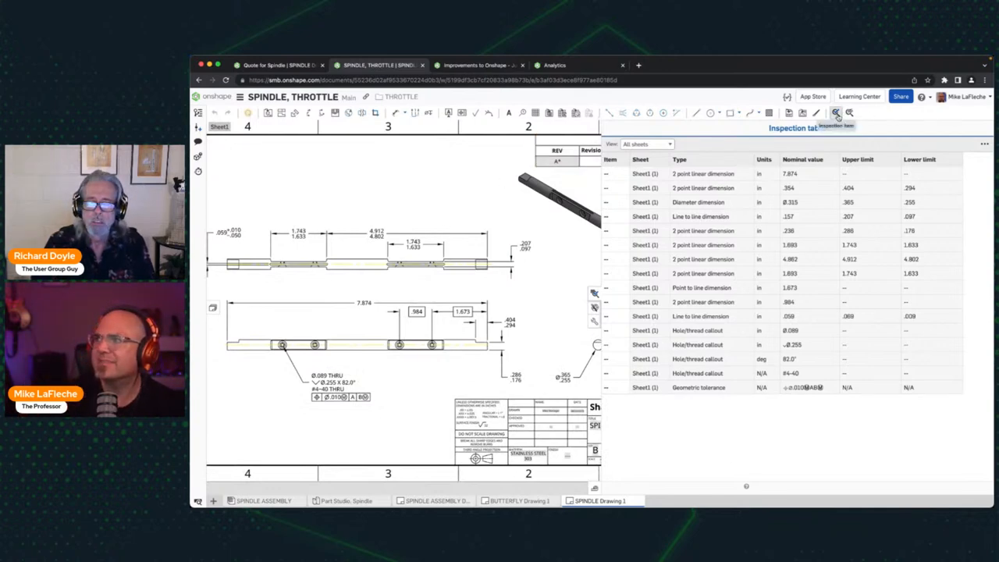
Add numbered inspection balloons to the drawing's dimensions and callouts, items 1 to 17
click(837, 112)
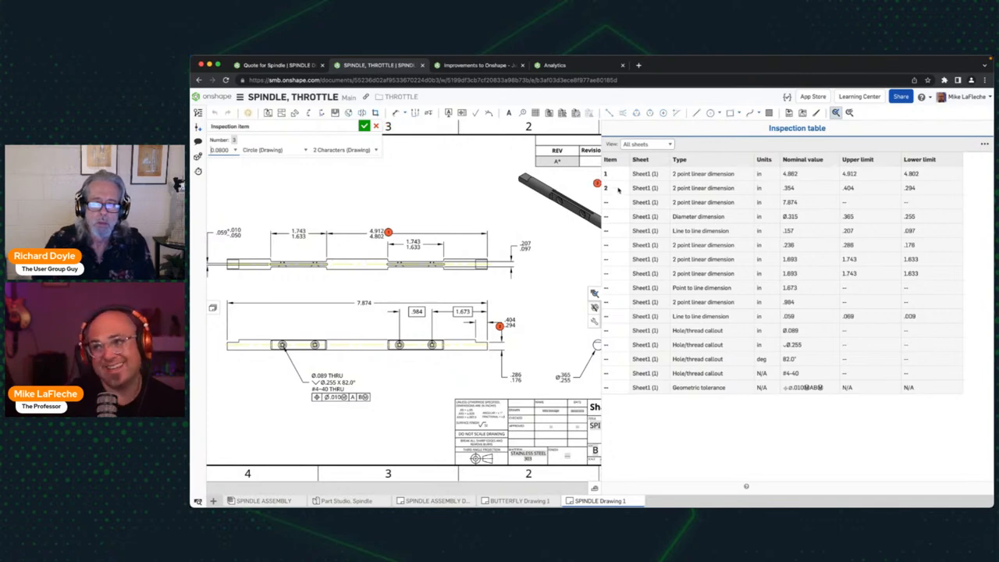
mouse_move(624, 187)
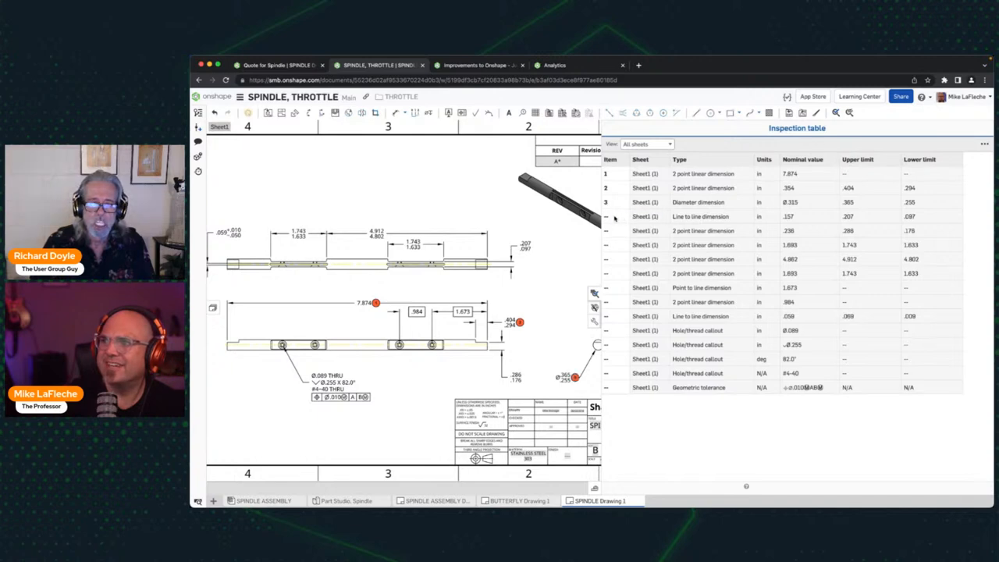
click(524, 247)
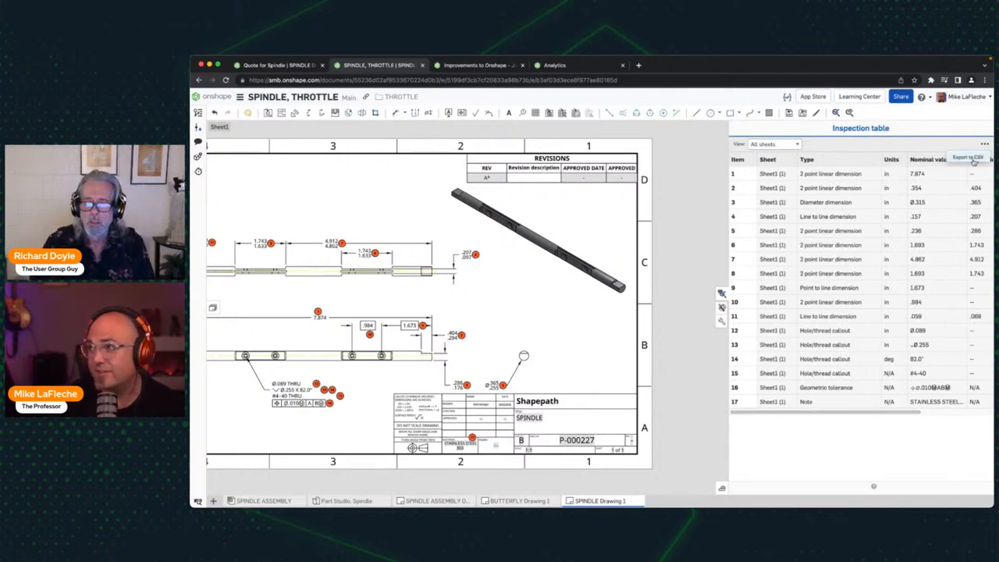
Export the inspection table as an Inspection list CSV download
click(966, 157)
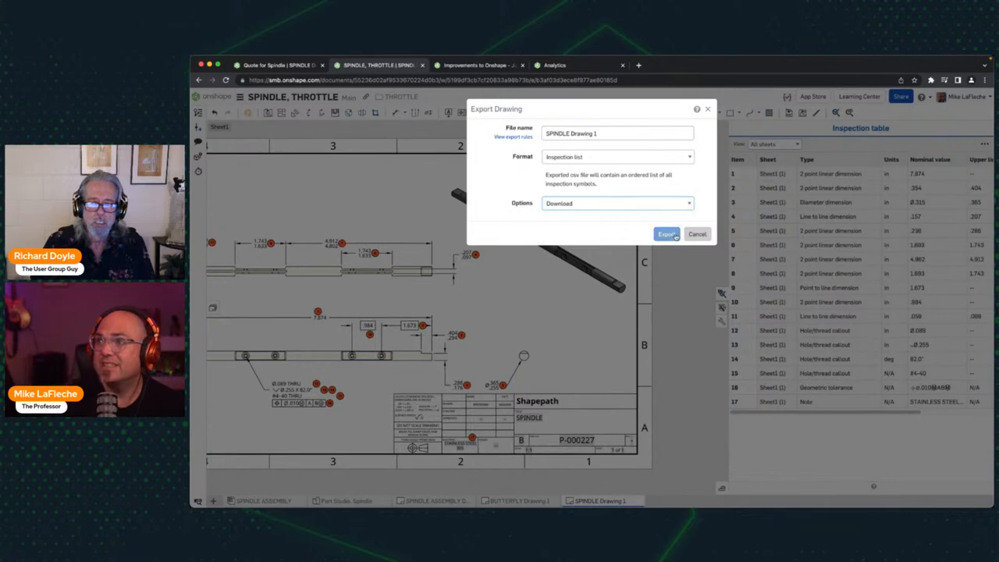
click(665, 234)
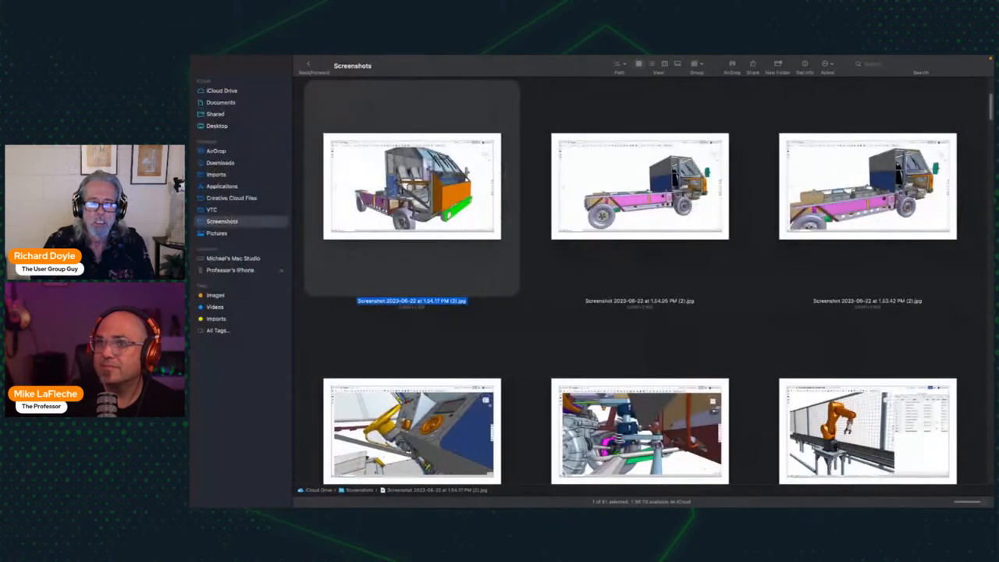
Show the Downloads folder holding SPINDLE Drawing 1.csv
click(220, 162)
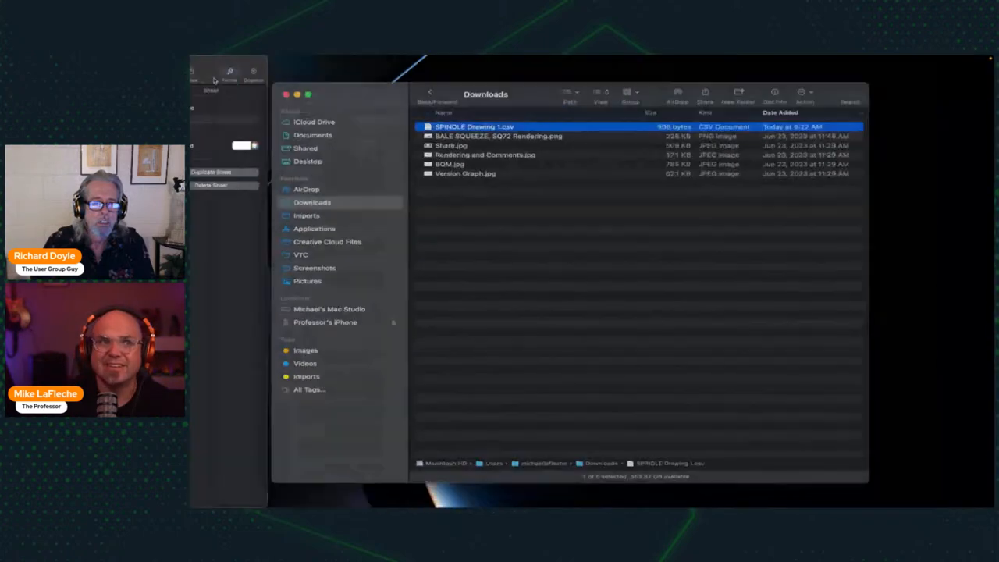
Open SPINDLE Drawing 1.csv in Numbers as a table of inspection items 1 to 17
double_click(474, 127)
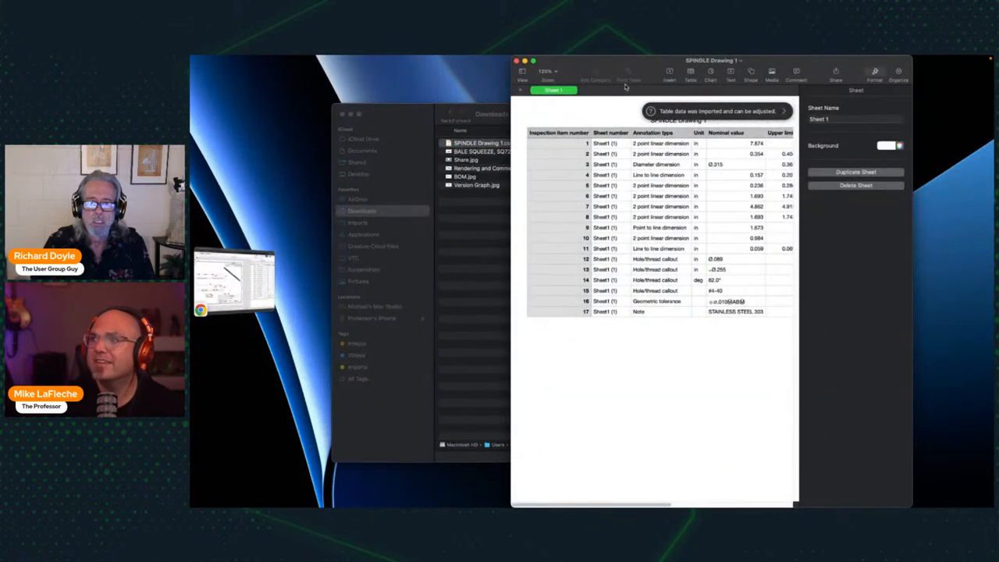
mouse_move(512, 343)
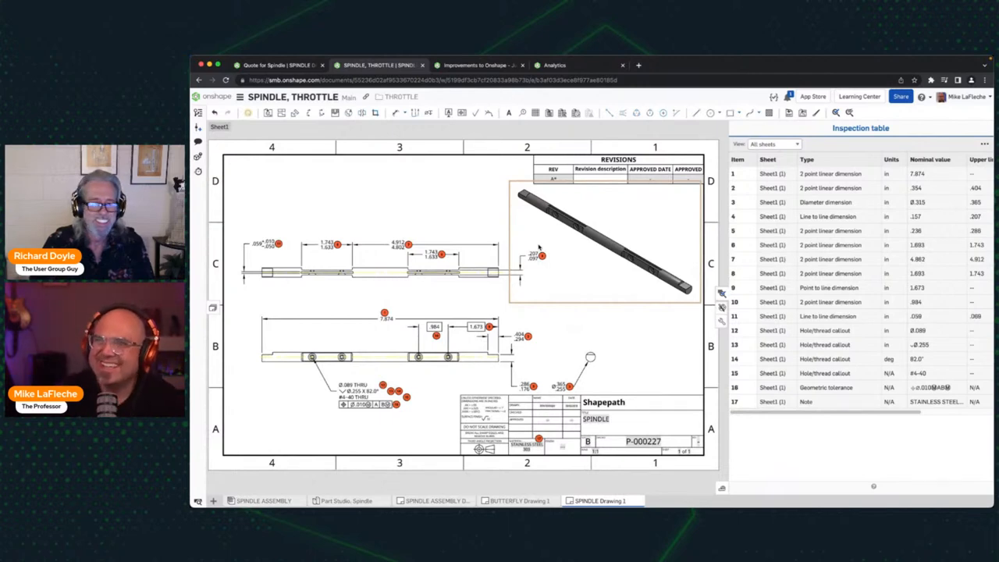
Return to the improvements post and scroll to the Enterprise Improvements document dashboard entry
click(476, 65)
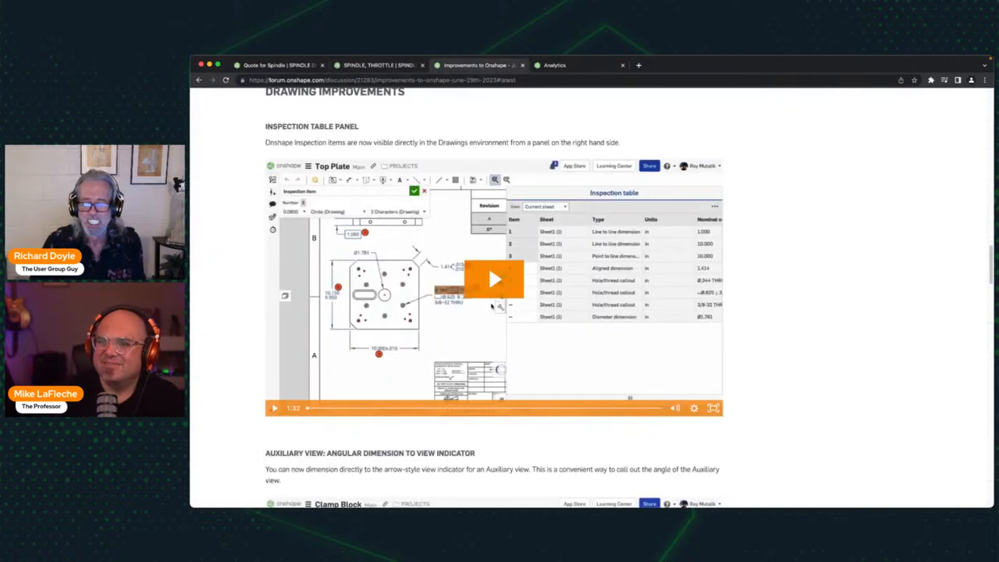
scroll(down, 3)
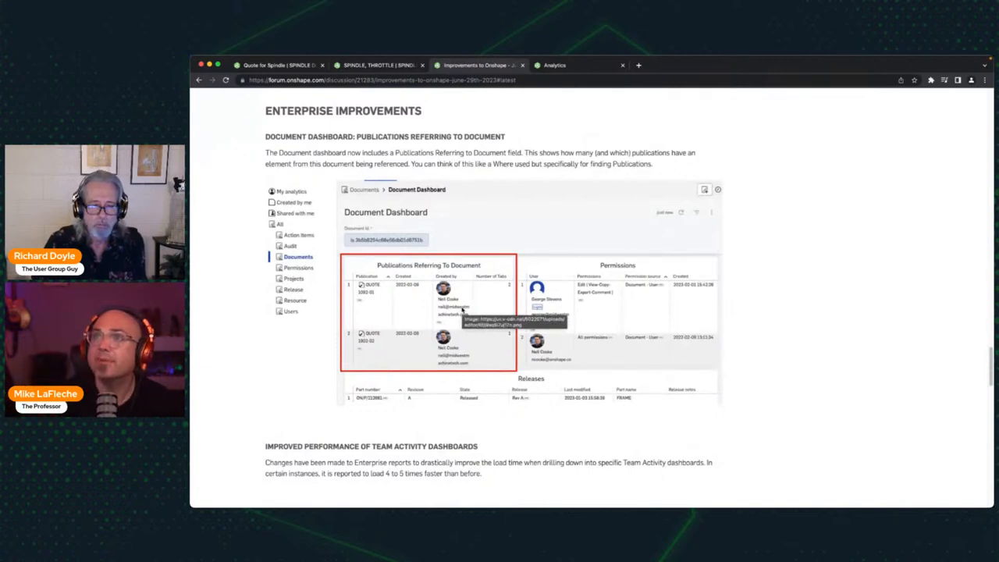
Move through the Analytics and project dashboard tabs back to the Quote for Spindle publication
click(554, 65)
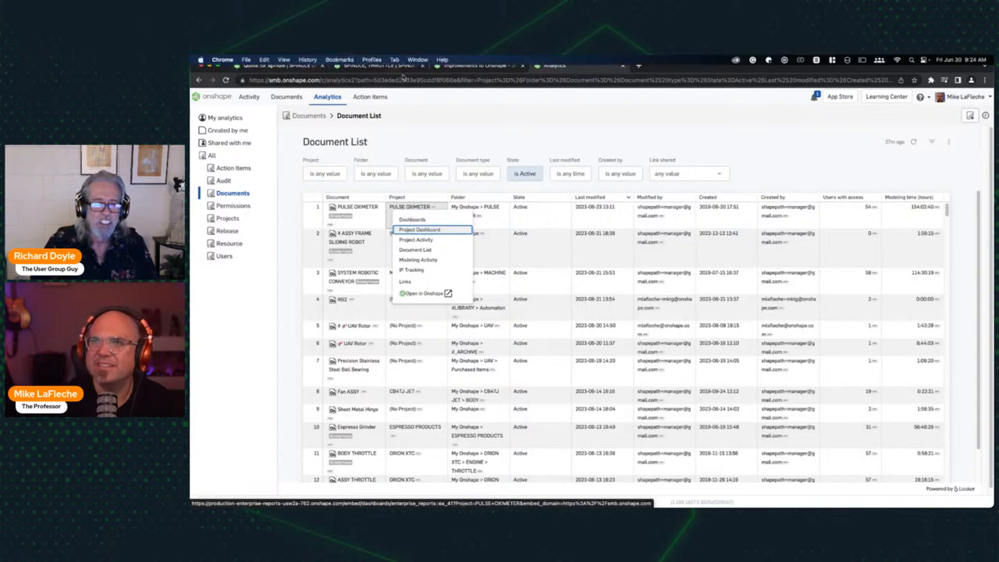
click(476, 66)
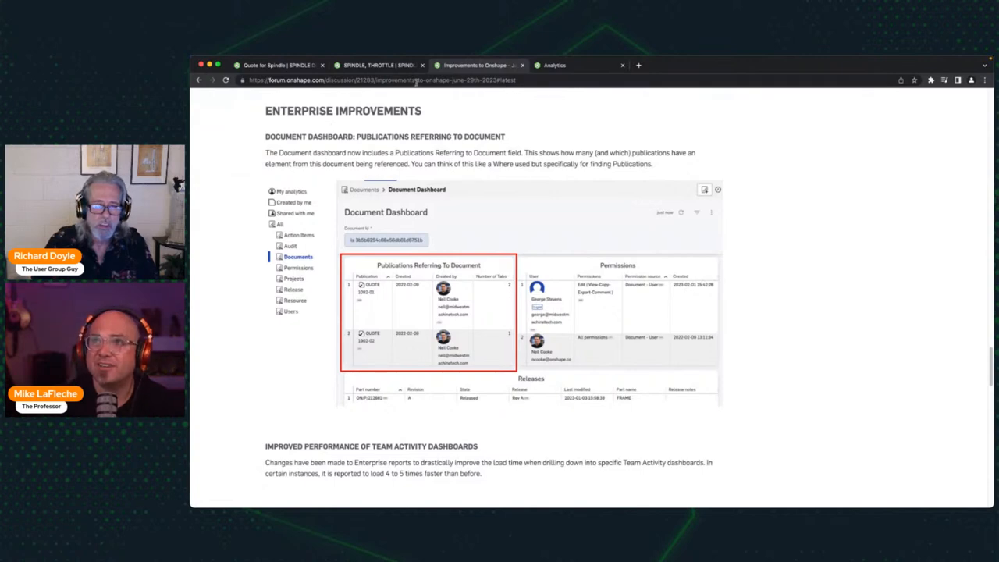
click(278, 66)
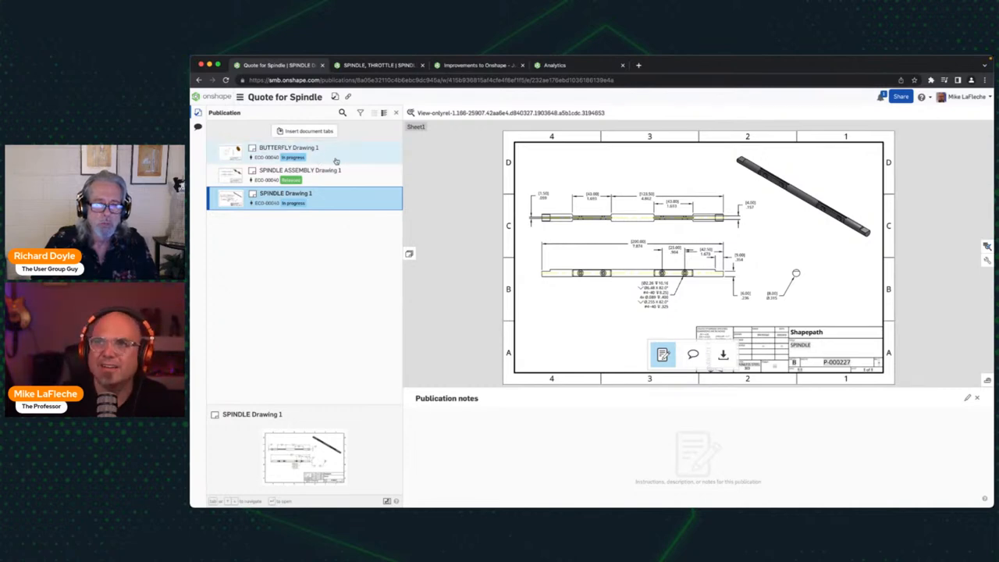
Select SPINDLE Drawing 1 in the publication and open its linked SPINDLE, THROTTLE document
click(300, 170)
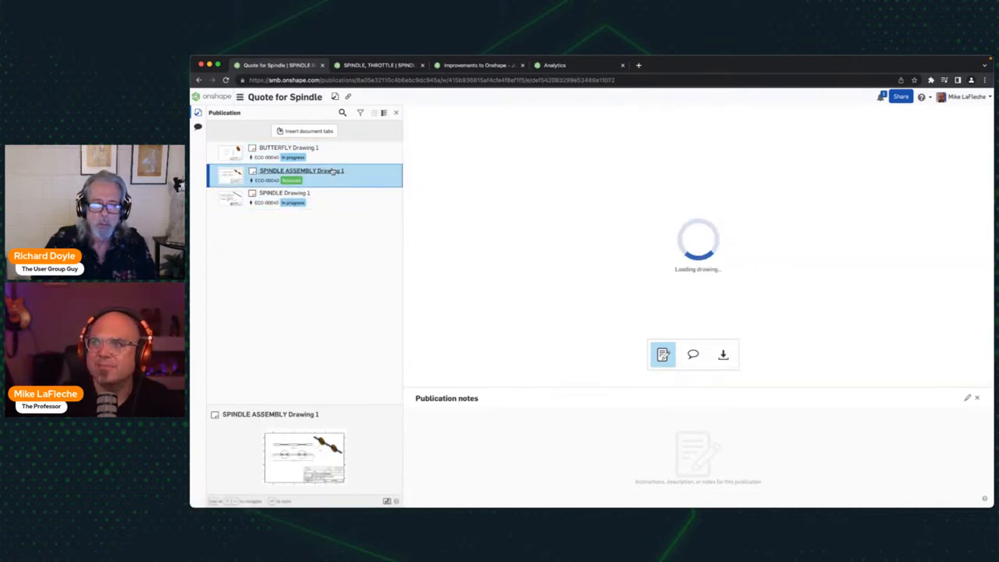
click(302, 170)
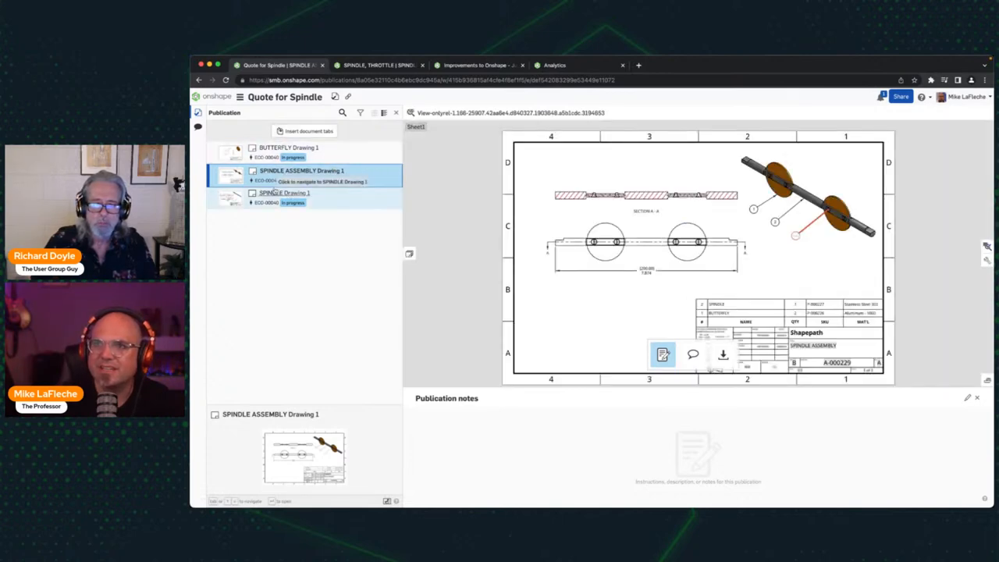
click(284, 194)
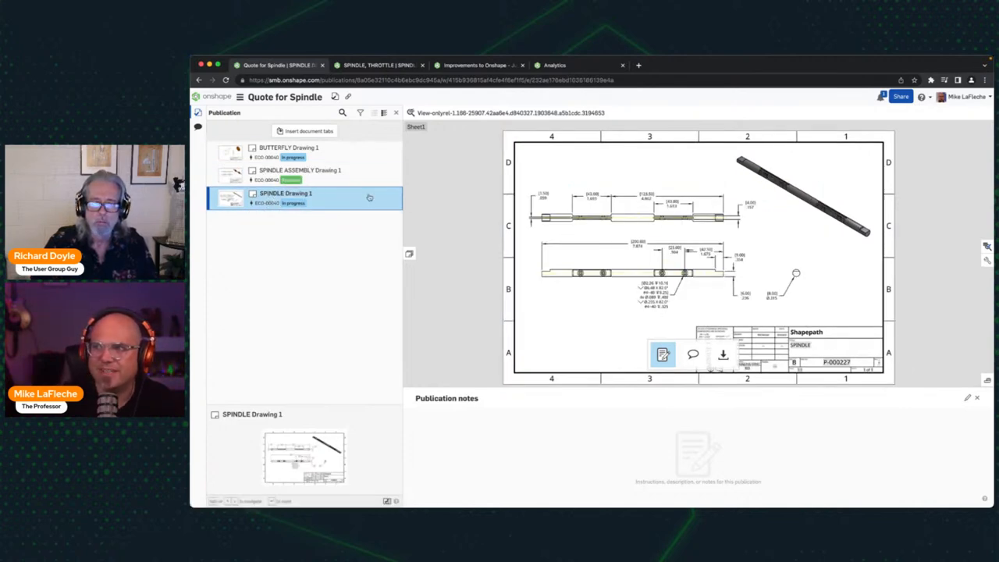
right_click(284, 194)
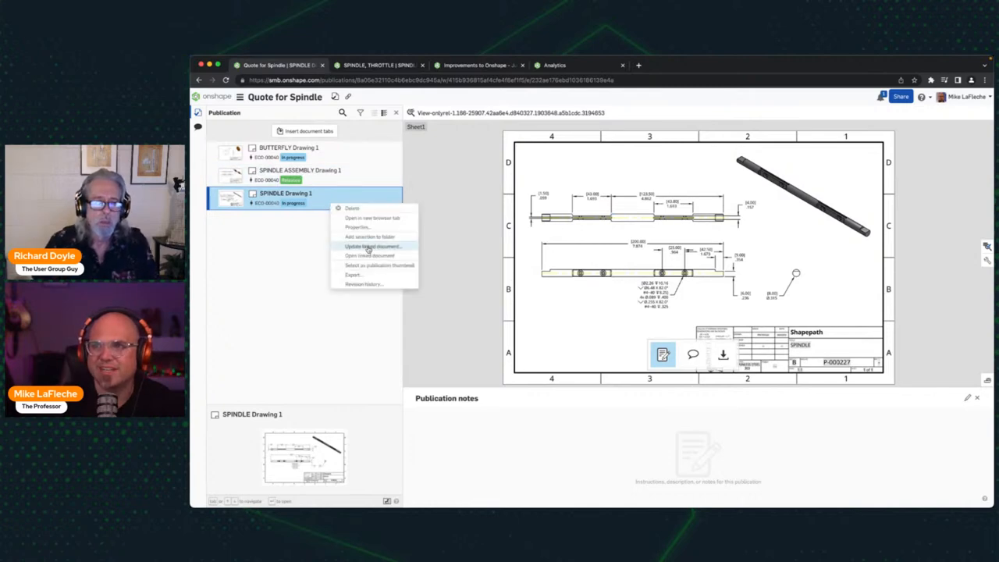
click(372, 247)
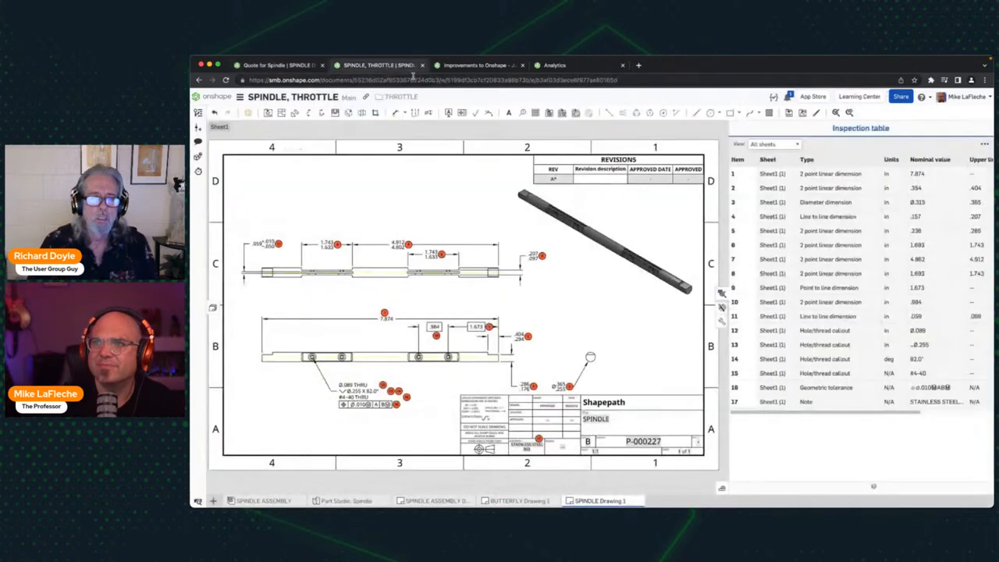
Update the SPINDLE Drawing 1 reference in the Quote for Spindle publication to its latest version
click(198, 112)
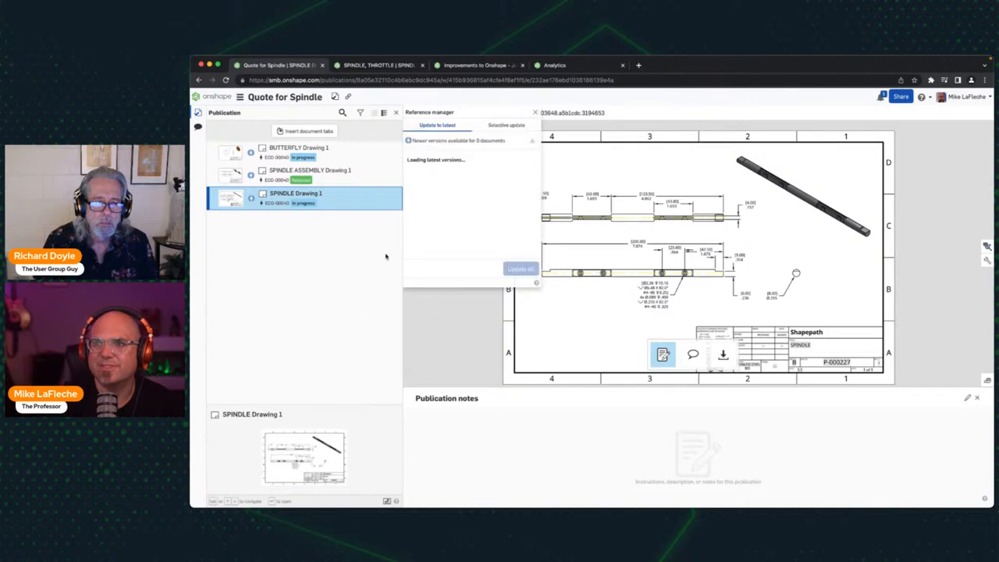
click(520, 268)
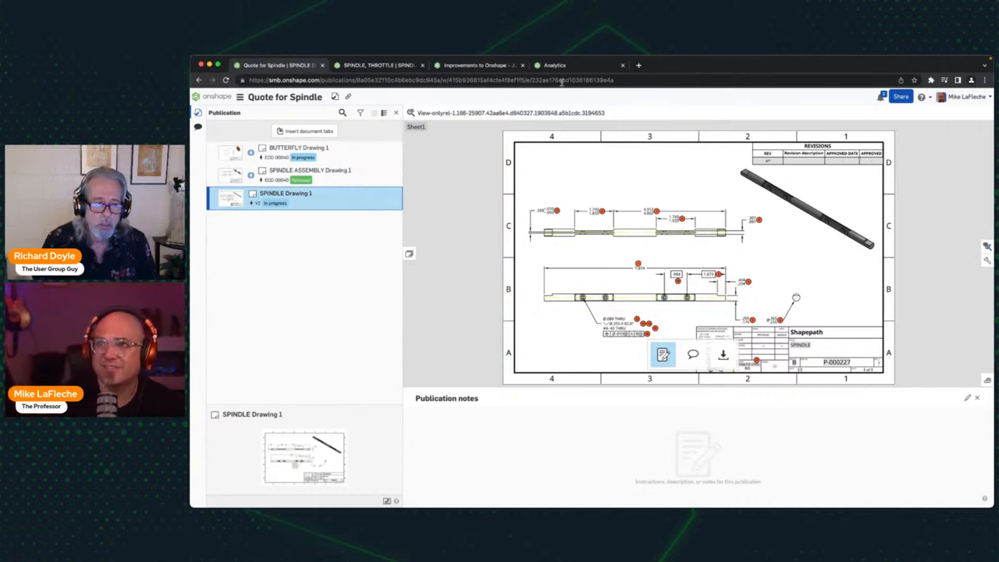
Review the forum release note on faster Team Activity dashboards, then show the Analytics All dashboards list
click(476, 65)
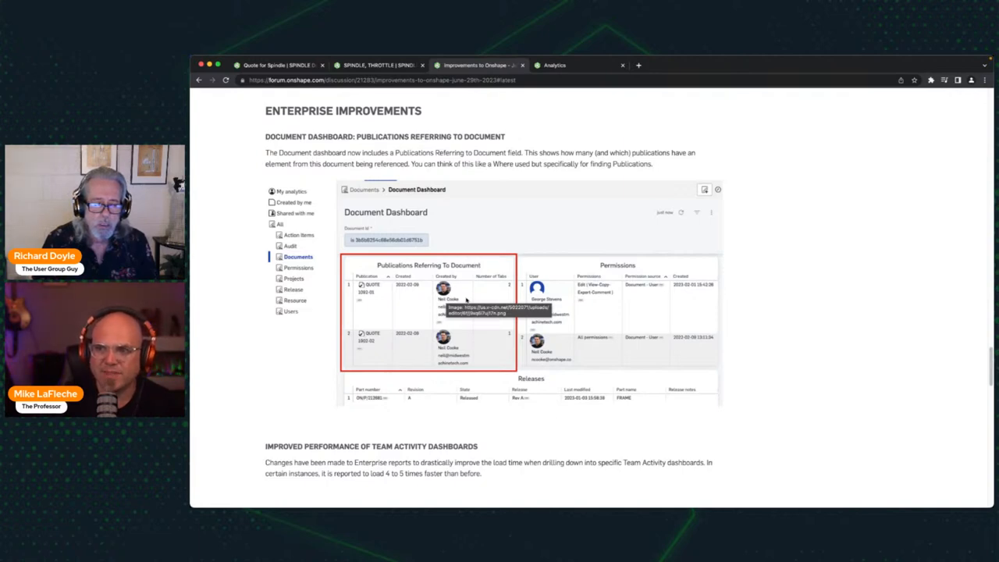
scroll(down, 3)
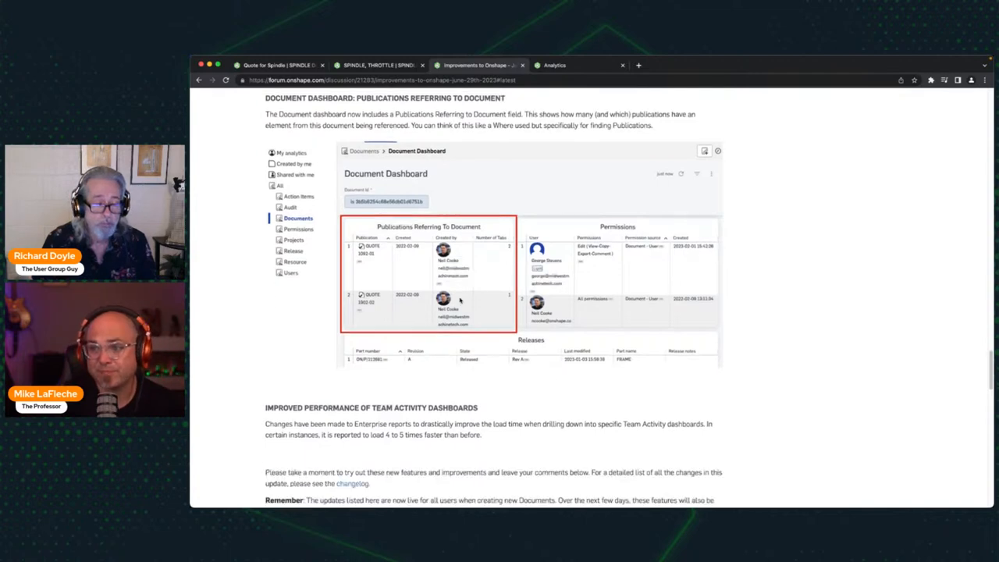
scroll(down, 3)
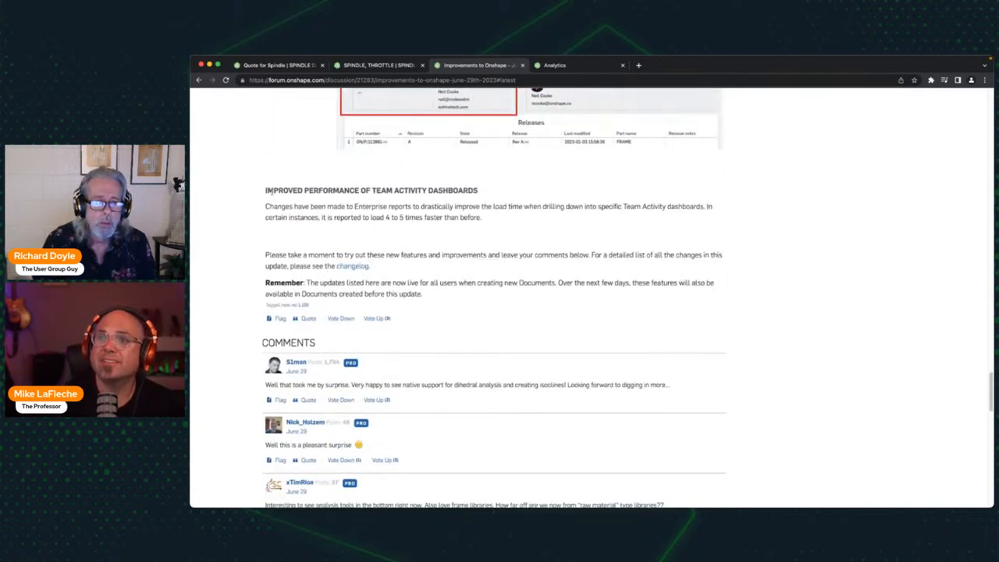
drag(265, 190, 481, 217)
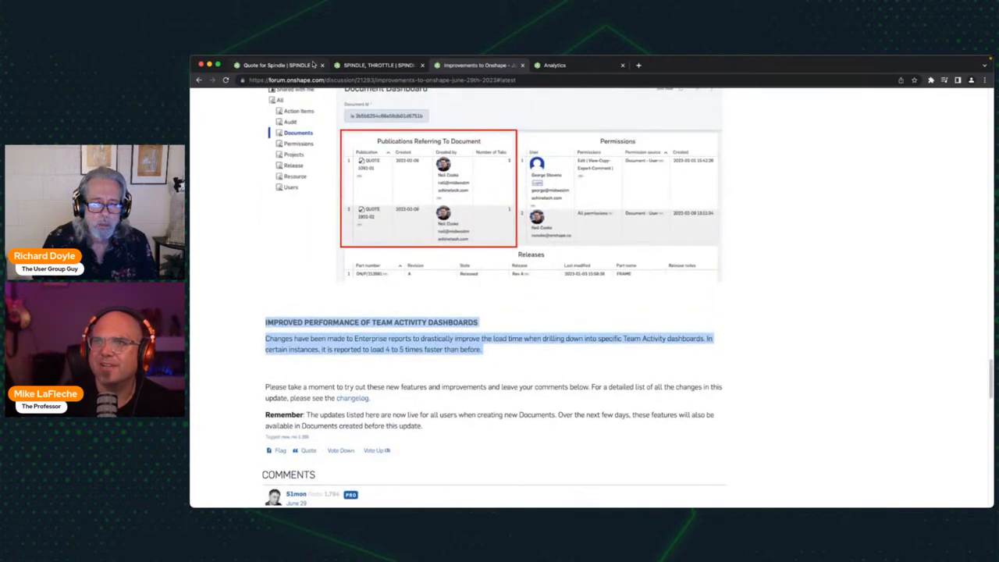
click(554, 65)
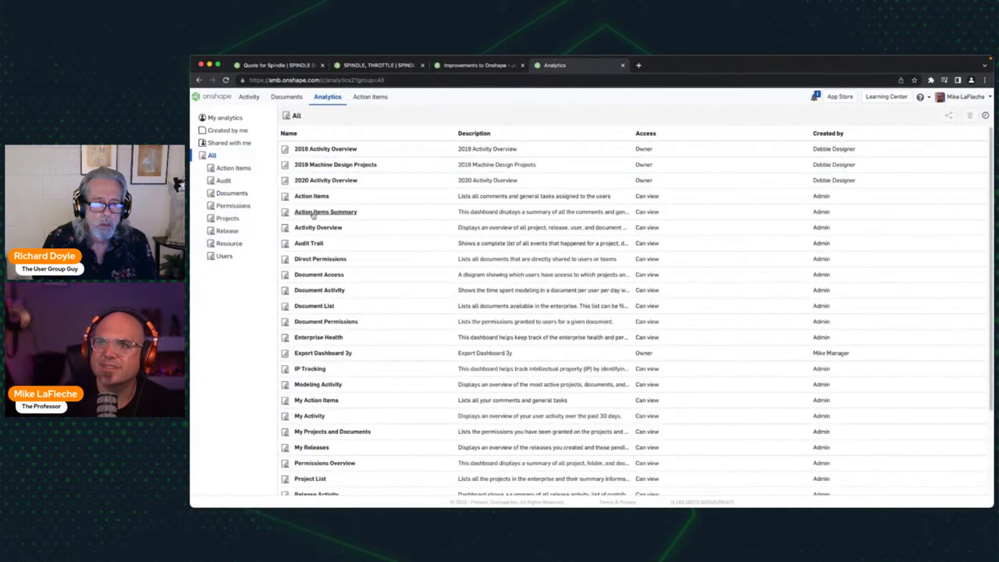
Open the Team Activity dashboard and set its Team filter to Engineers
scroll(down, 3)
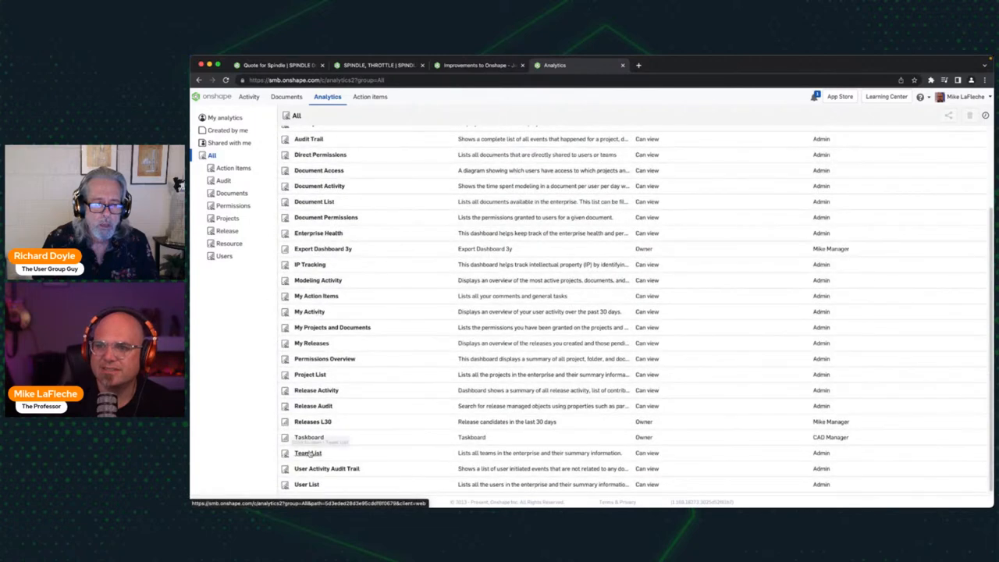
click(308, 452)
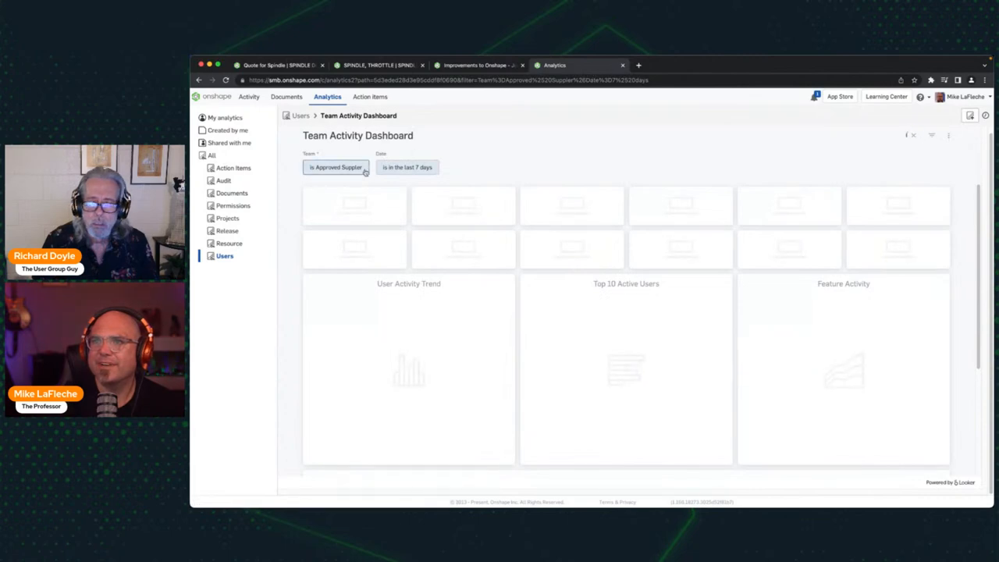
click(336, 167)
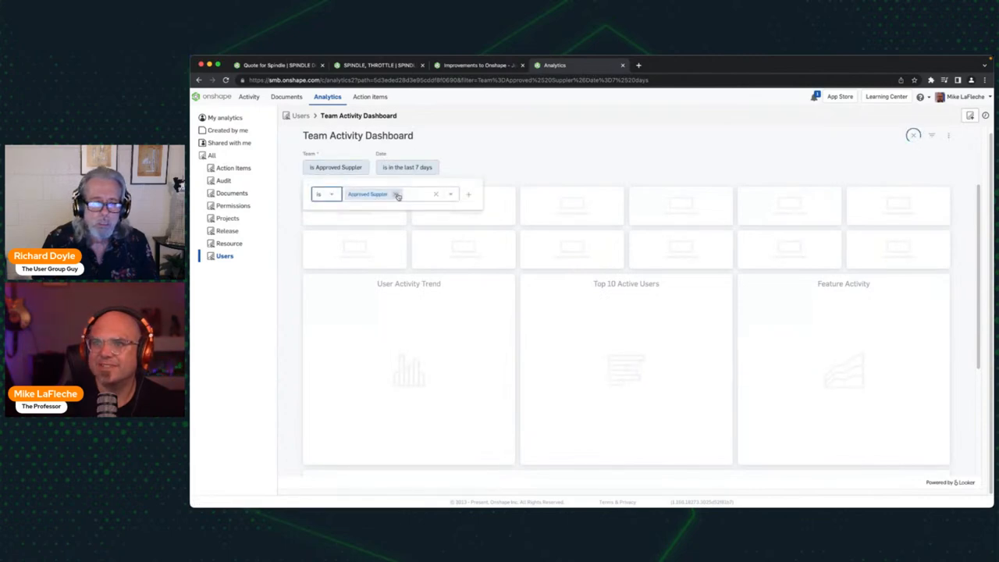
text(eng)
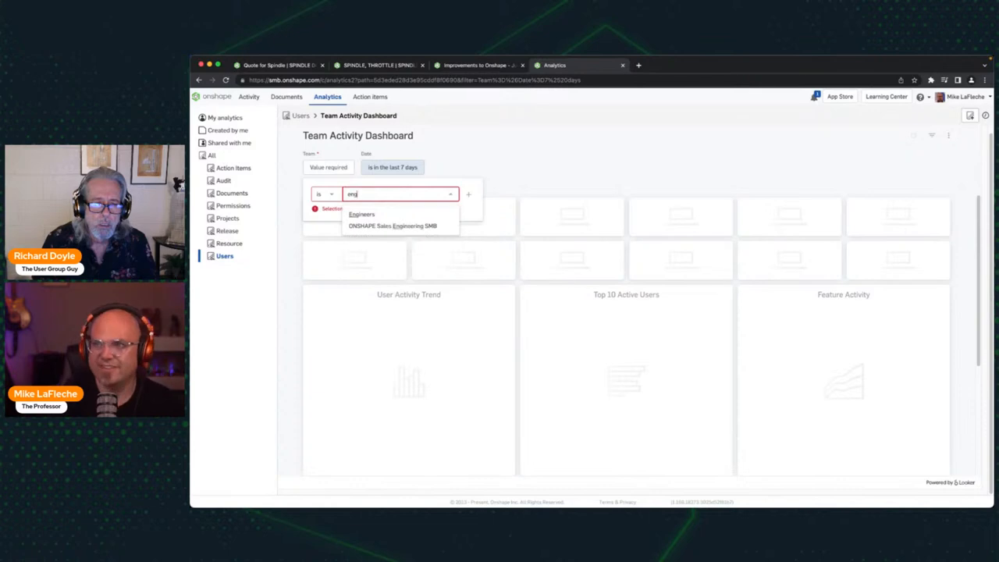
click(362, 214)
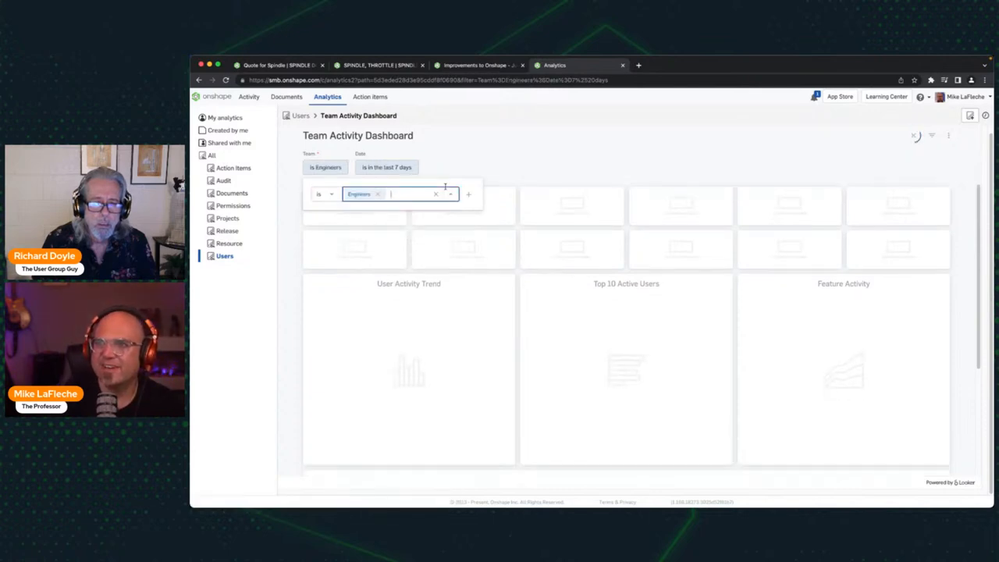
Set the dashboard's Date filter to the last 45 days
click(387, 167)
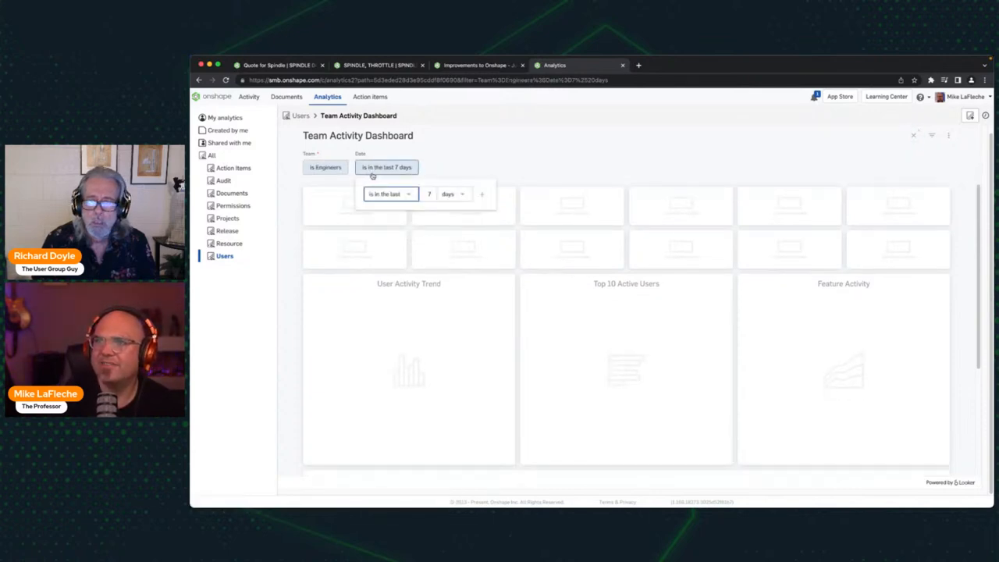
click(427, 194)
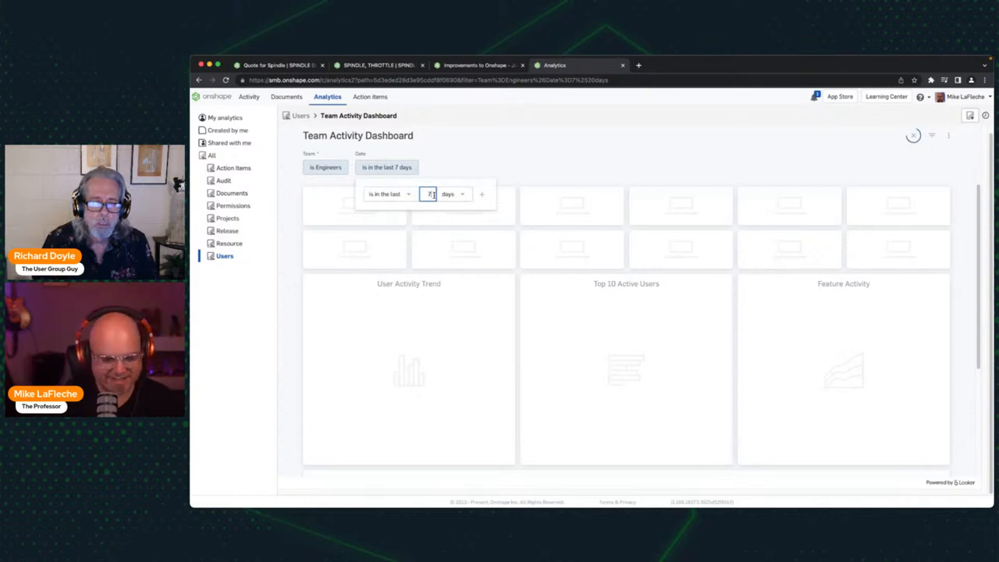
text(45)
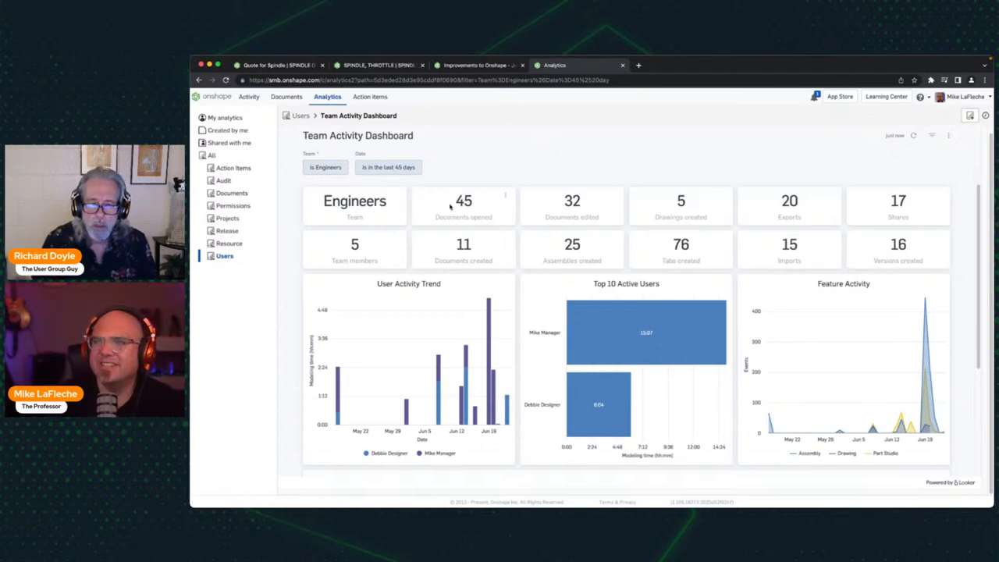
mouse_move(618, 165)
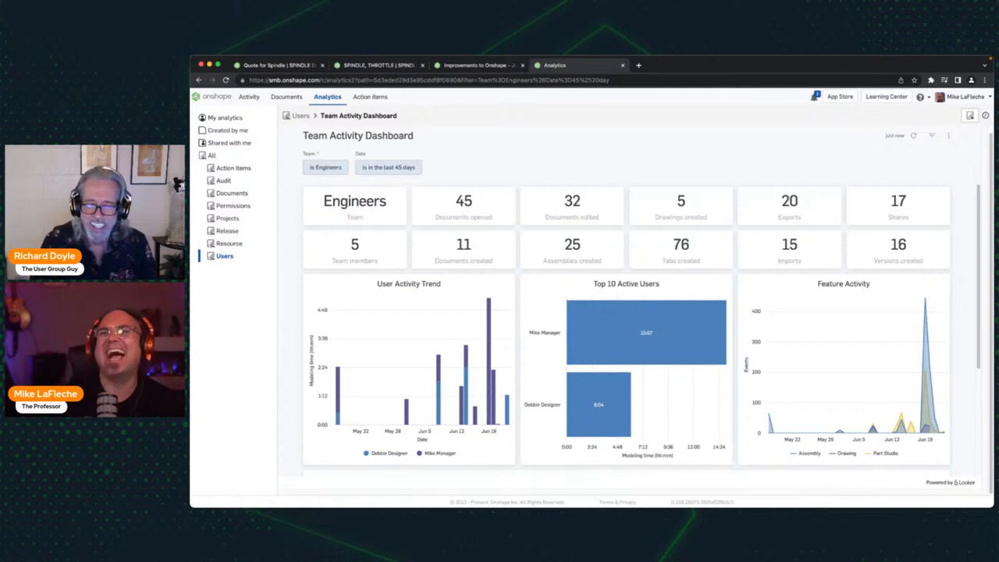
scroll(down, 3)
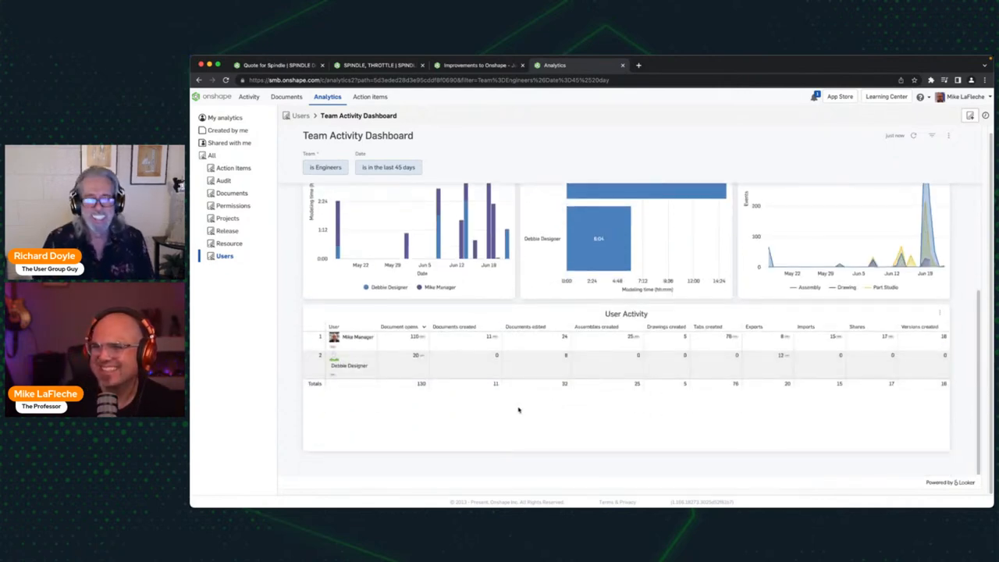